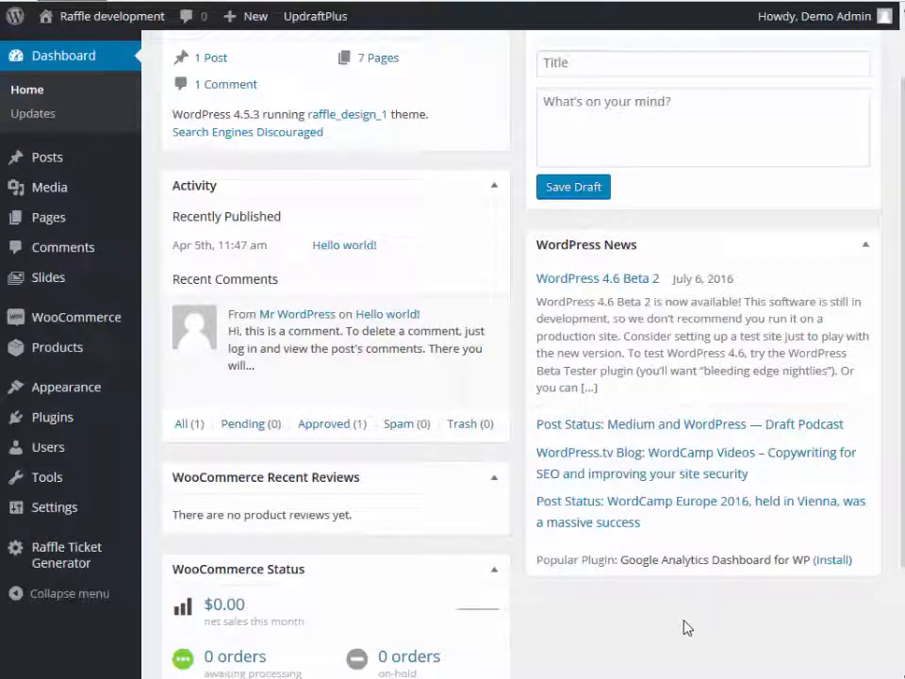
mouse_move(645, 614)
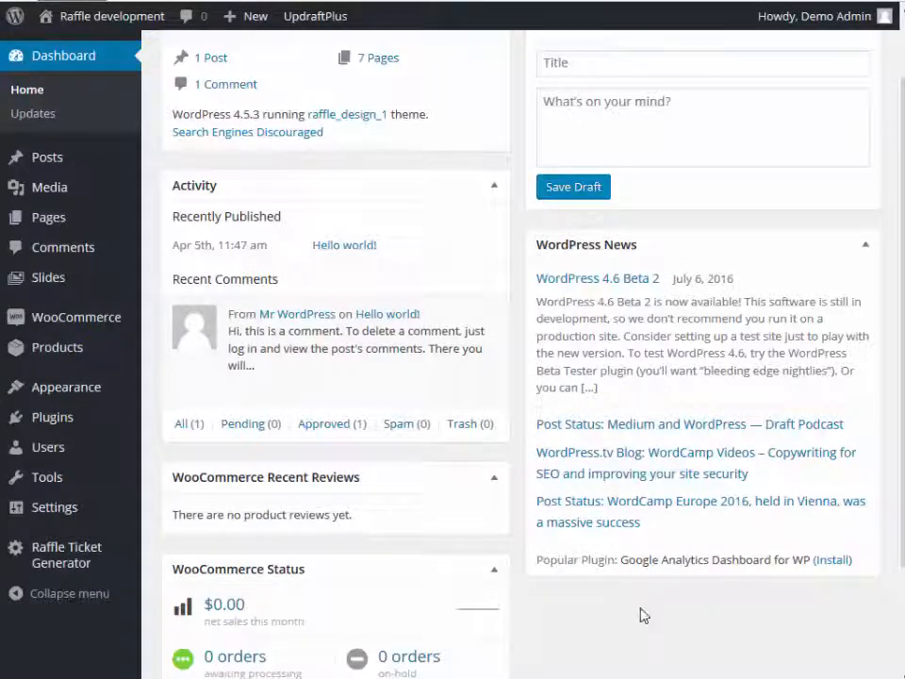
mouse_move(556, 594)
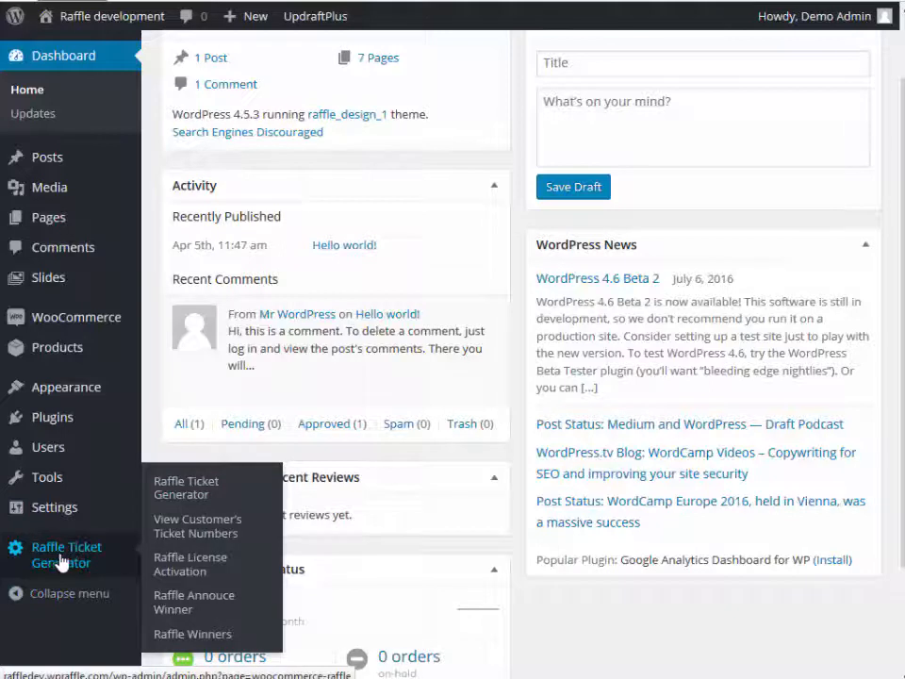
Go to the Raffle Ticket Generator plugin page from the admin sidebar.
left_click(66, 555)
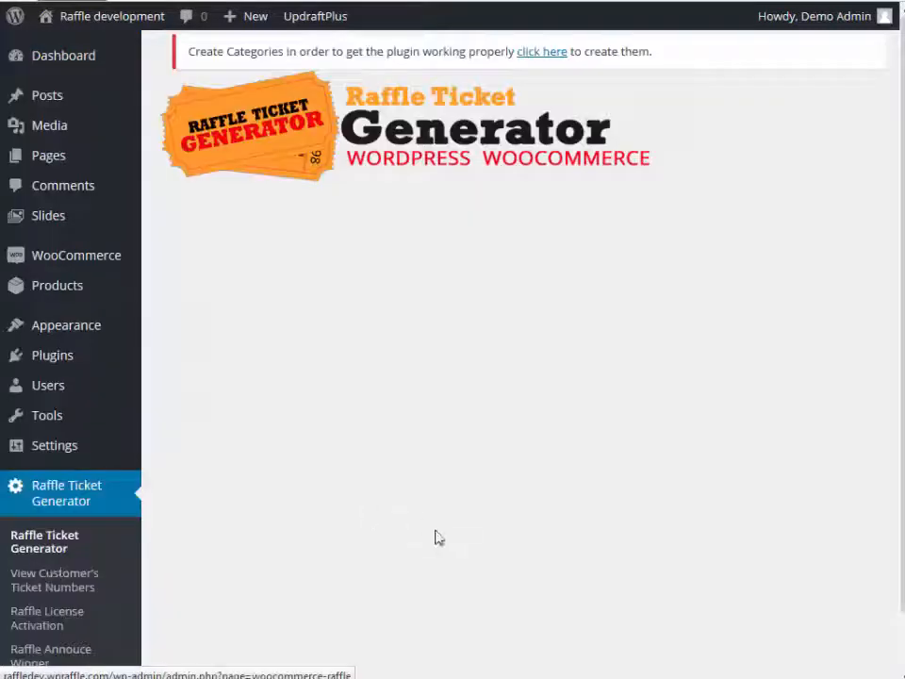
mouse_move(208, 60)
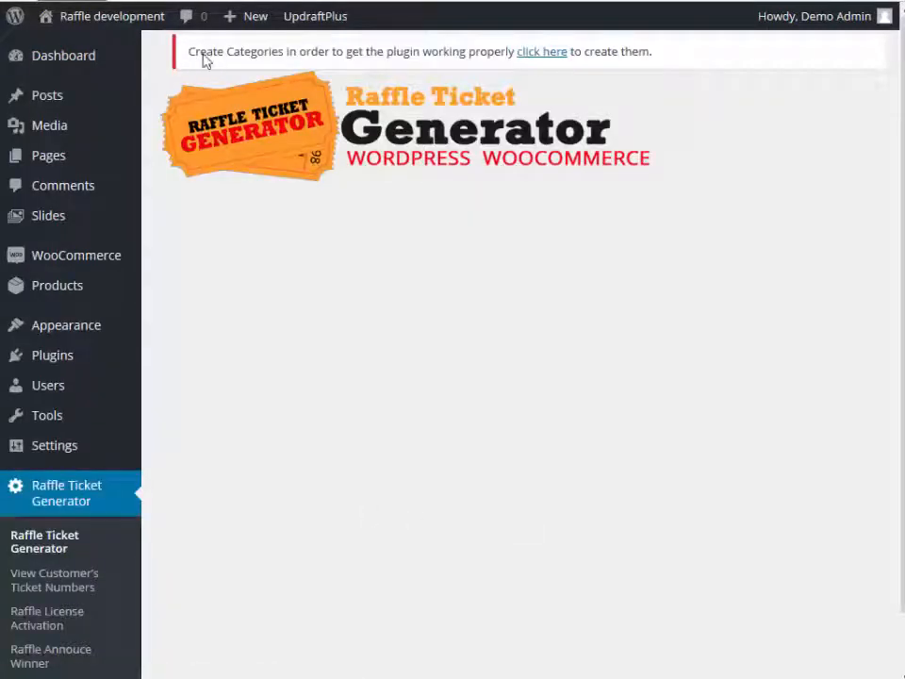
mouse_move(435, 61)
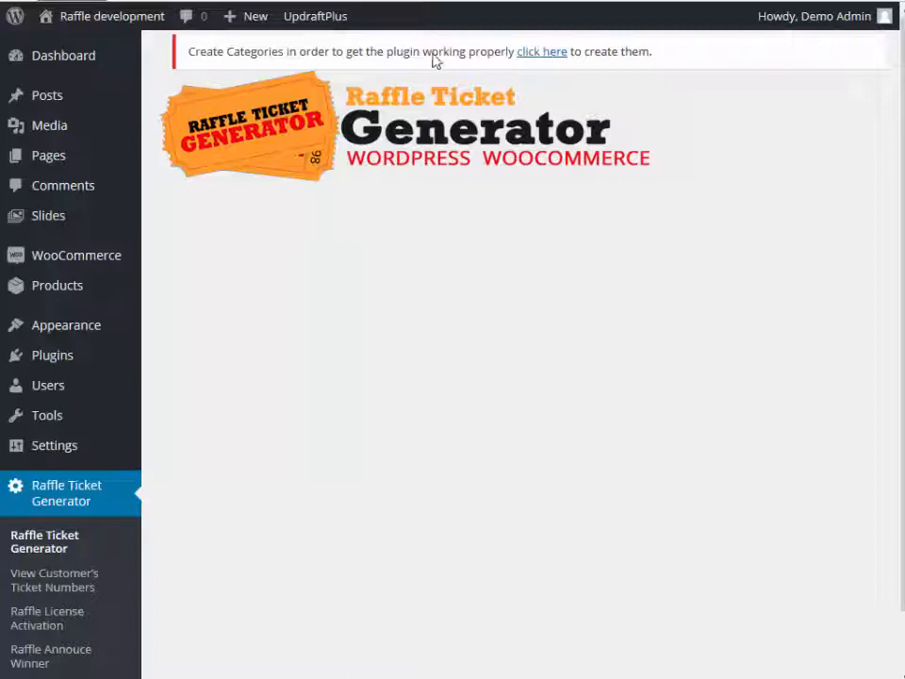
mouse_move(543, 64)
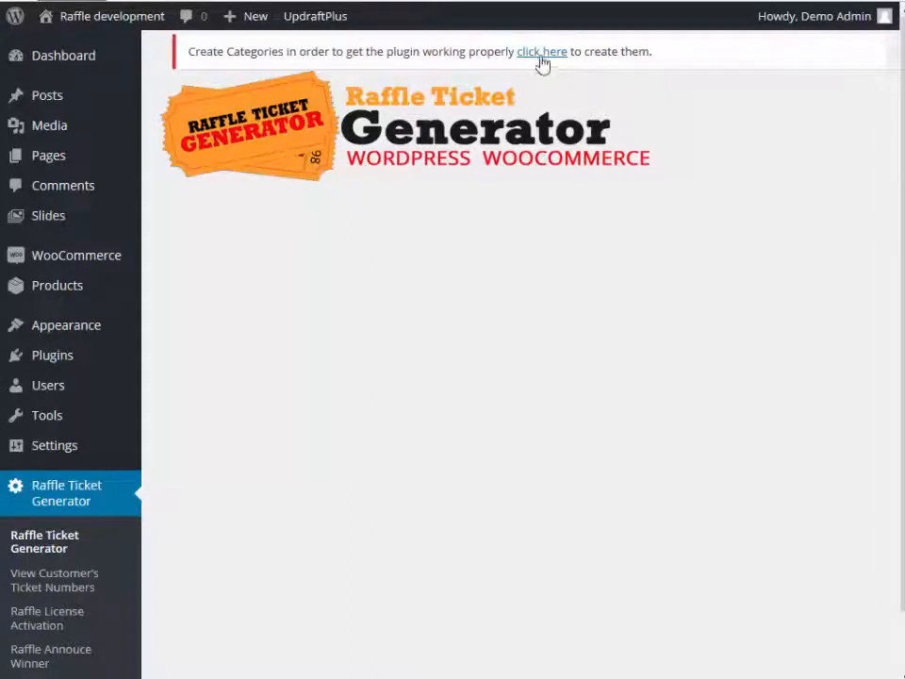
mouse_move(536, 93)
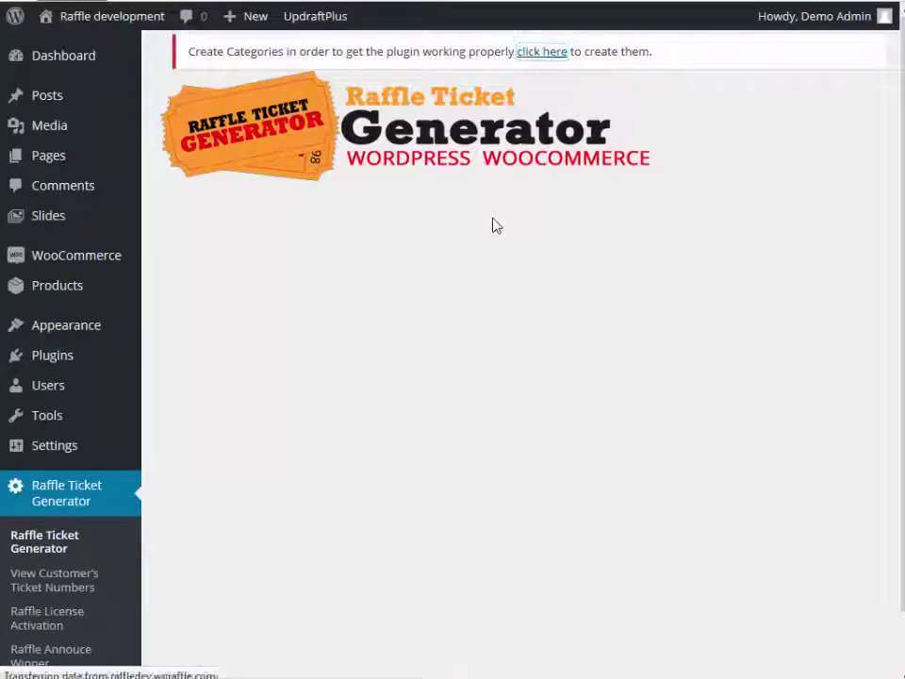
Start a new product category named 'Basket of Cheer' and give it a thumbnail image.
left_click(542, 51)
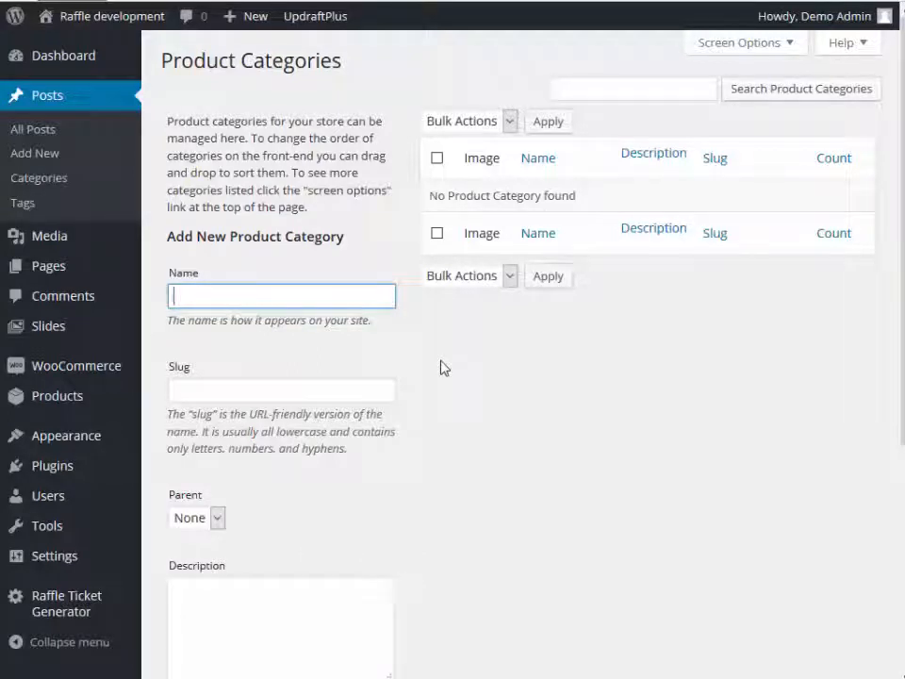
type("Basket")
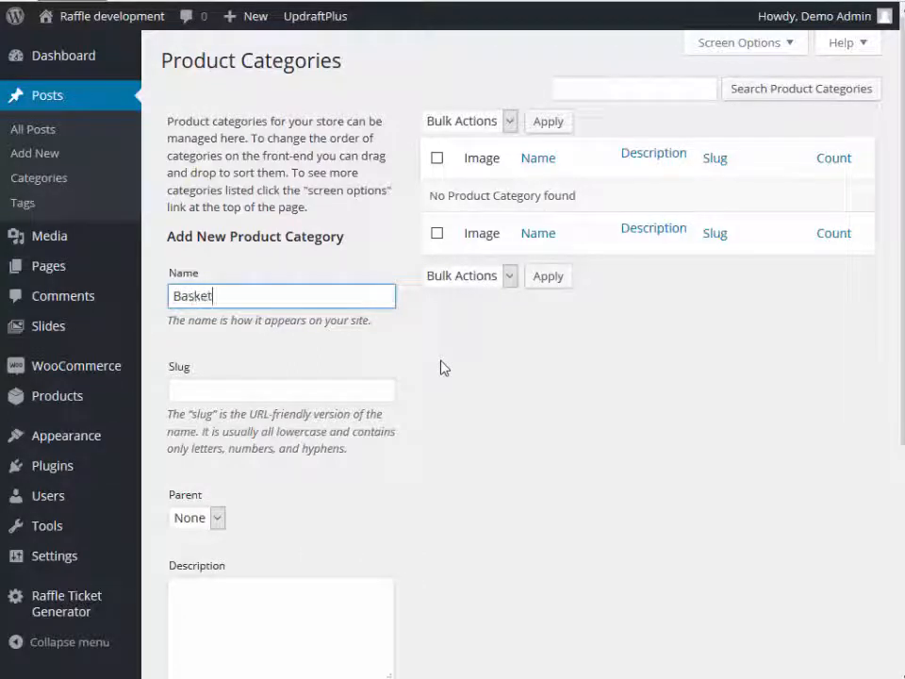
type("of Cheer")
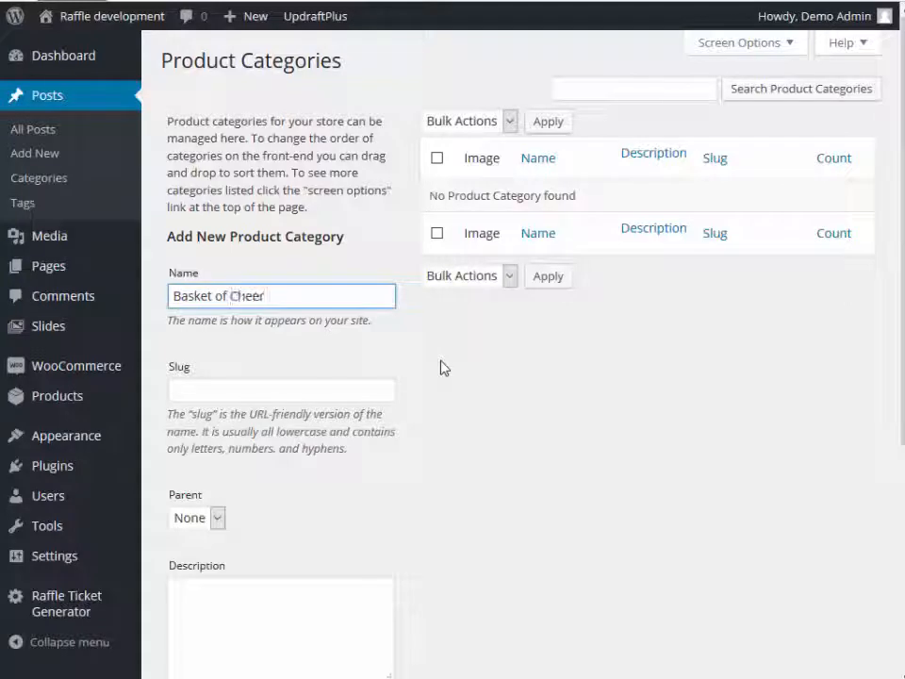
left_click(281, 389)
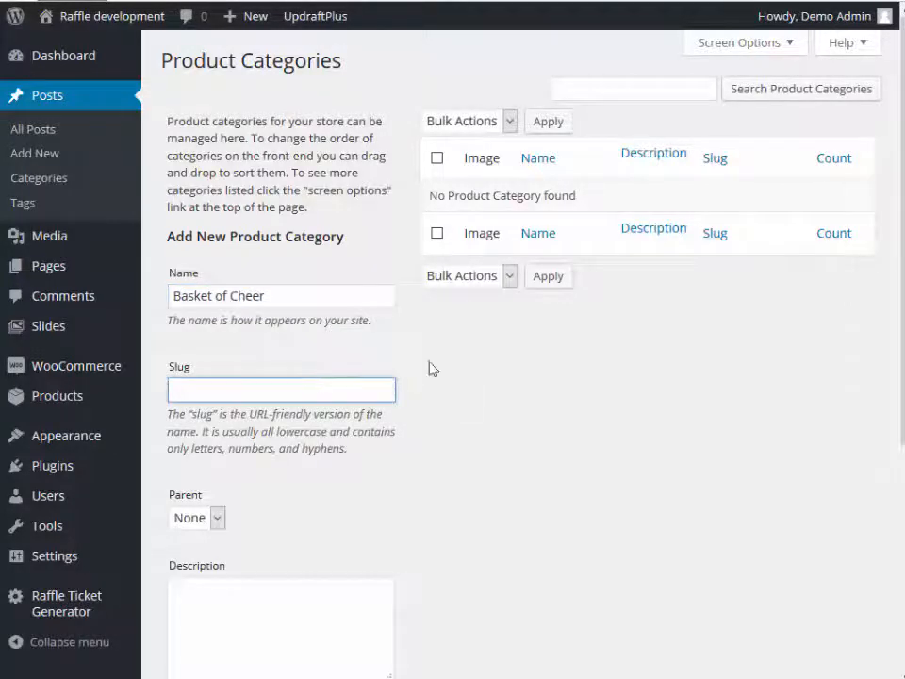
scroll("down", 3)
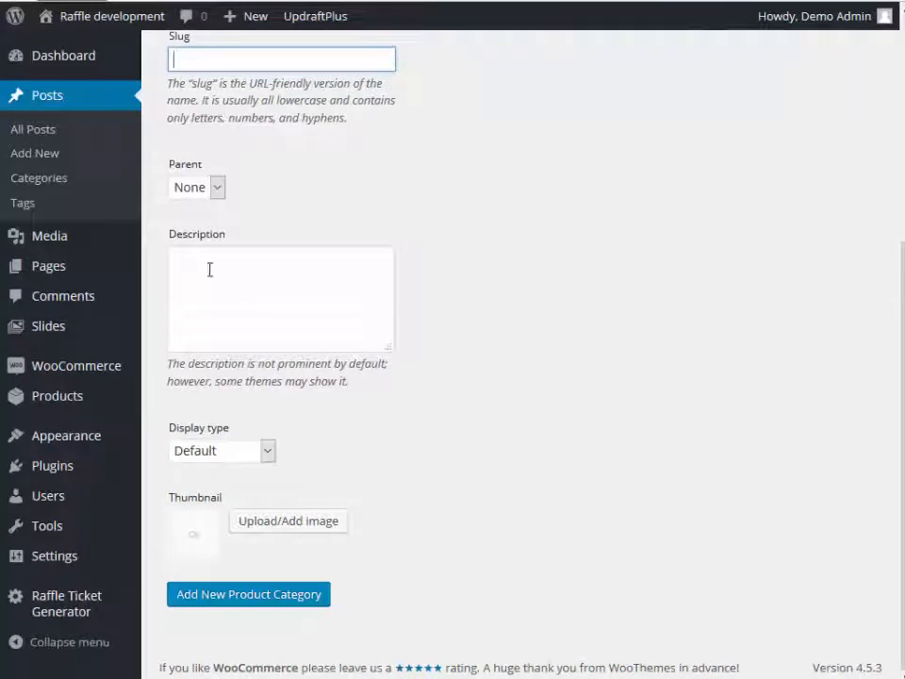
left_click(286, 521)
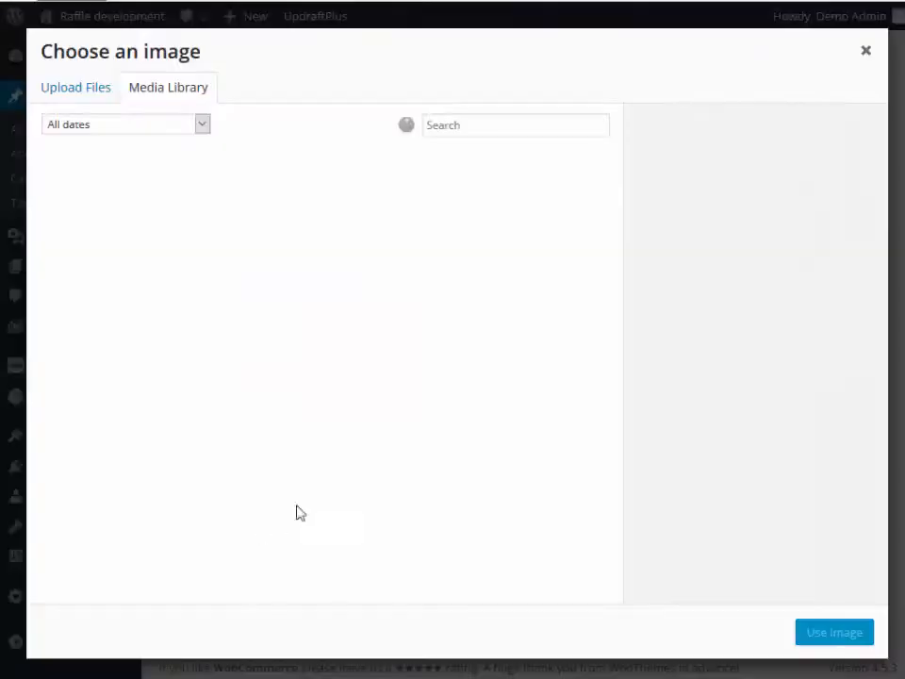
left_click(245, 221)
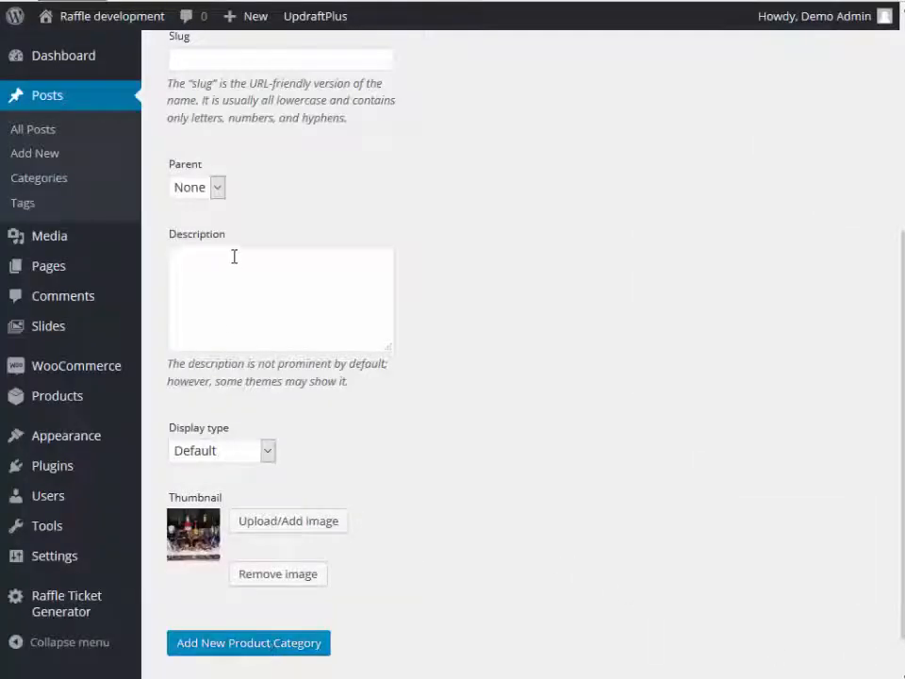
Describe the category as 'Basket of Cheer' and add it to the category list.
type("Basket")
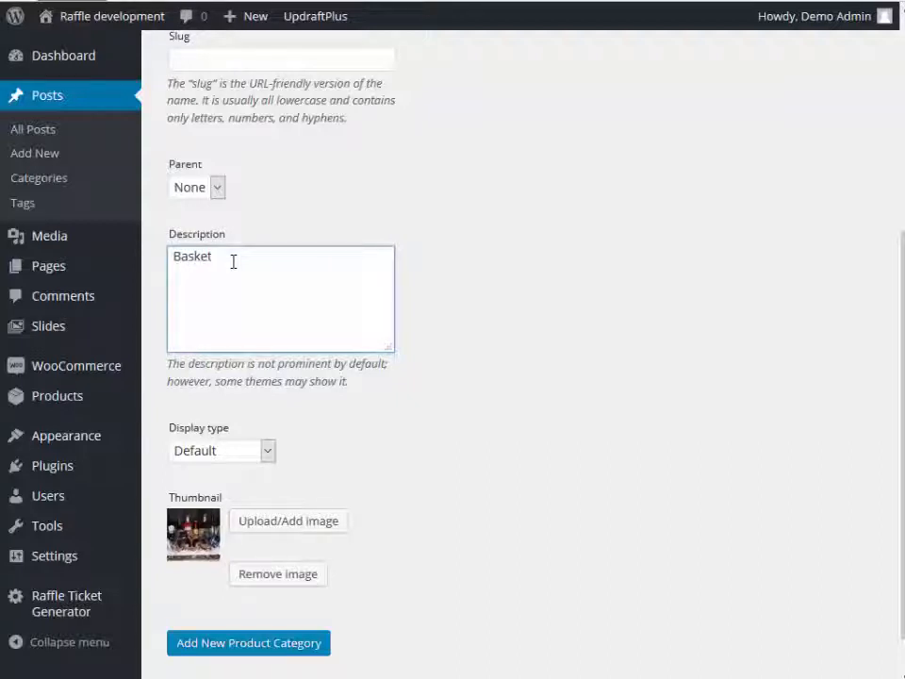
type("of Che")
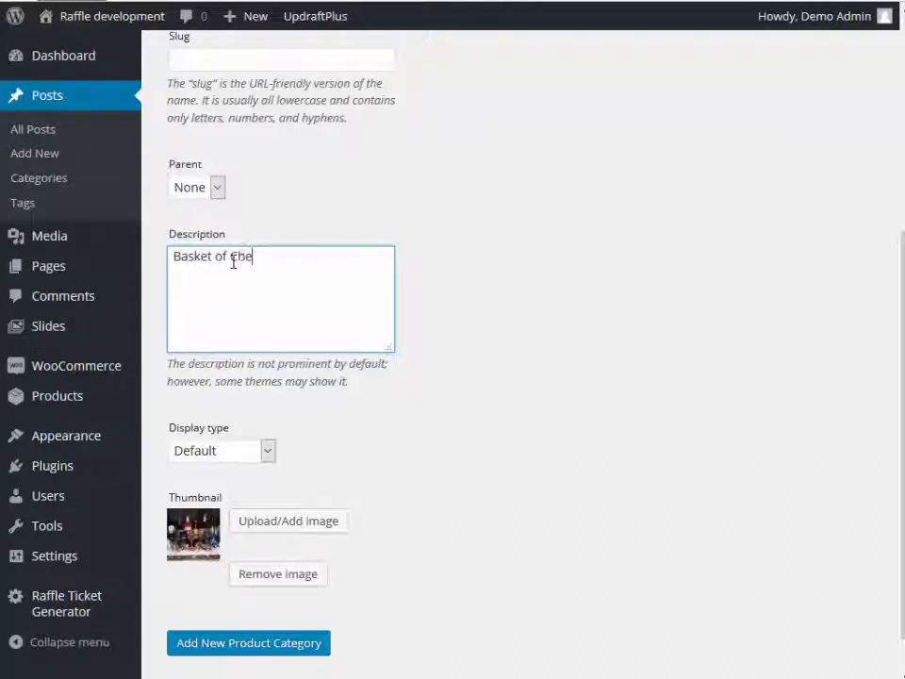
type("er")
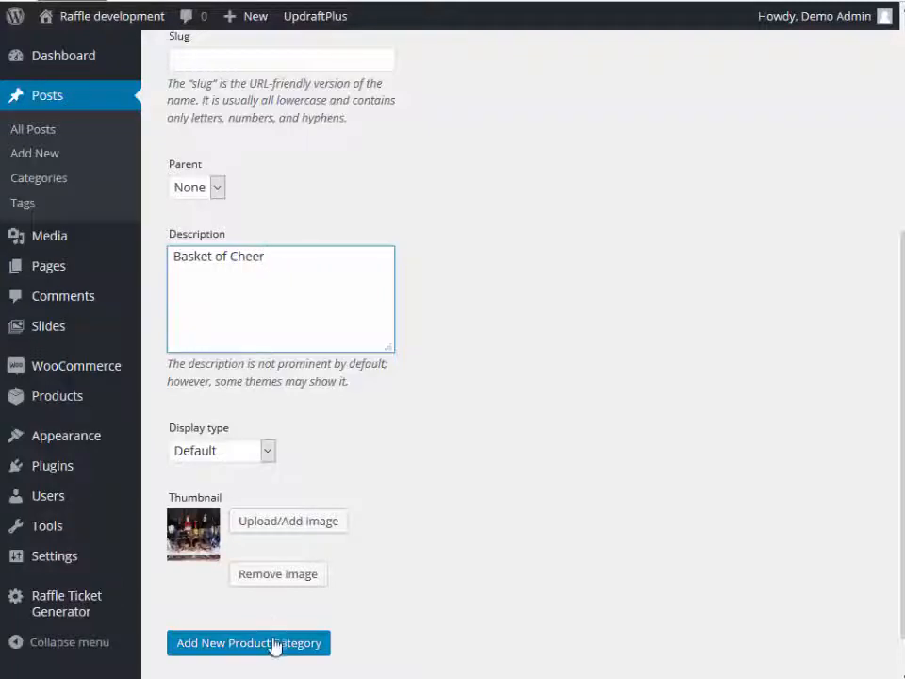
left_click(248, 641)
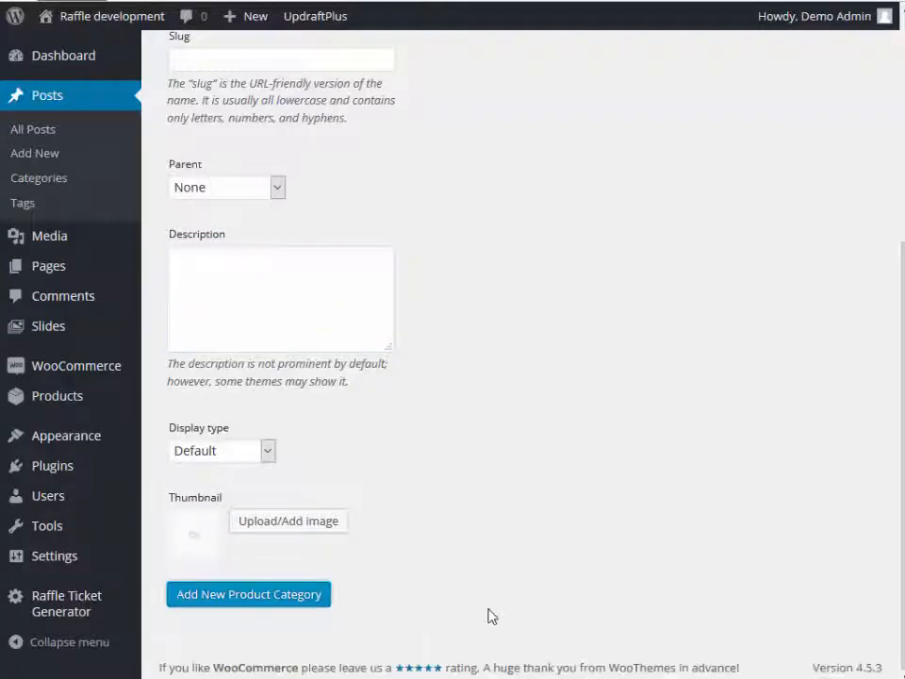
mouse_move(524, 558)
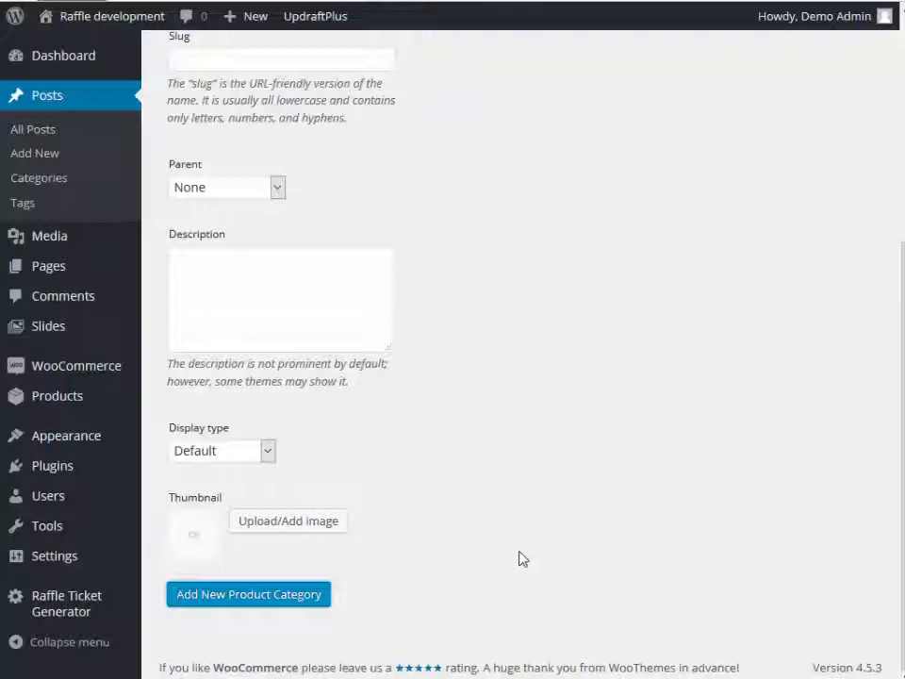
left_click(248, 594)
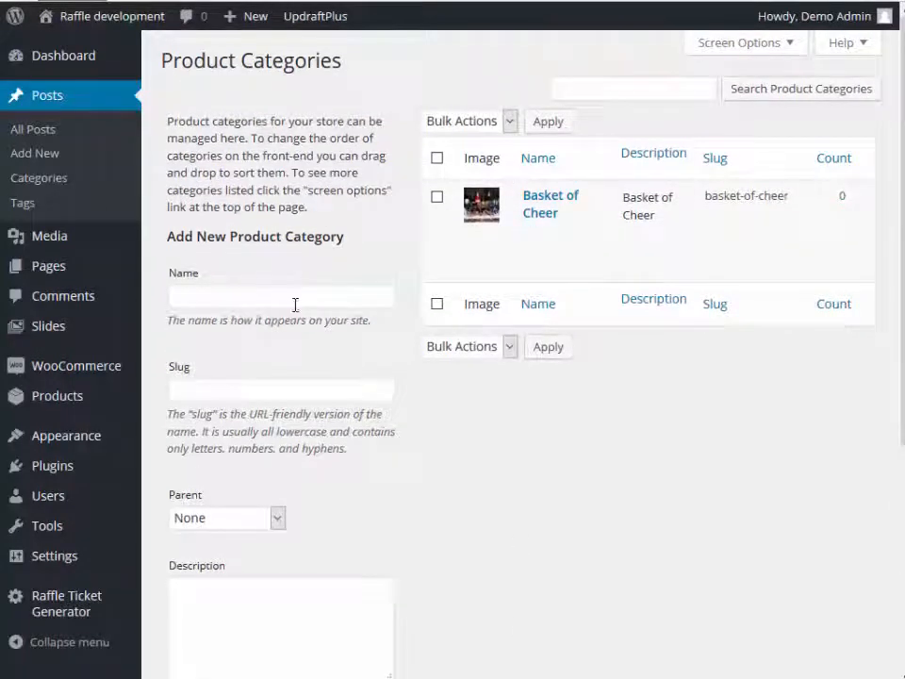
Name a new category 'Fish to win' described as 'Fishing Boat Raffle'.
left_click(279, 294)
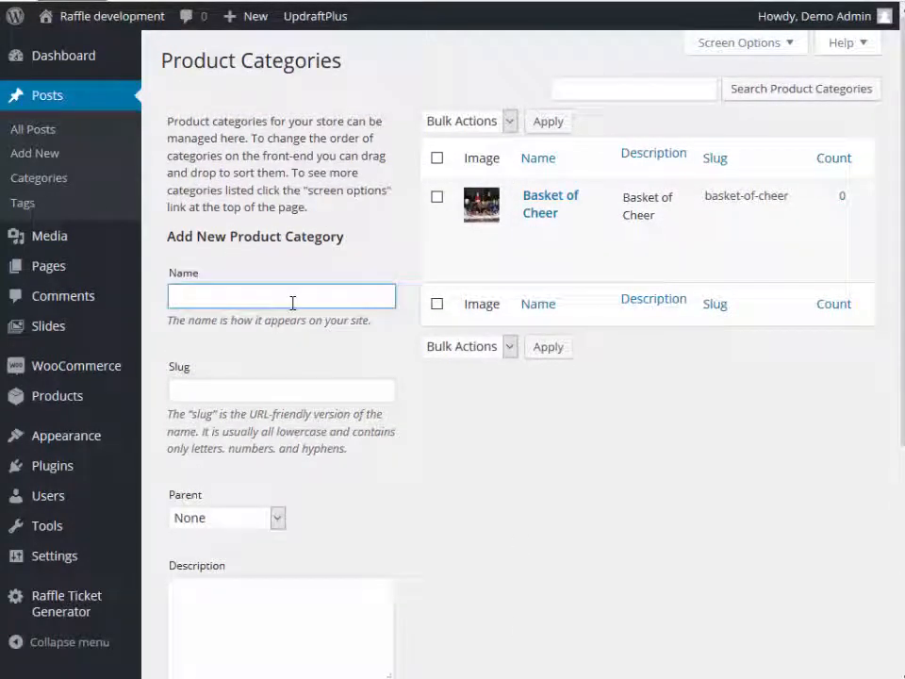
type("Fish to")
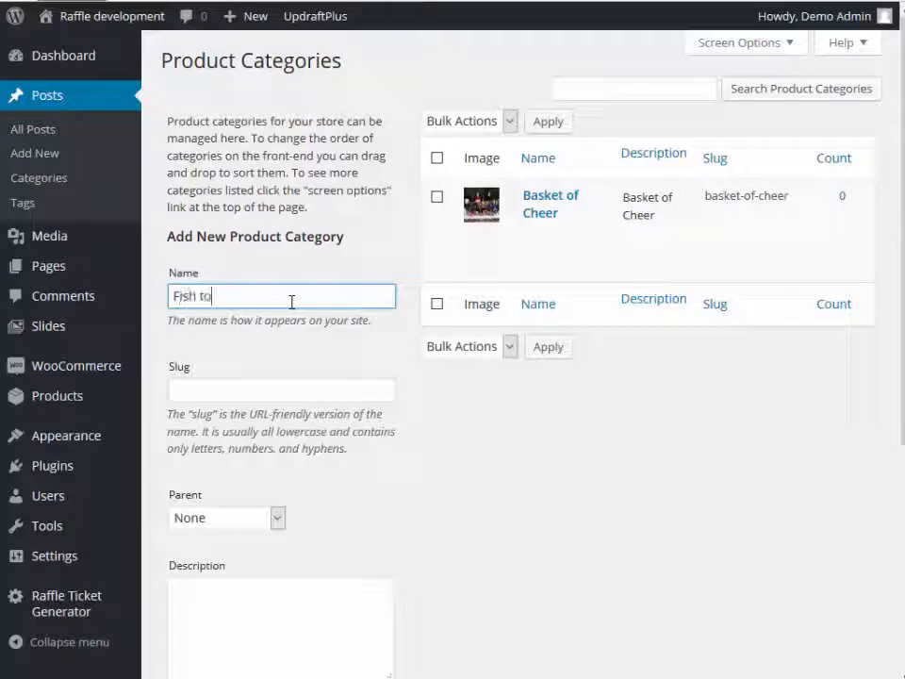
type("win")
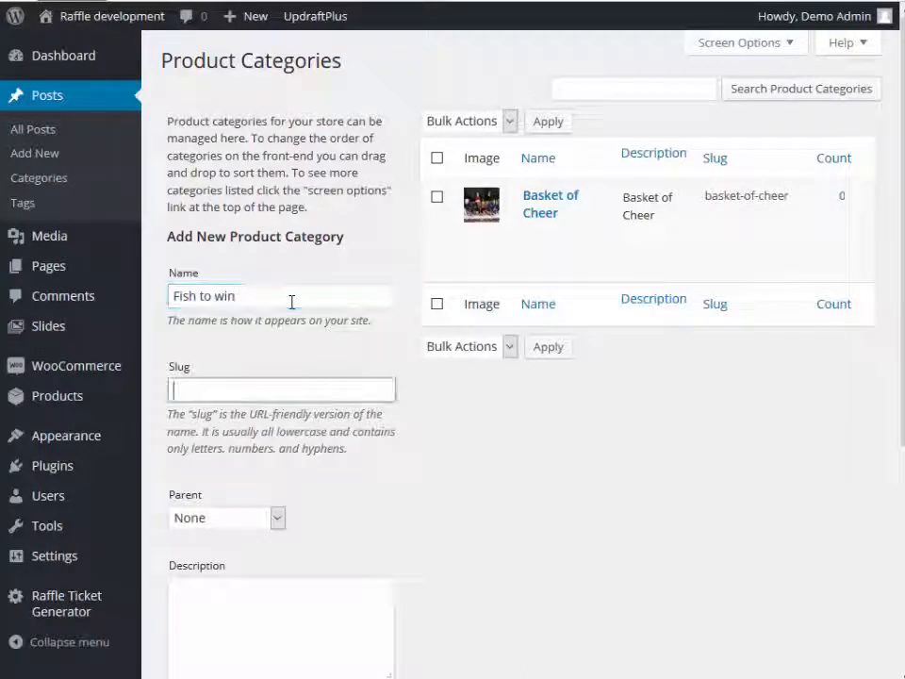
scroll("down", 3)
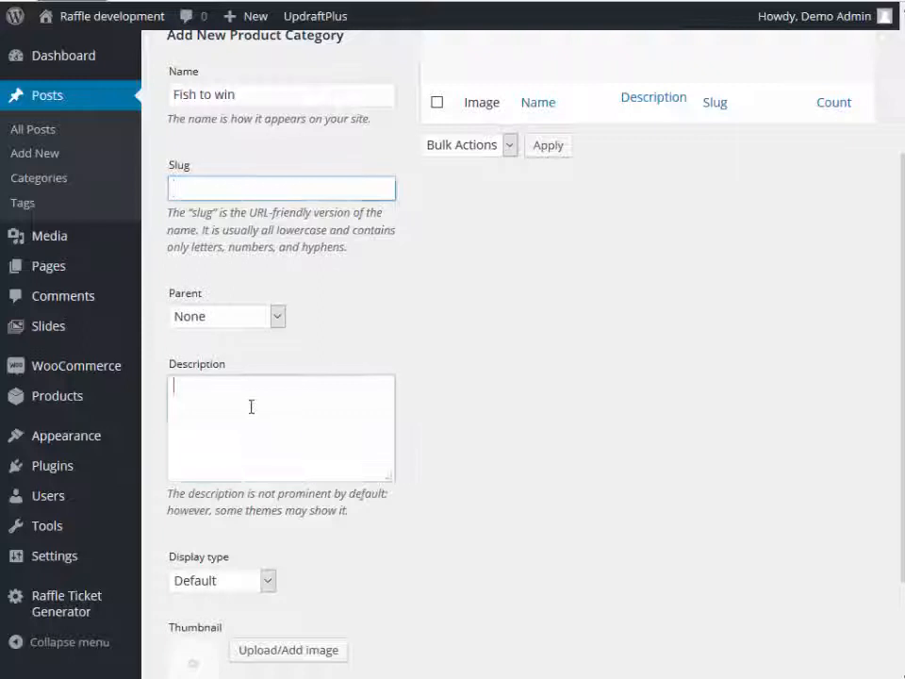
type("Fishing Boat R")
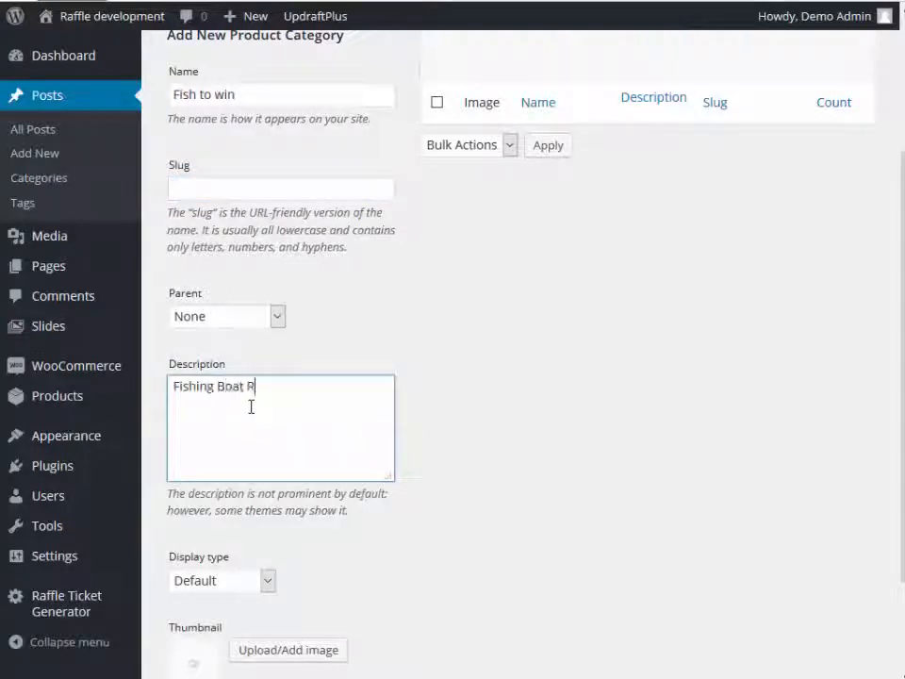
type("affle")
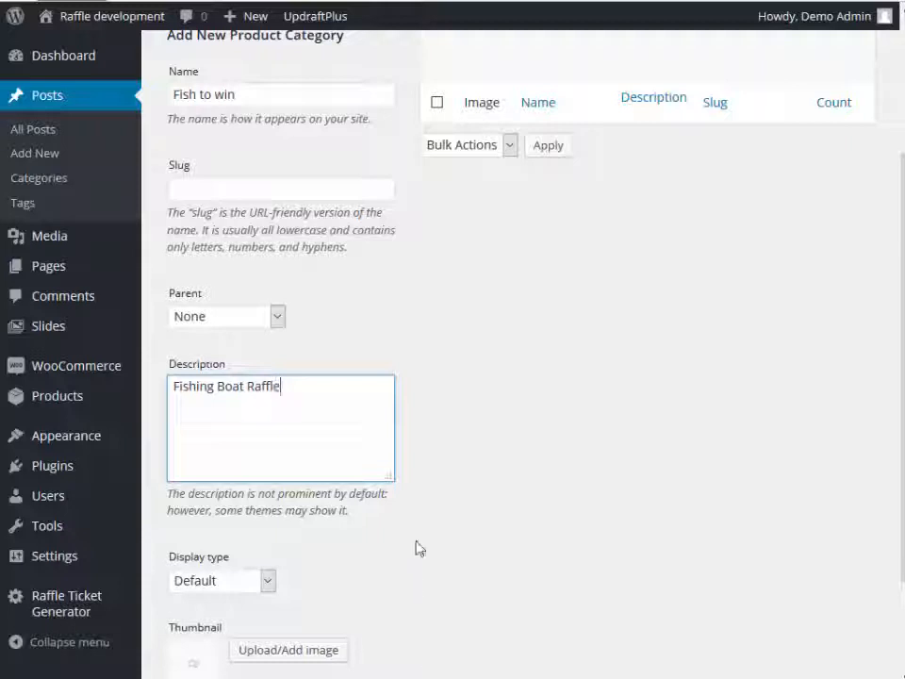
Use Fish2Win.jpg as the thumbnail and add the Fish to win category.
left_click(287, 648)
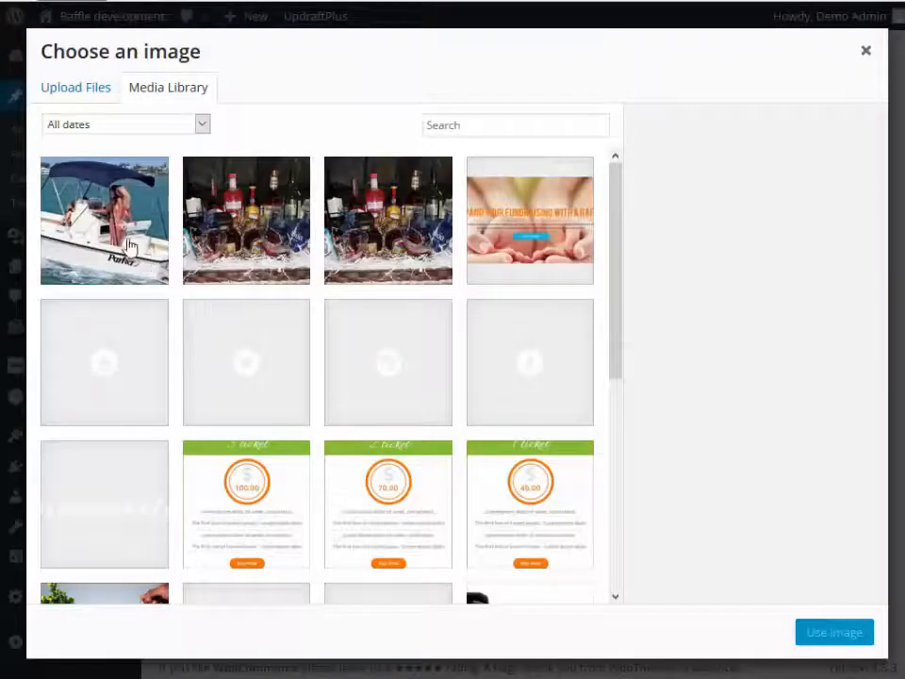
left_click(103, 220)
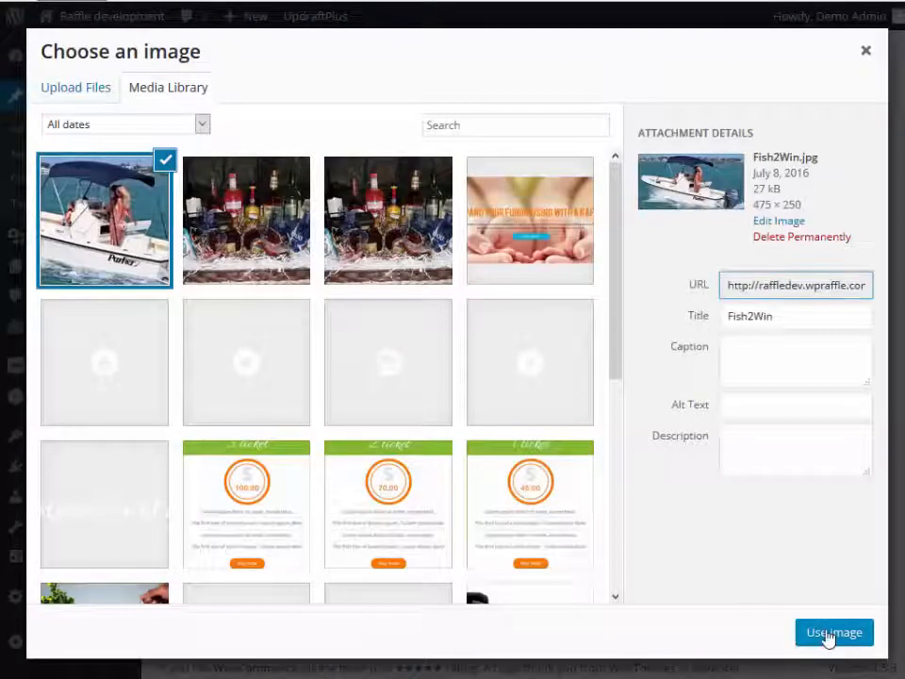
left_click(834, 631)
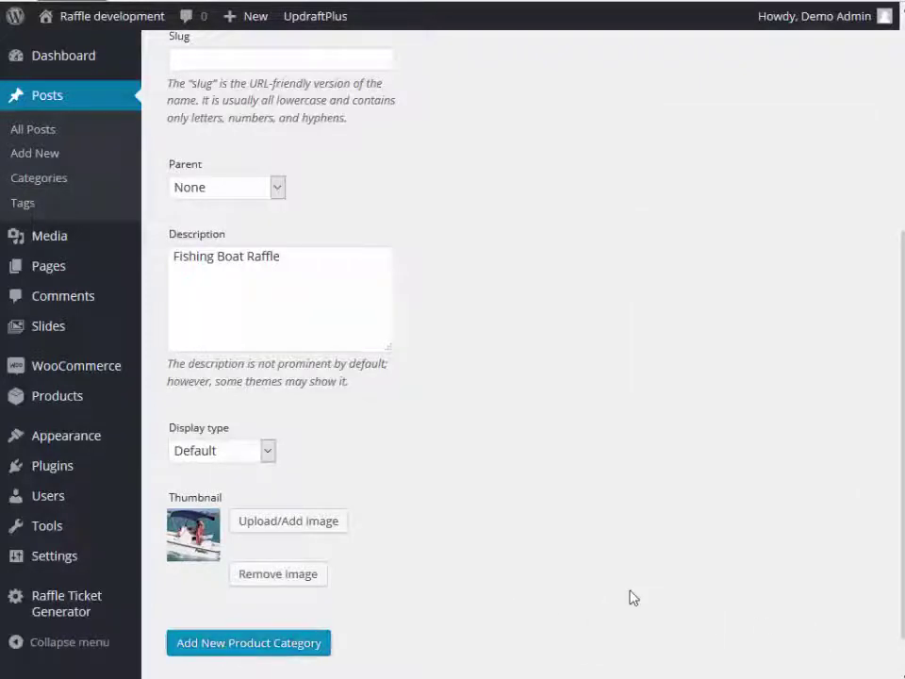
left_click(249, 641)
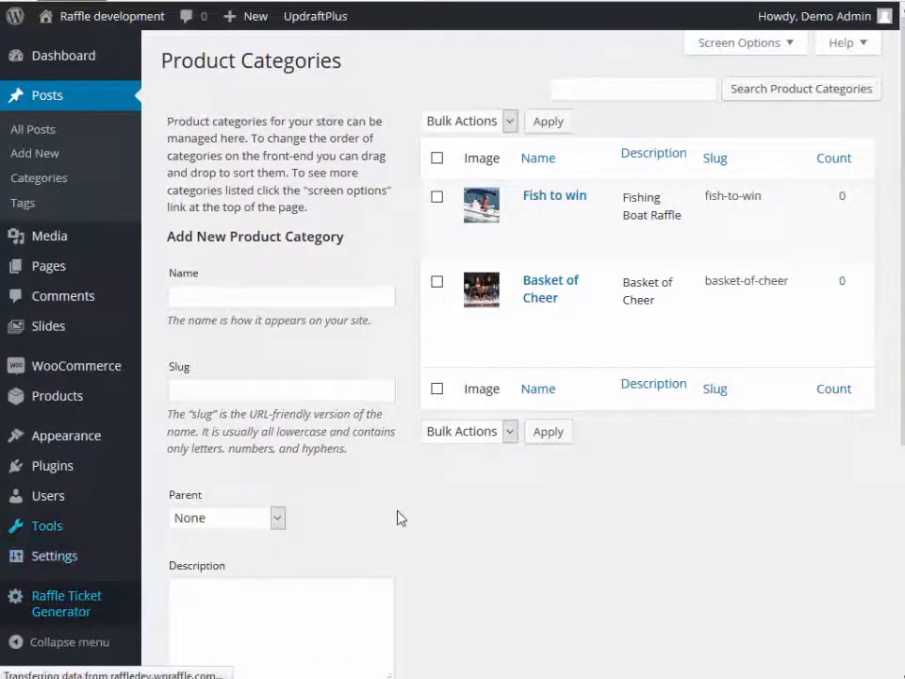
Return to Raffle Ticket Generator and expand the Basket of Cheer category settings.
left_click(66, 603)
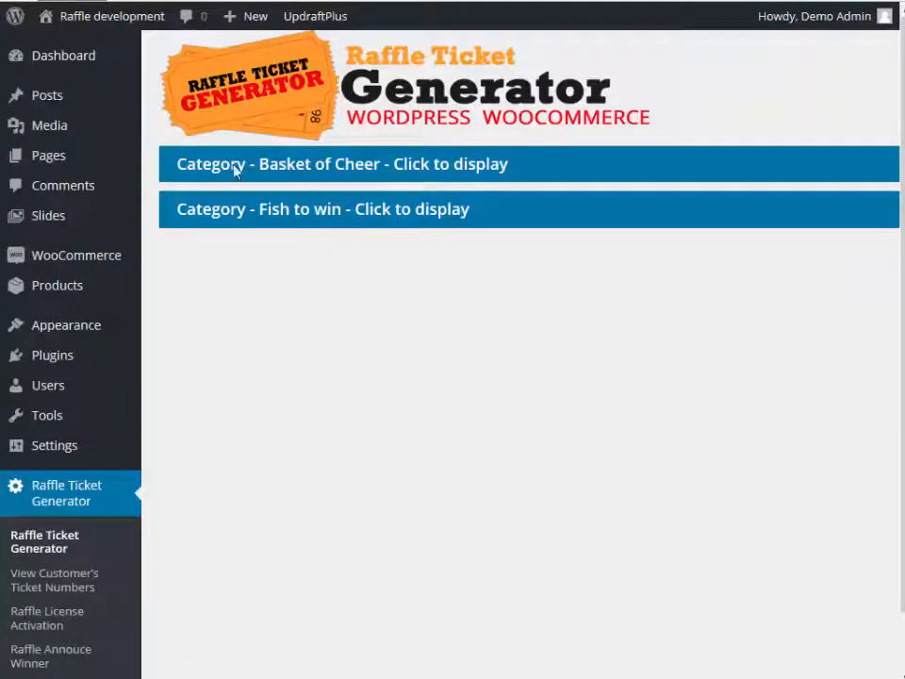
left_click(339, 162)
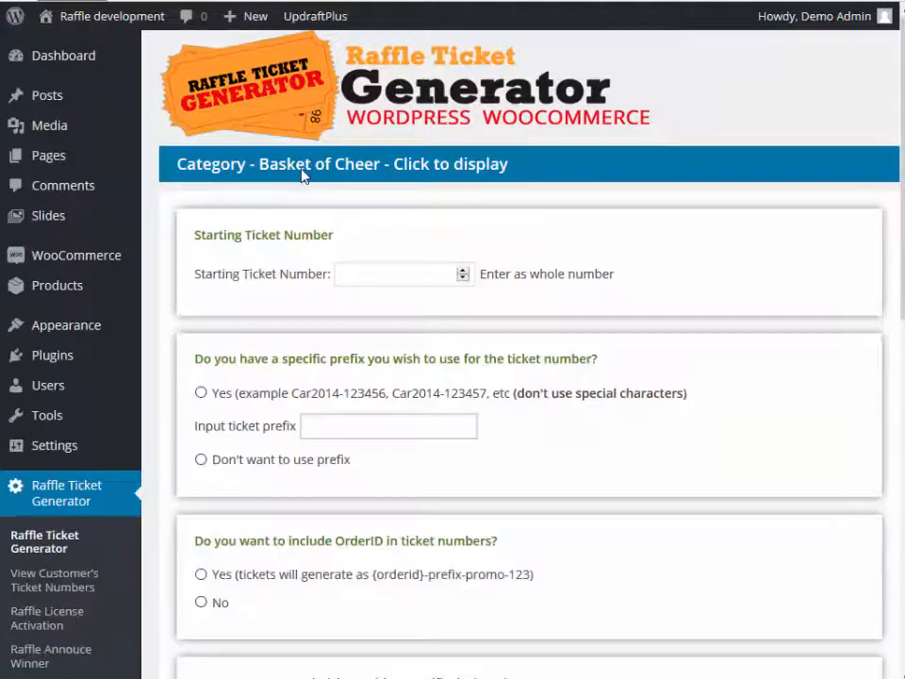
mouse_move(430, 170)
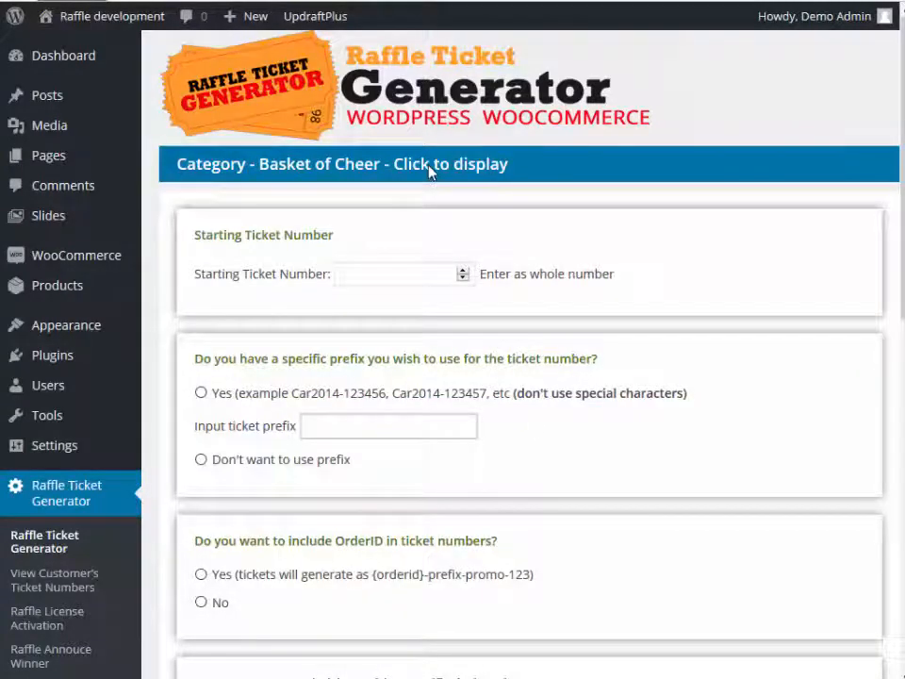
left_click(424, 162)
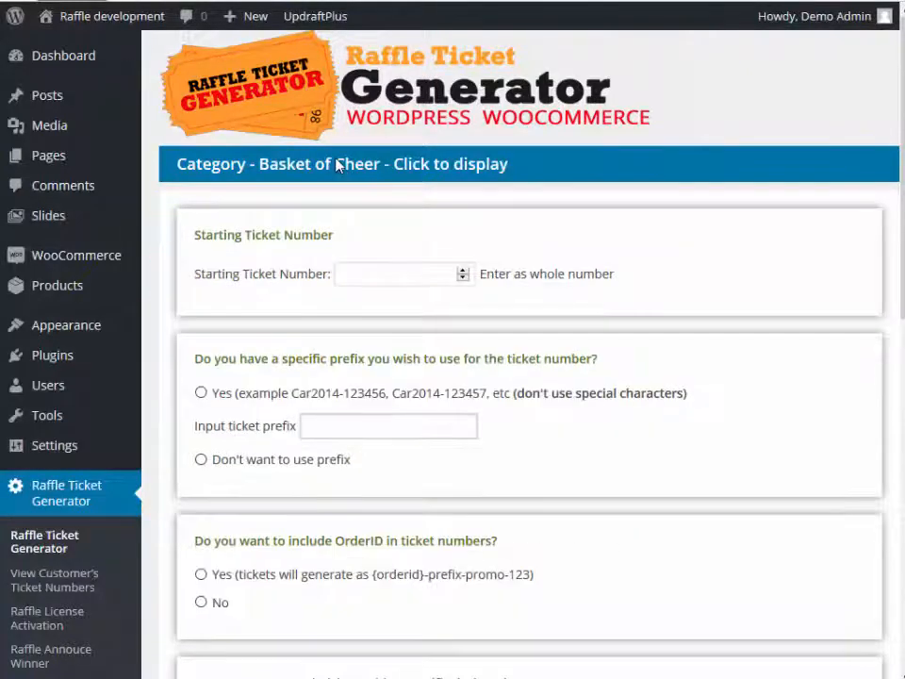
mouse_move(188, 249)
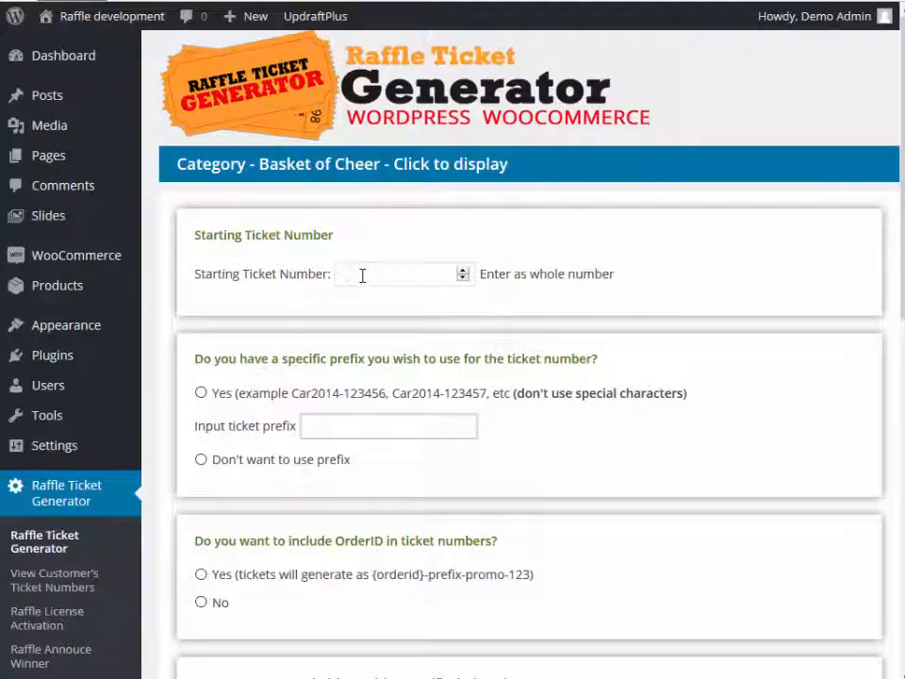
Set starting ticket number 10001 and enable a ticket prefix 'Rotary'.
left_click(400, 273)
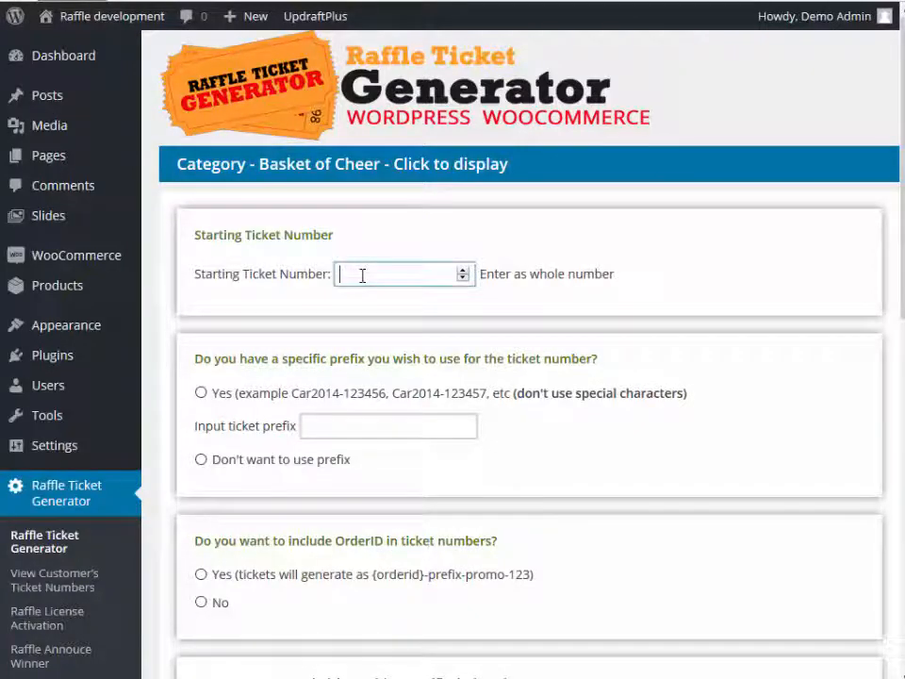
type("1001")
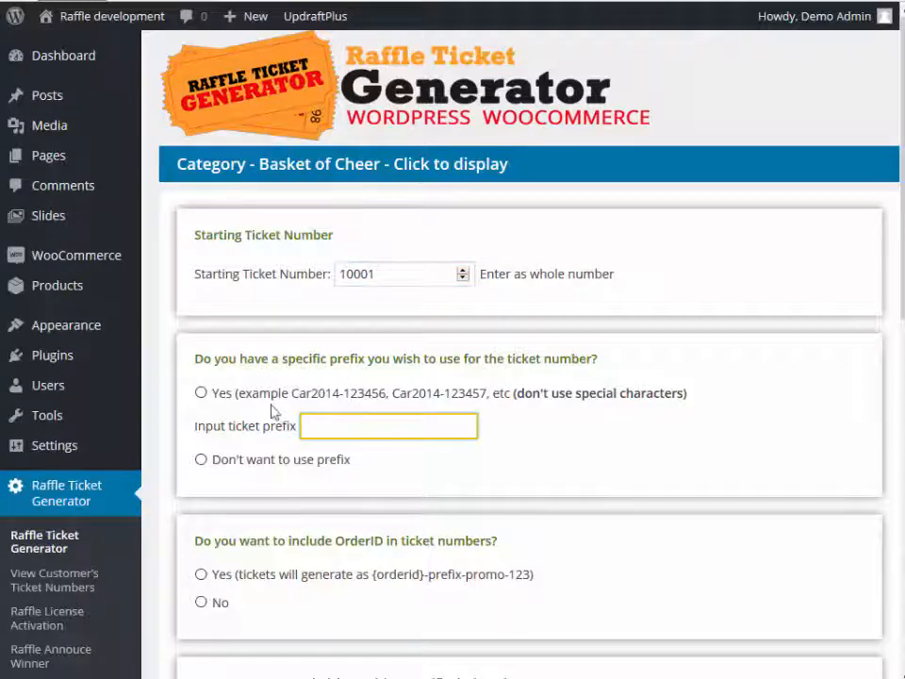
left_click(200, 394)
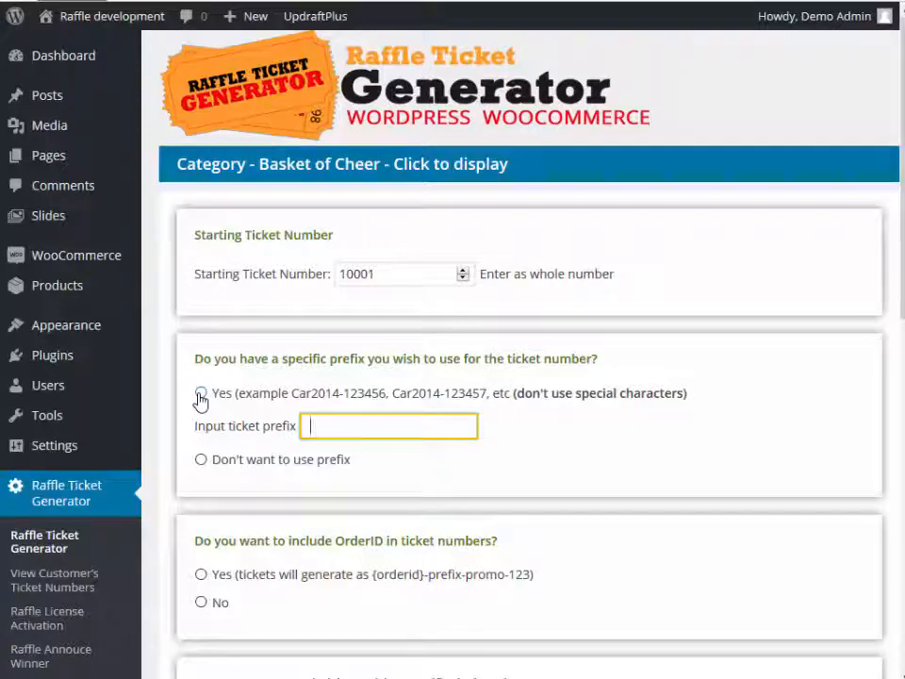
left_click(200, 392)
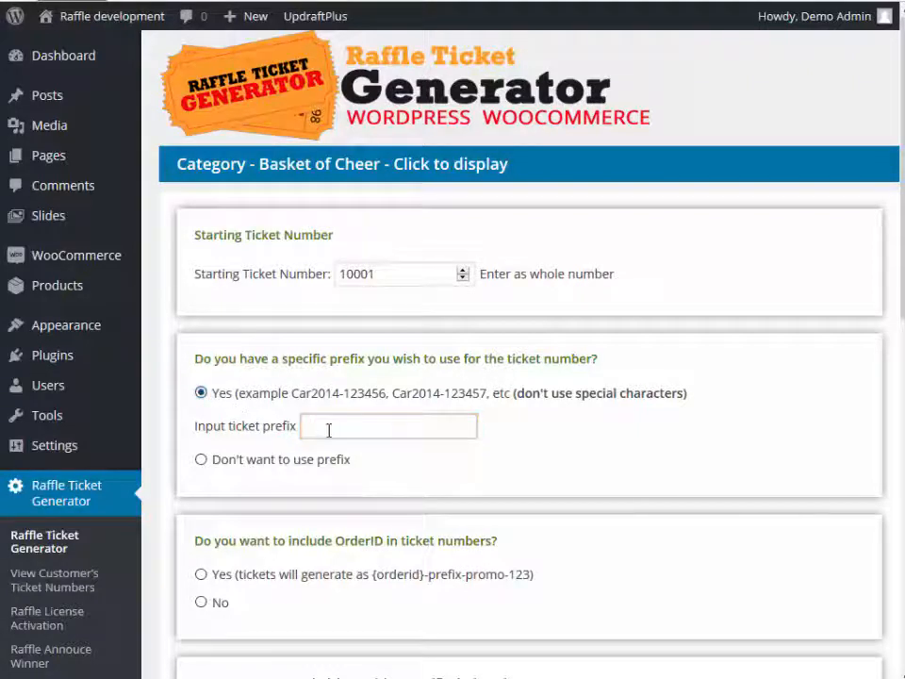
left_click(388, 426)
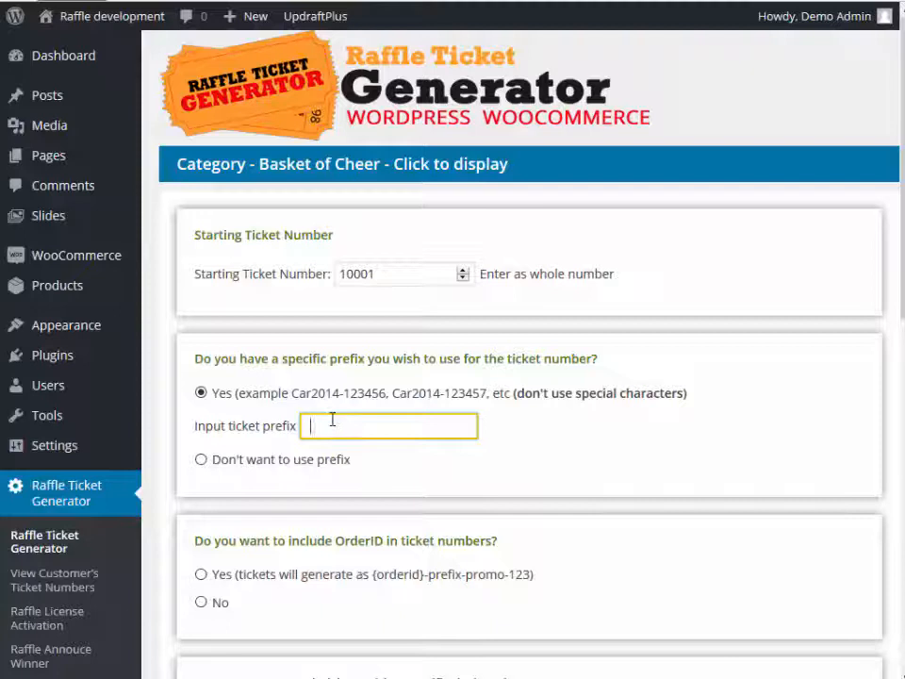
type("R")
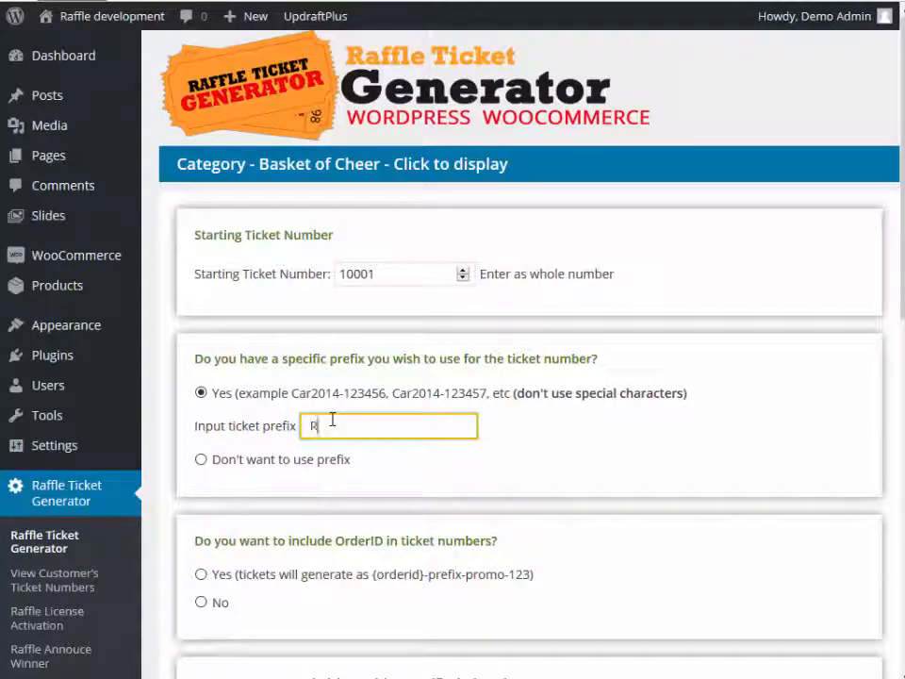
type("otary")
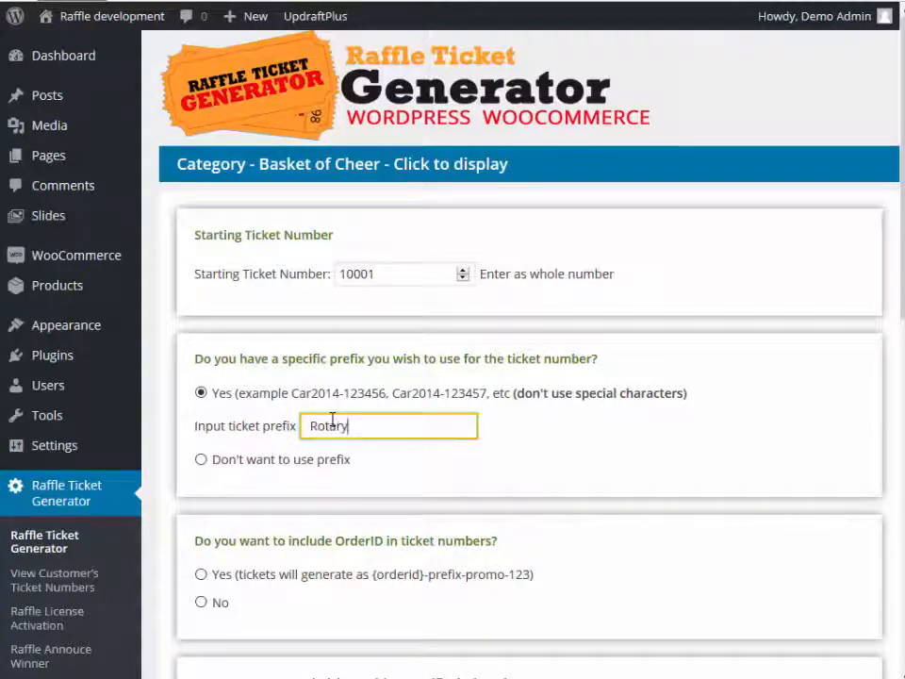
mouse_move(330, 411)
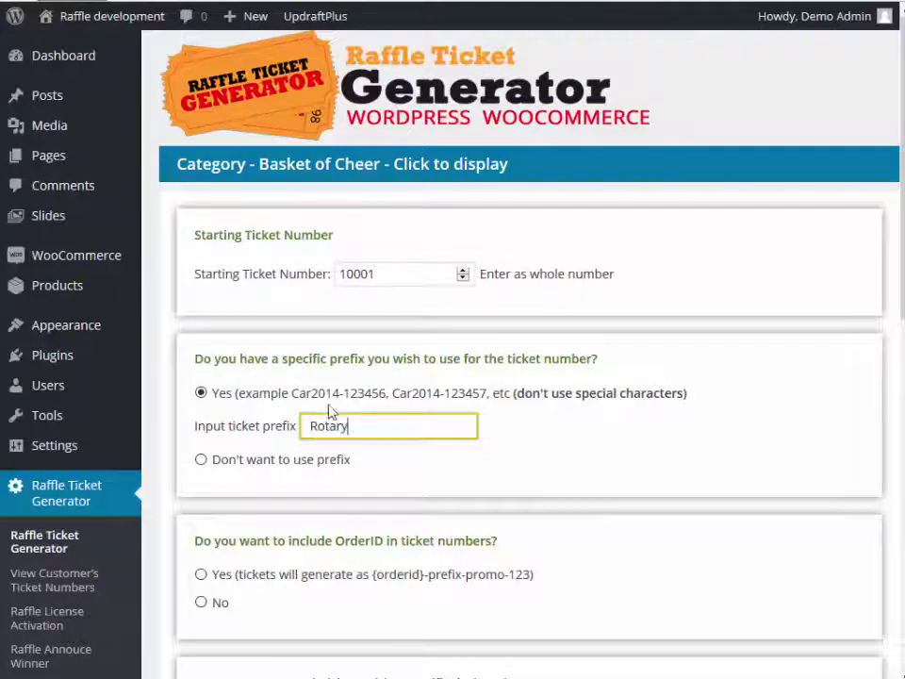
Choose No for including OrderID and enter the promo word 'BOC'.
scroll("down", 3)
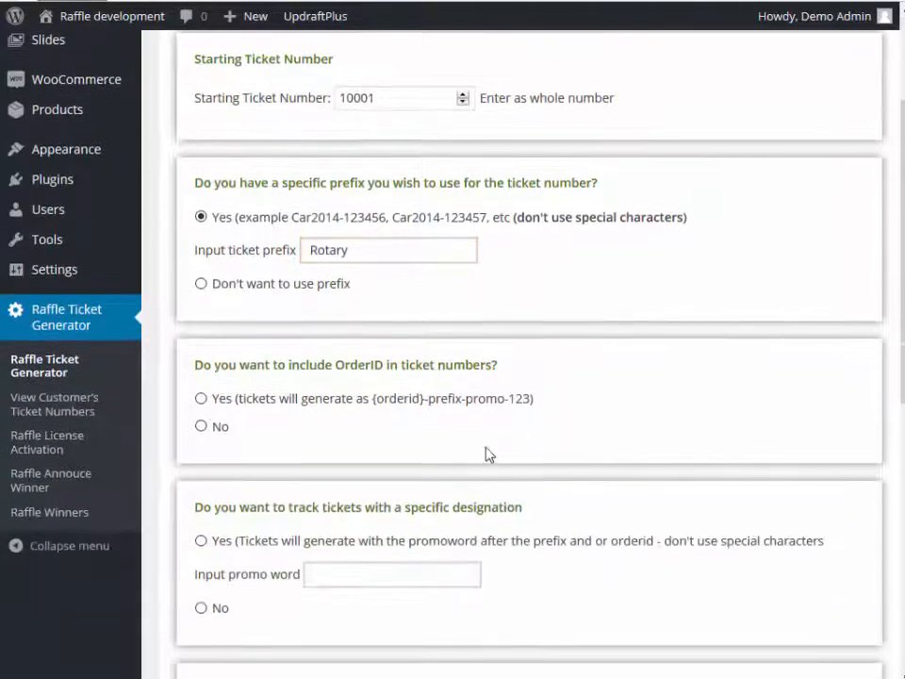
mouse_move(381, 411)
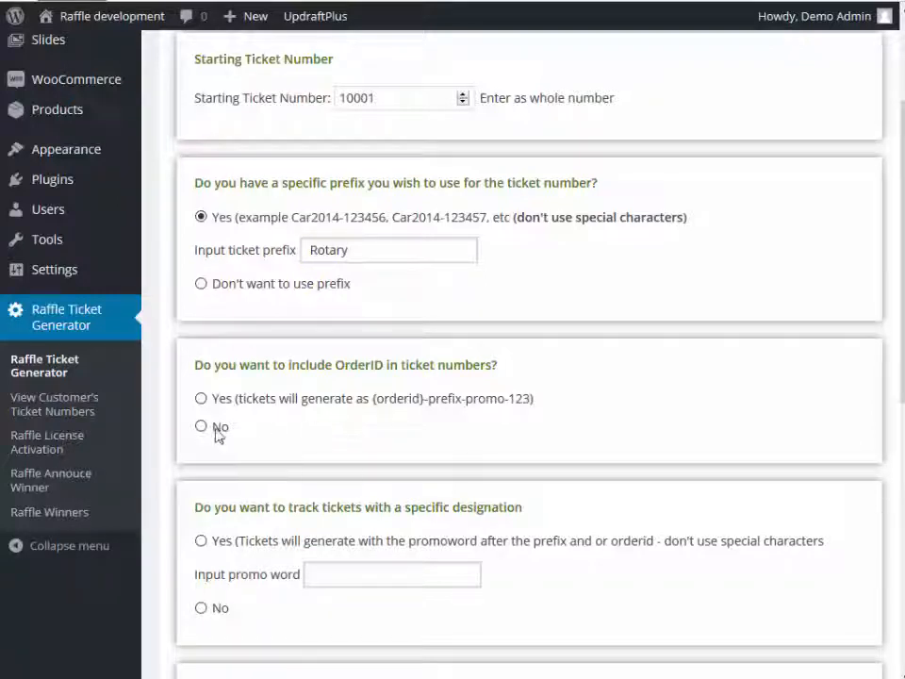
left_click(200, 426)
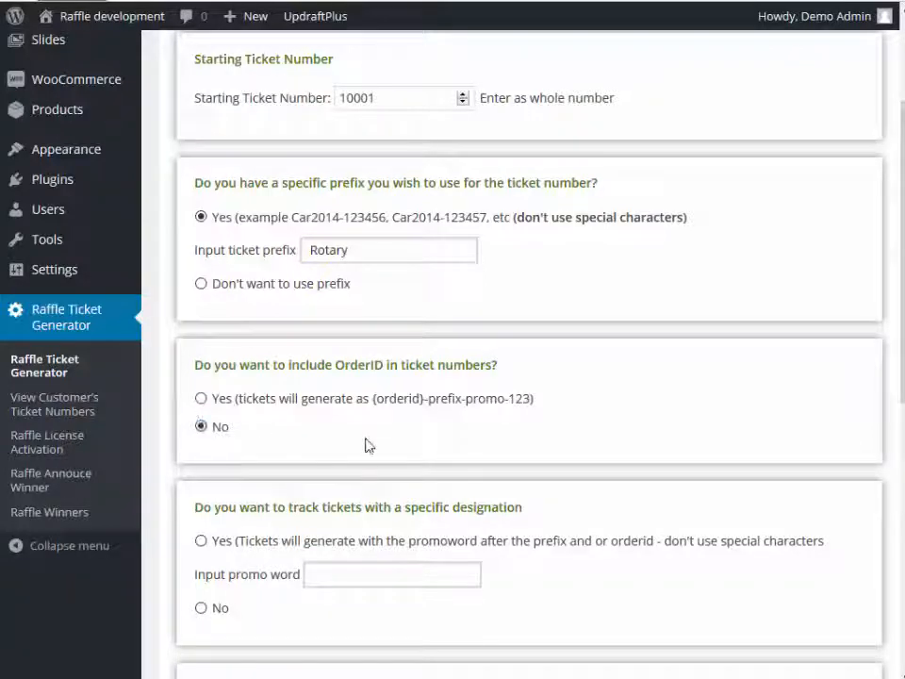
scroll("down", 3)
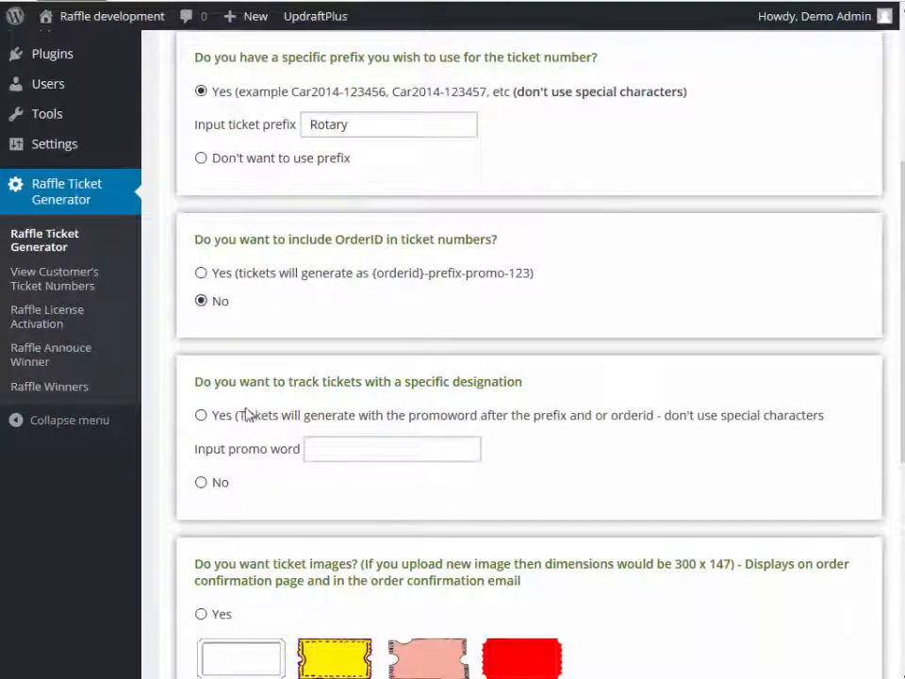
mouse_move(526, 365)
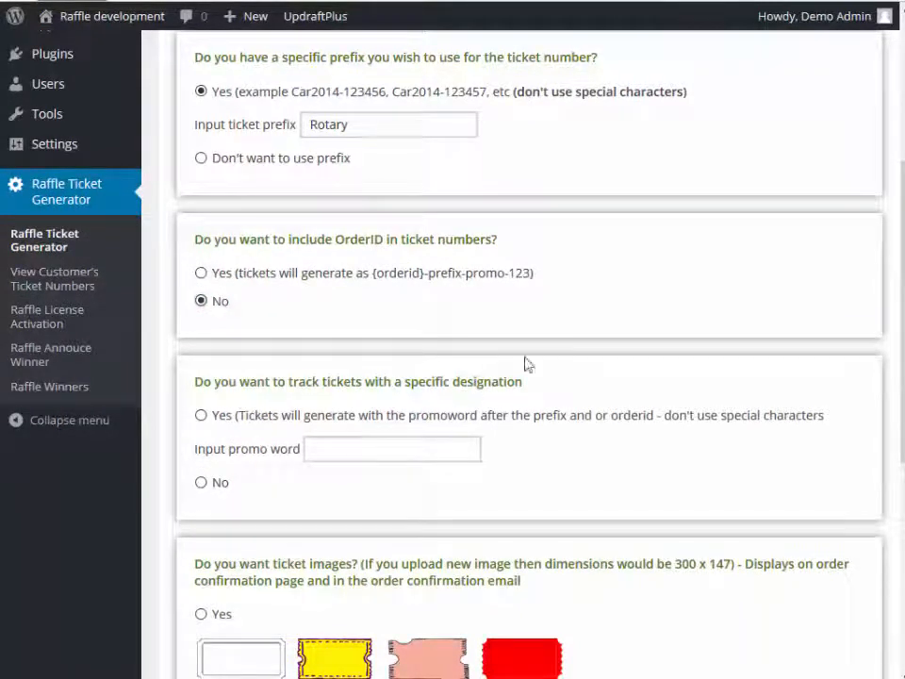
mouse_move(358, 443)
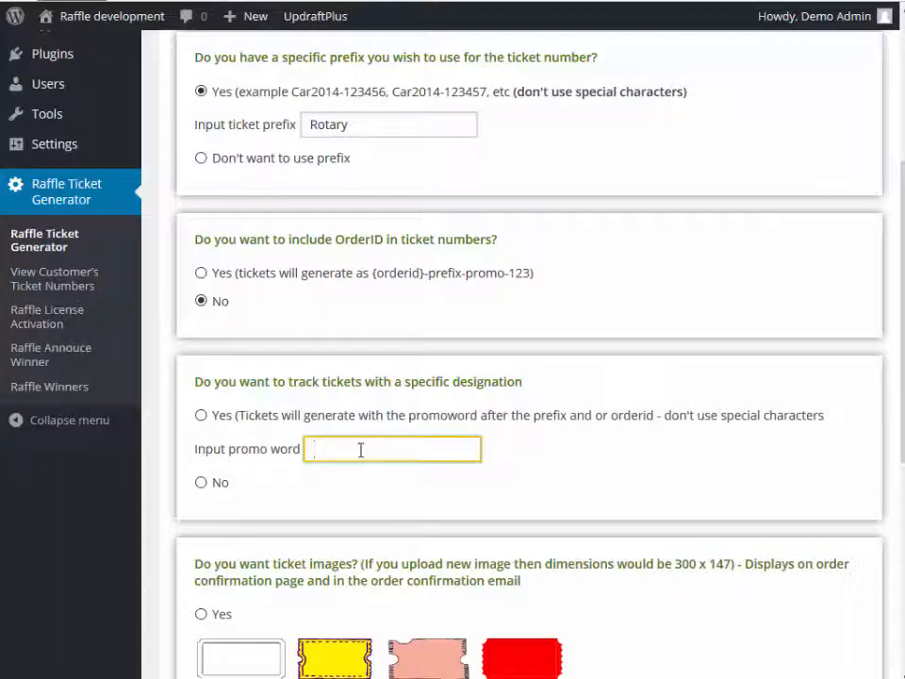
type("BOC")
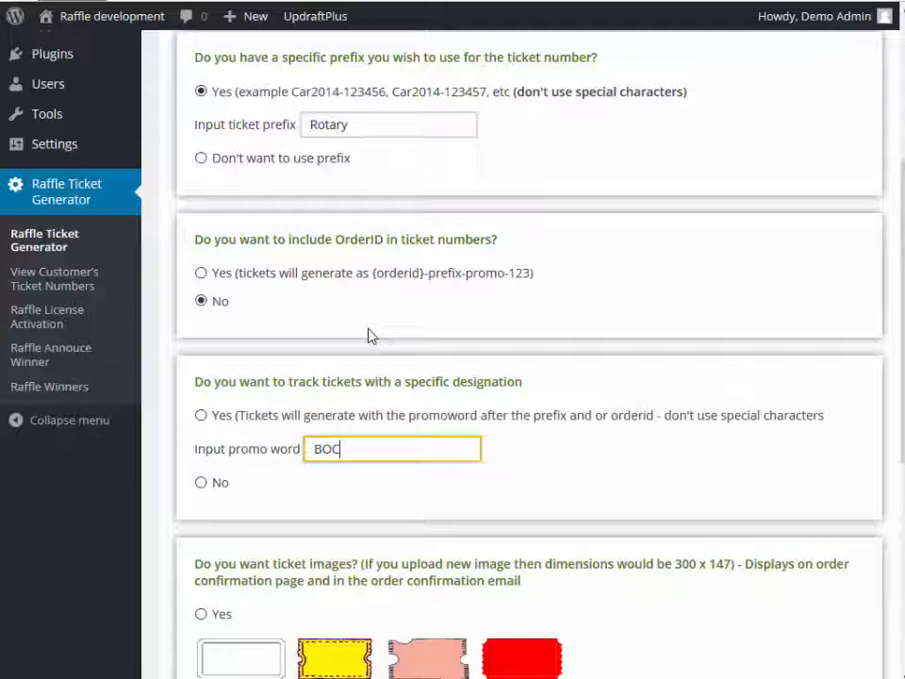
mouse_move(594, 437)
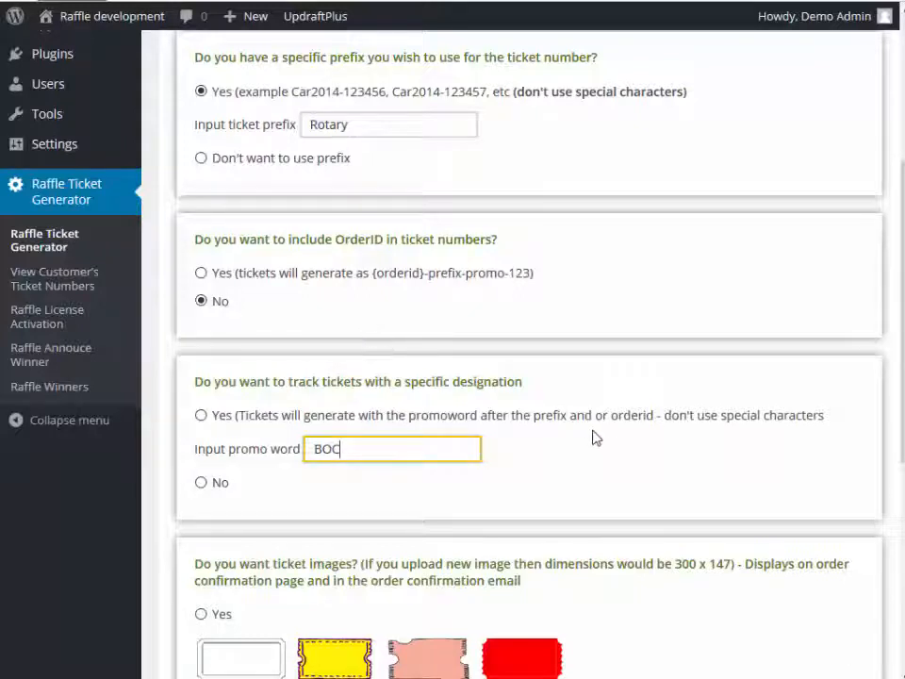
scroll("down", 3)
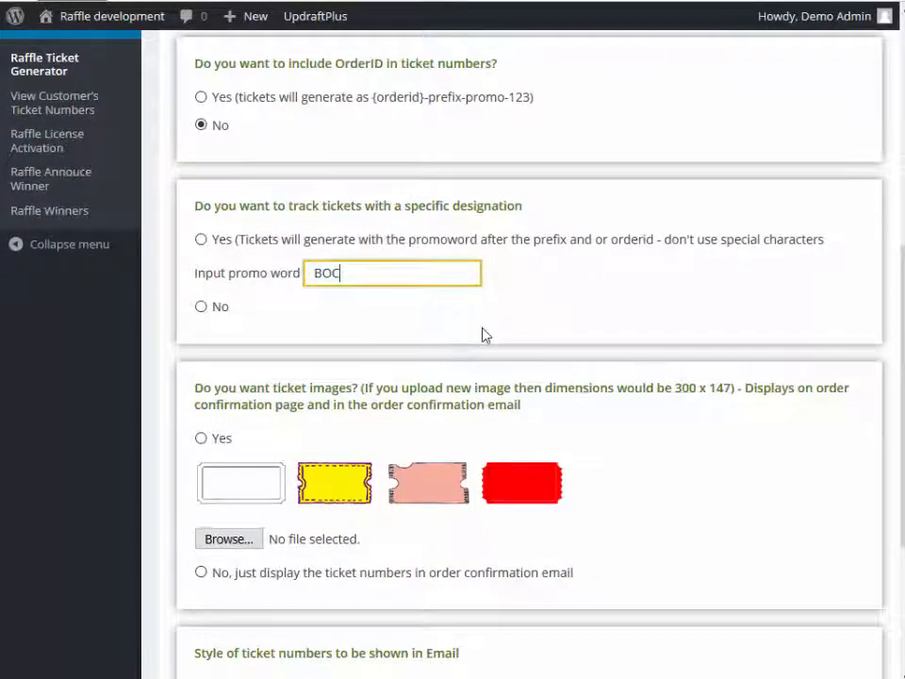
mouse_move(472, 347)
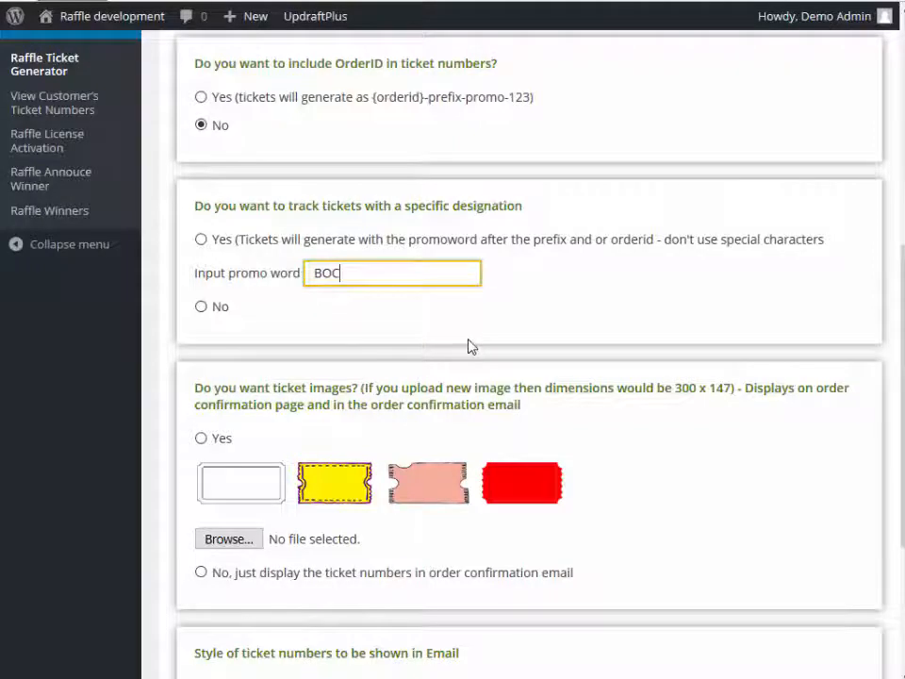
Enable ticket images by selecting the yellow ticket design.
scroll("down", 3)
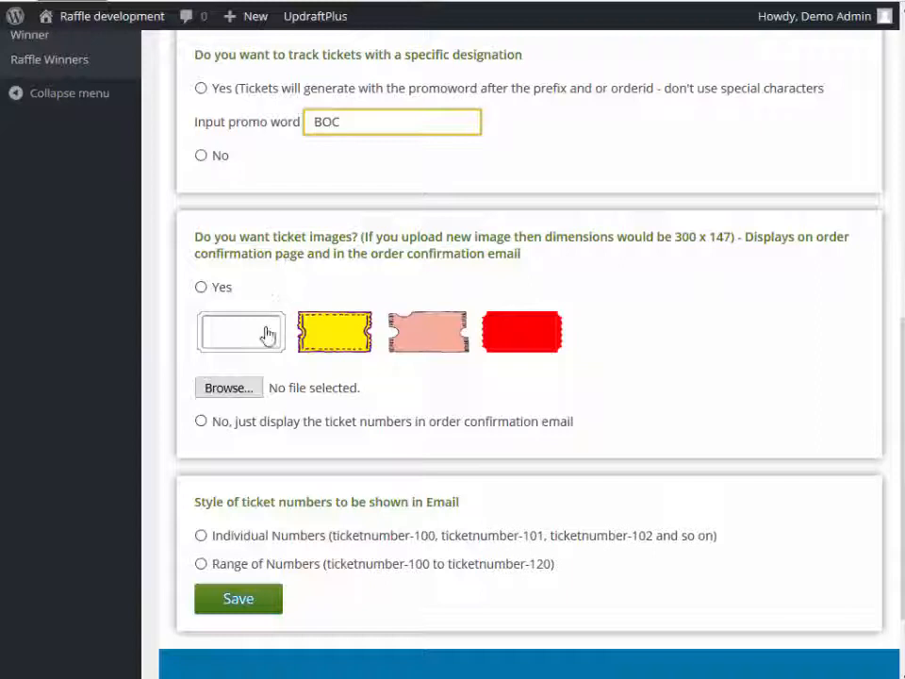
mouse_move(625, 298)
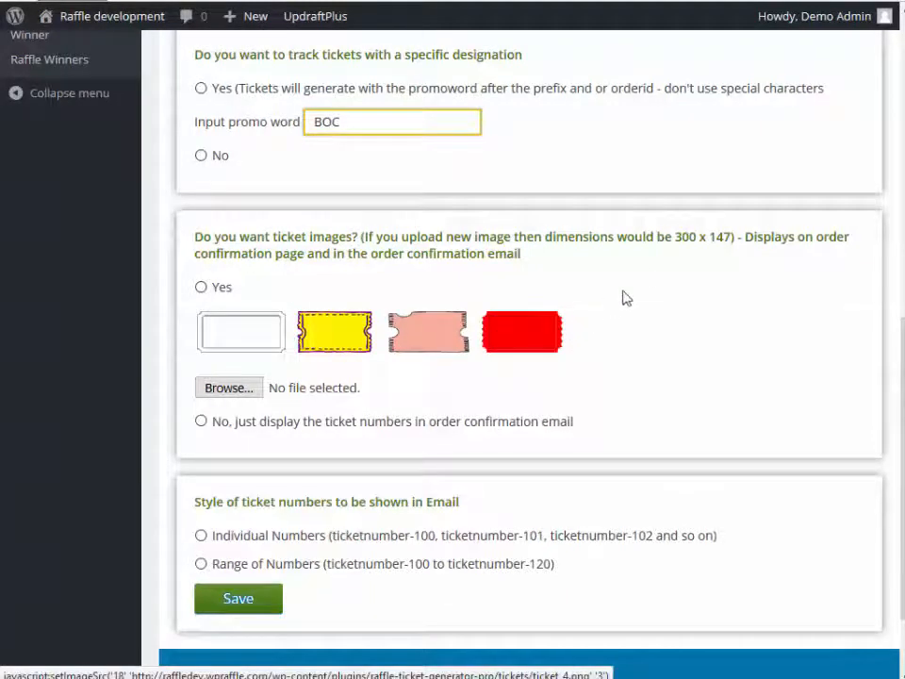
mouse_move(727, 255)
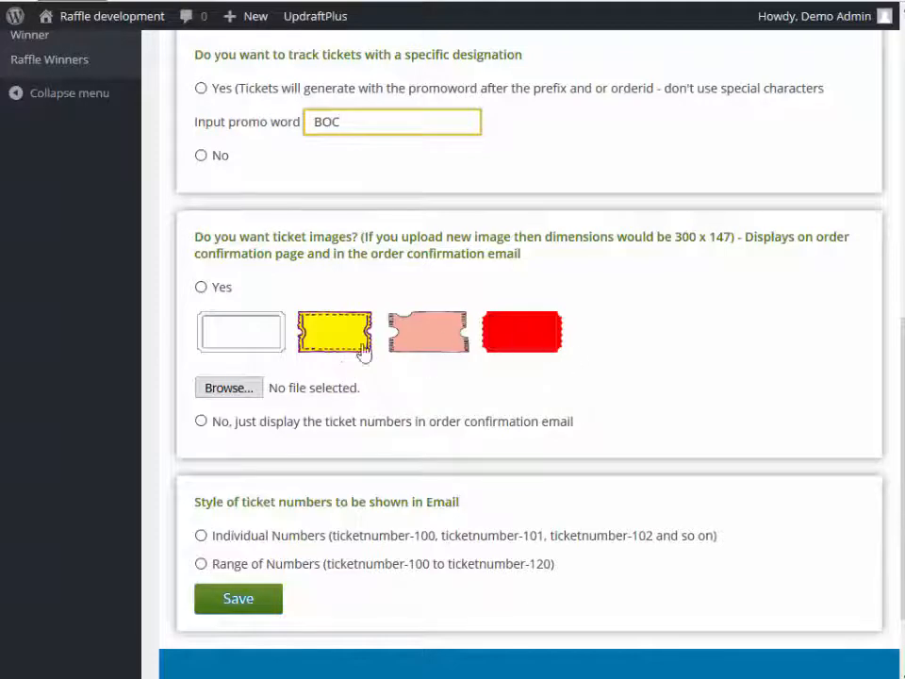
left_click(200, 287)
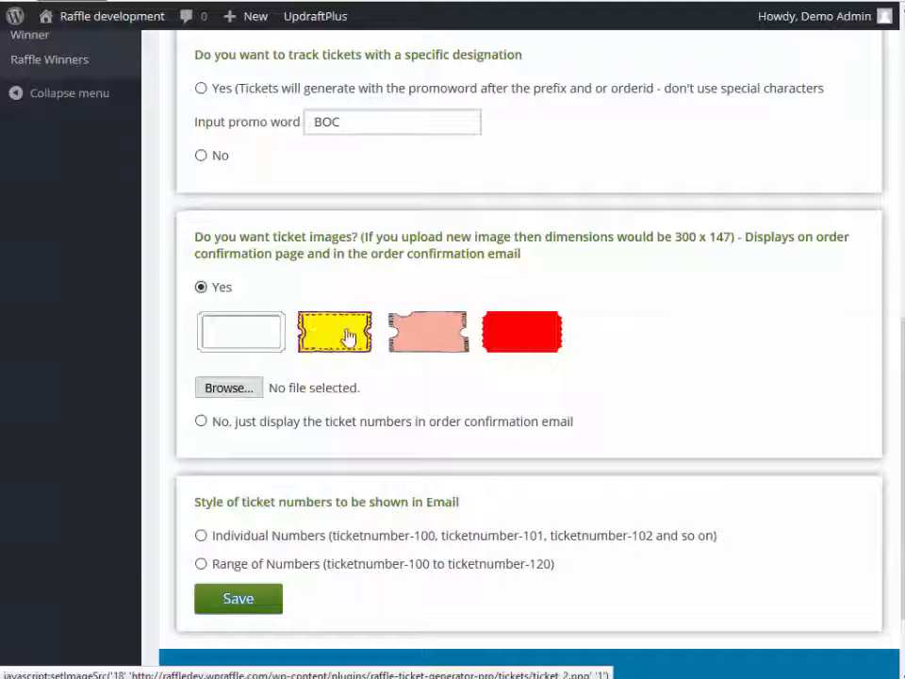
mouse_move(335, 338)
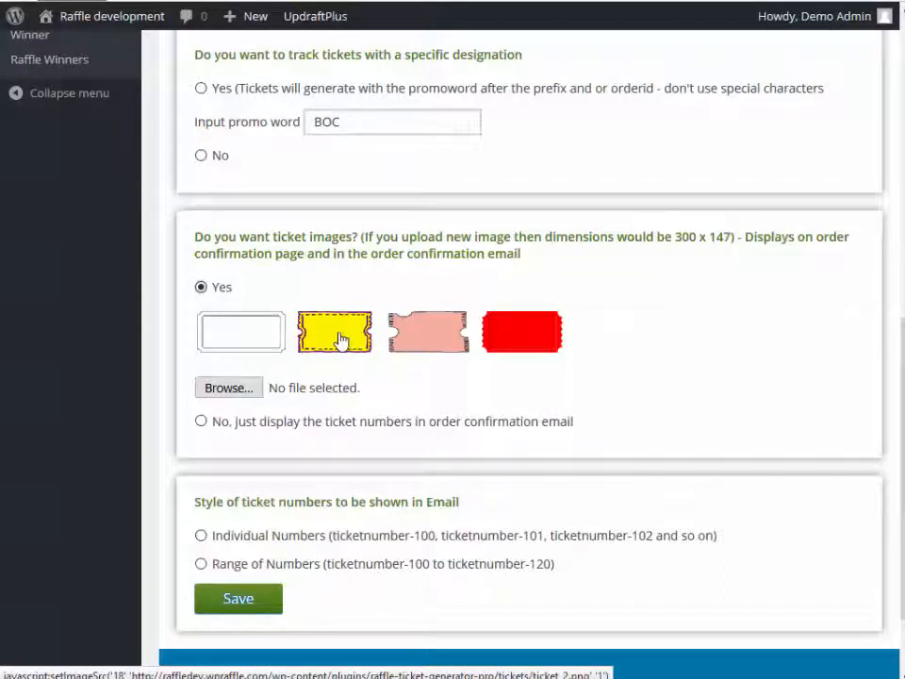
mouse_move(392, 403)
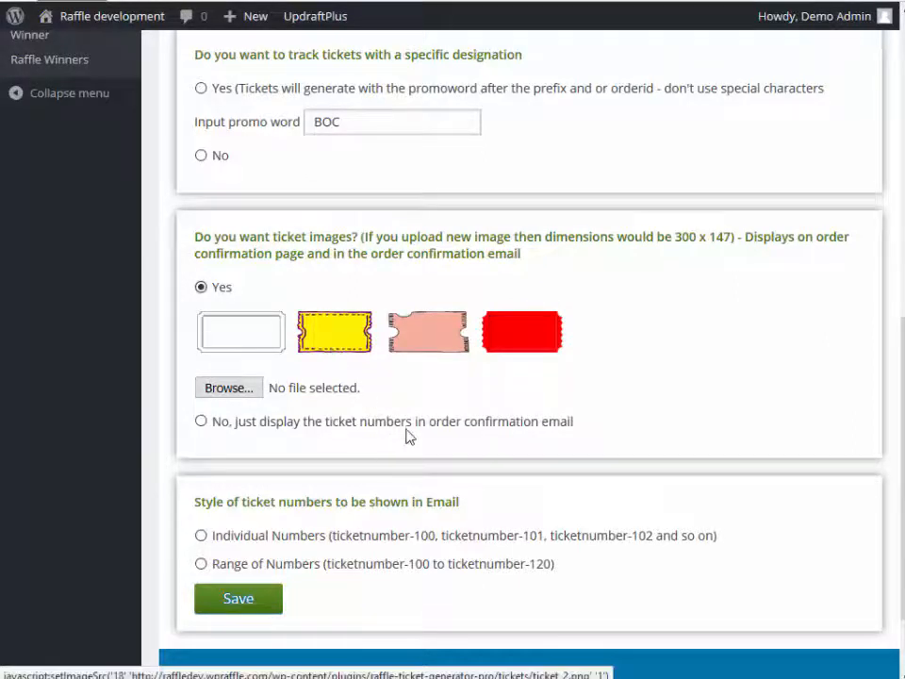
Select Individual Numbers for email ticket style and save the Basket of Cheer settings.
scroll("down", 3)
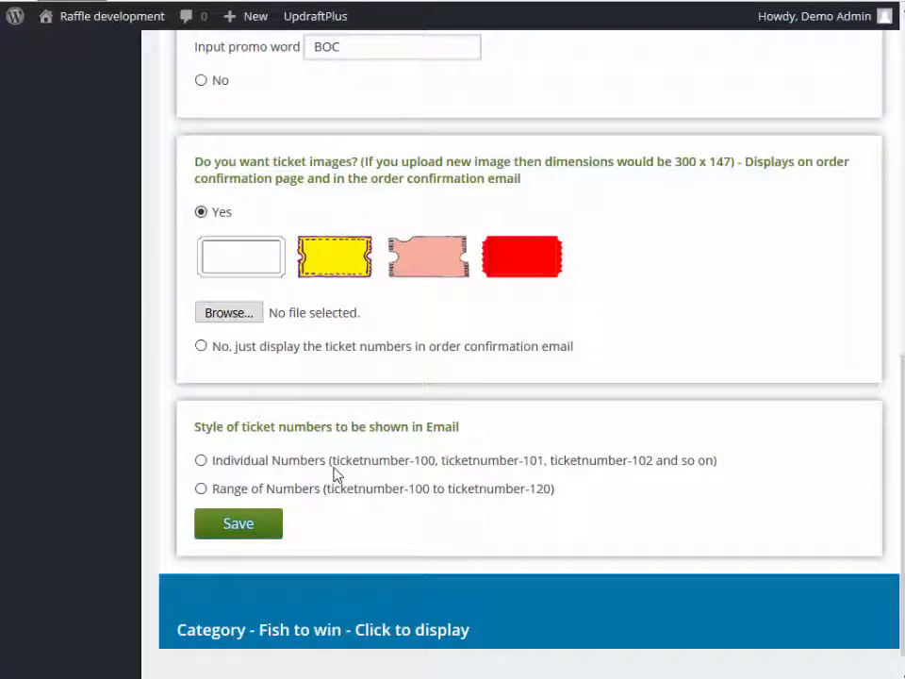
mouse_move(618, 471)
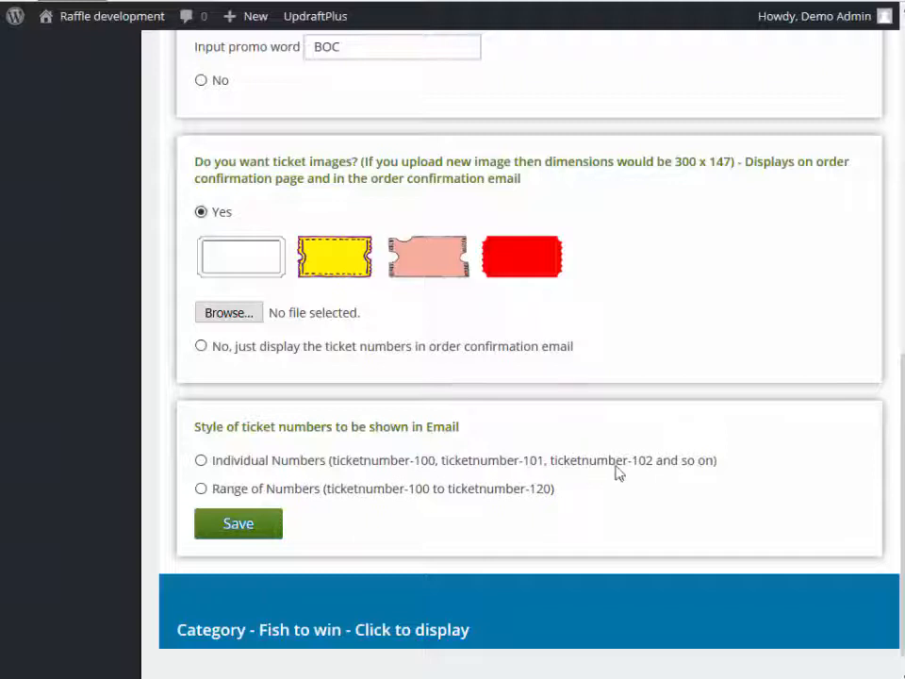
mouse_move(694, 467)
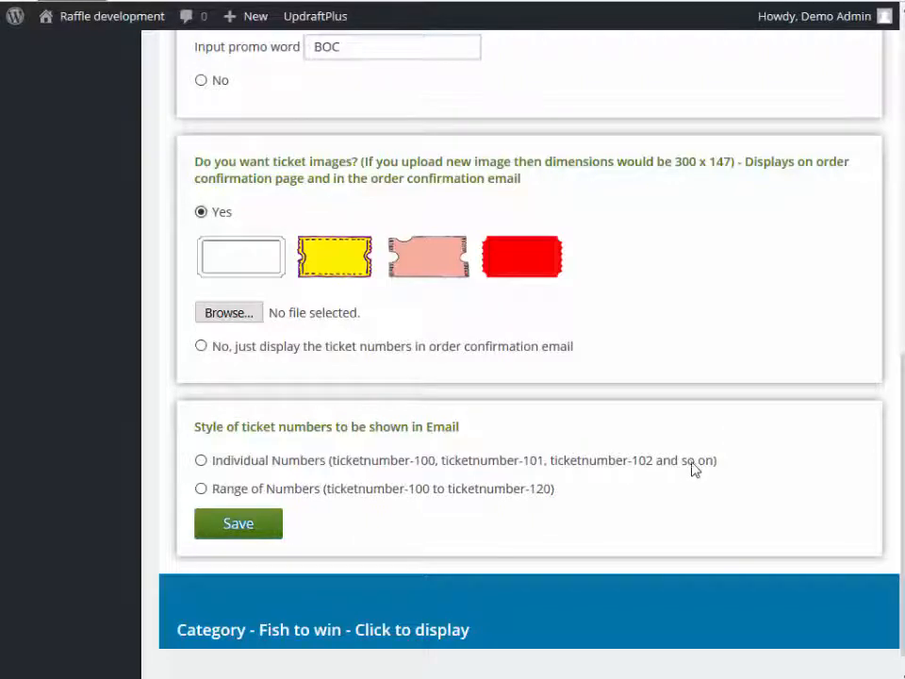
mouse_move(395, 498)
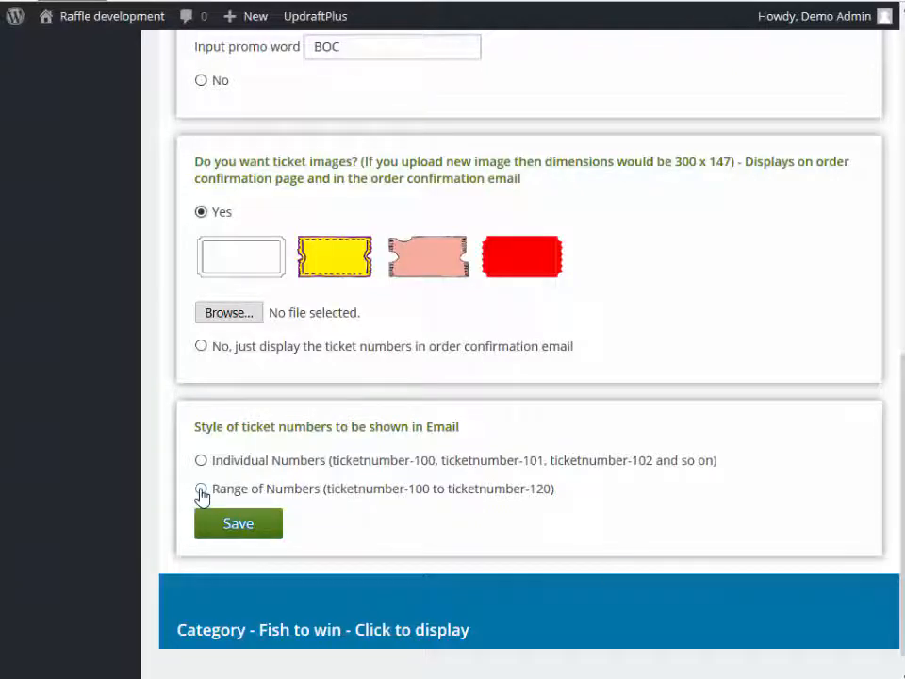
left_click(238, 524)
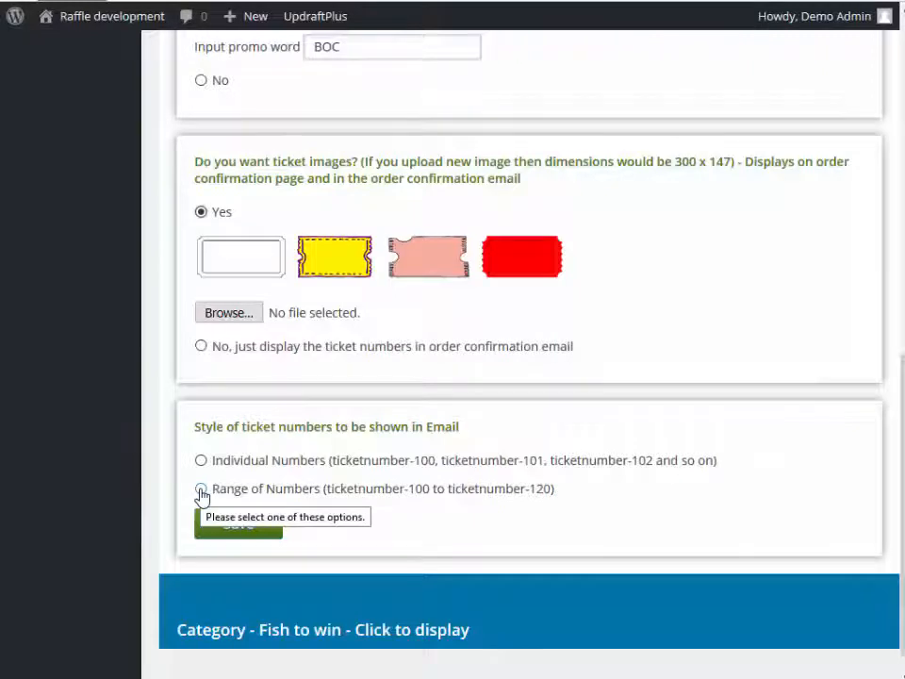
mouse_move(290, 498)
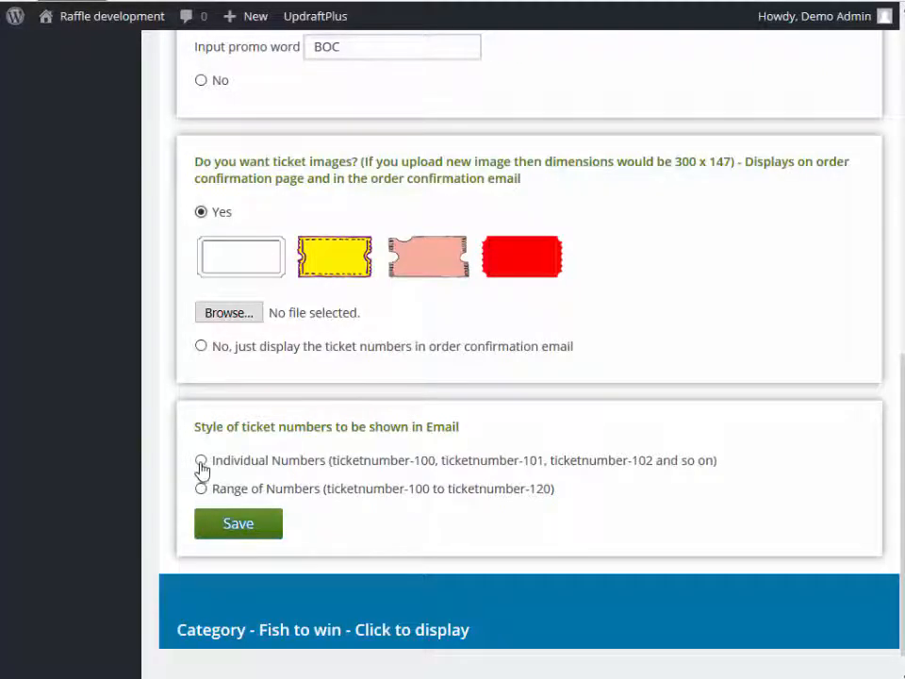
left_click(200, 460)
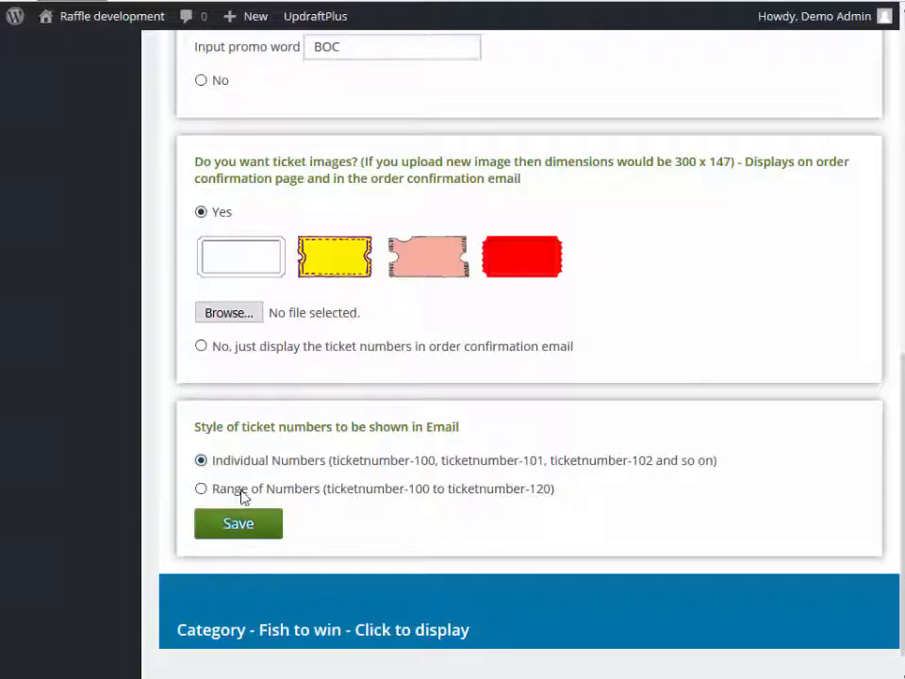
left_click(238, 524)
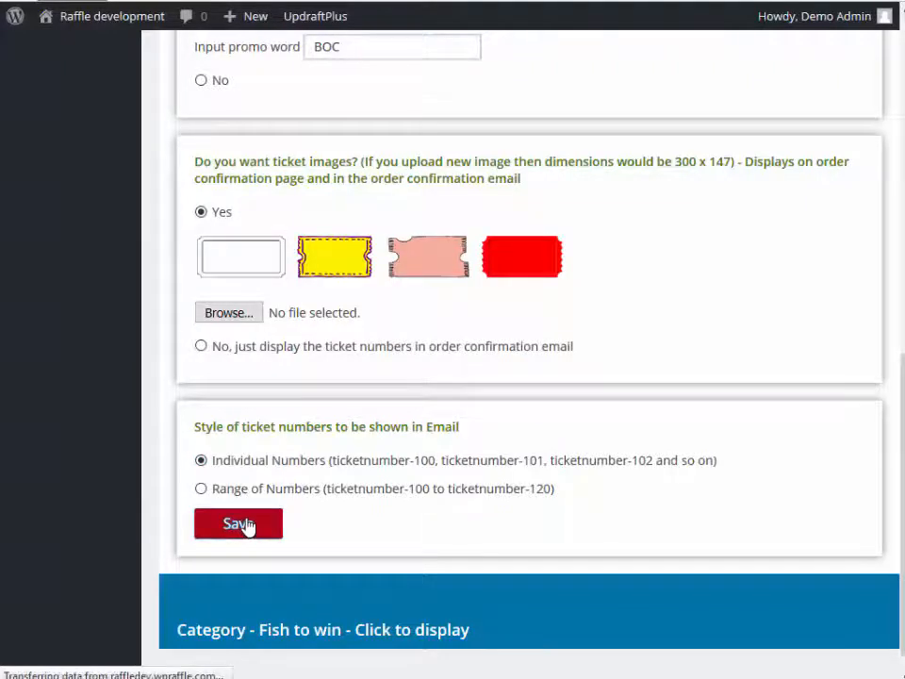
left_click(237, 524)
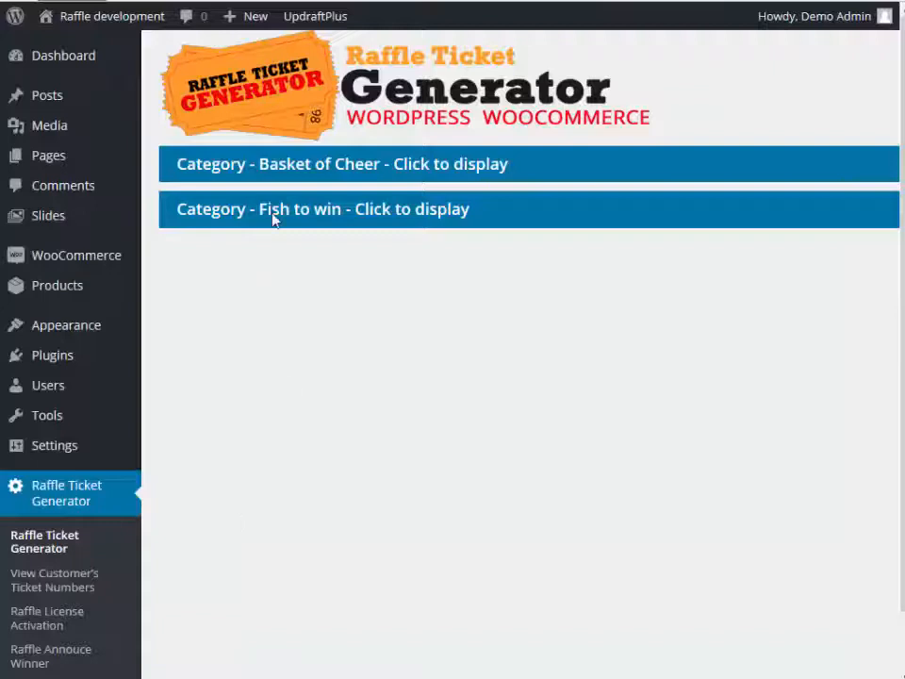
In Fish to win settings, include the OrderID and set promo word 'Fish' with tracking on.
left_click(323, 207)
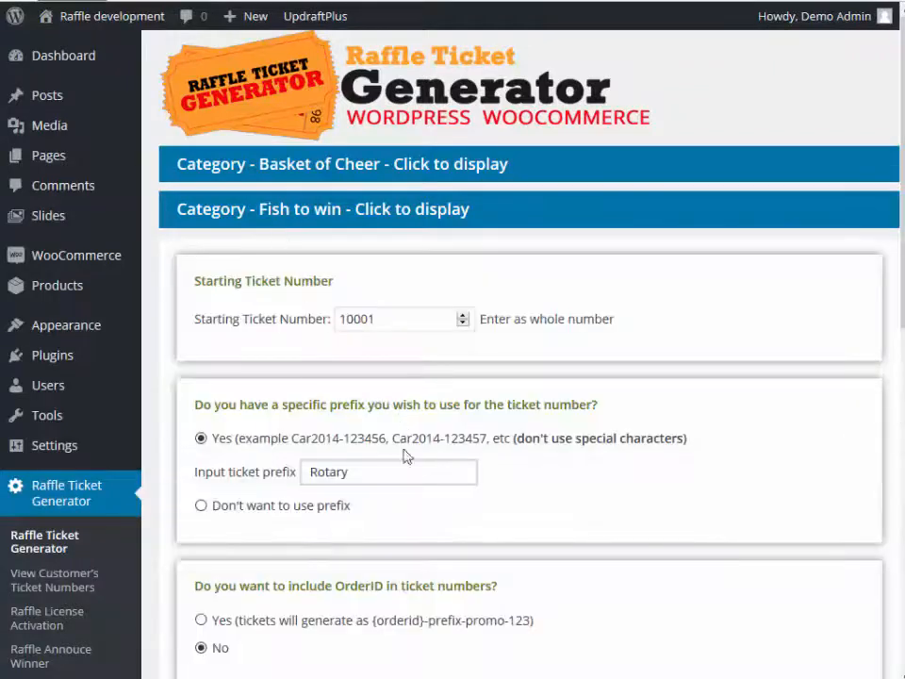
mouse_move(273, 162)
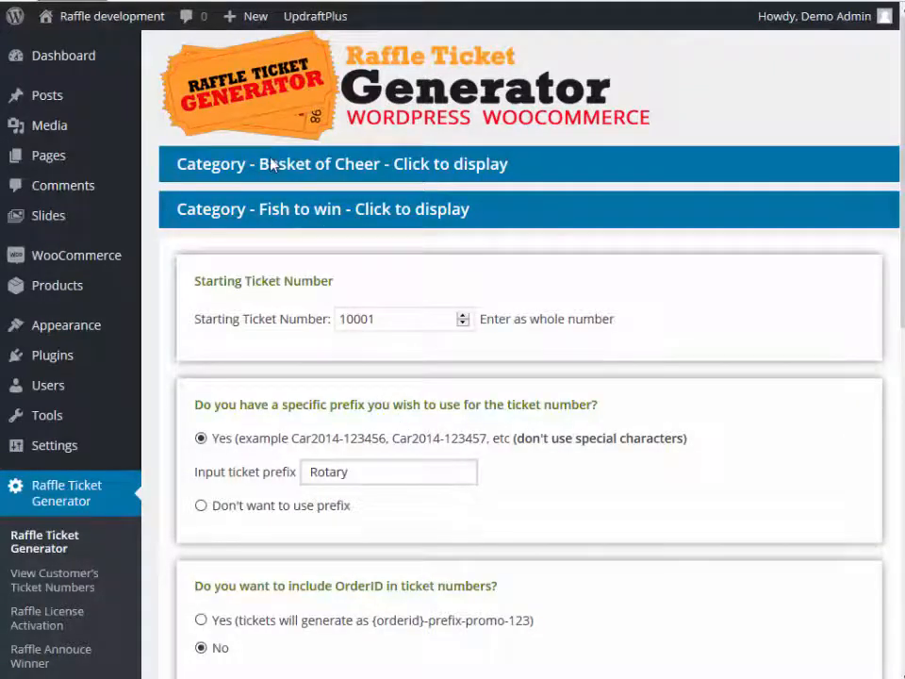
mouse_move(396, 375)
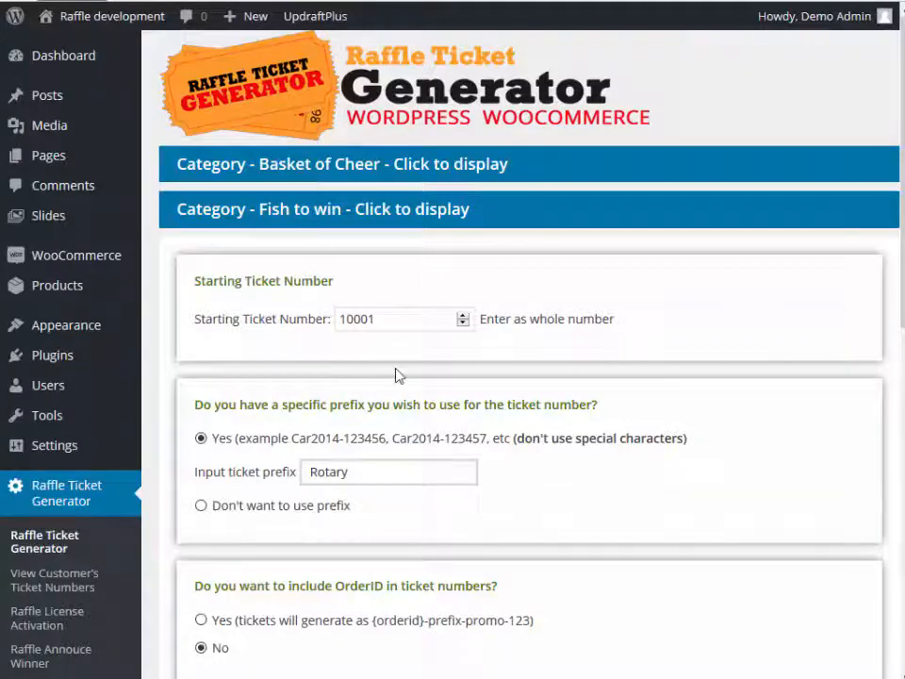
mouse_move(400, 343)
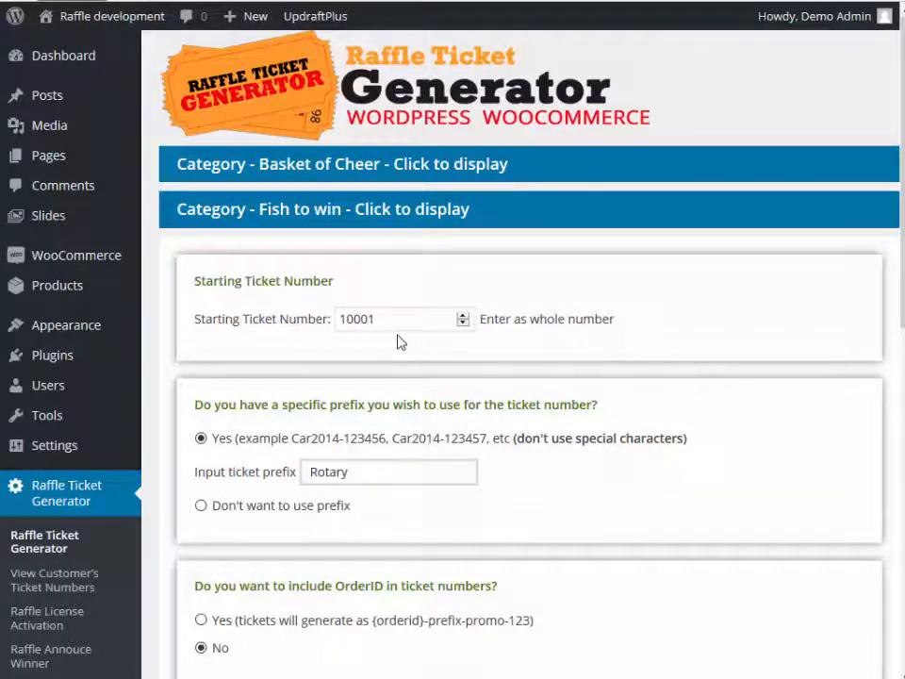
triple_click(389, 472)
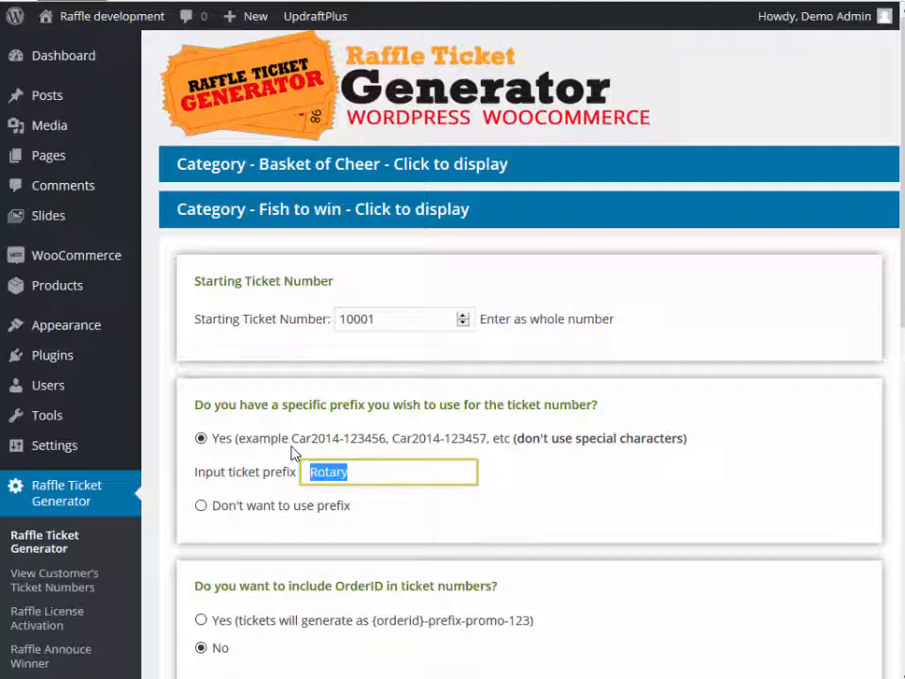
mouse_move(538, 494)
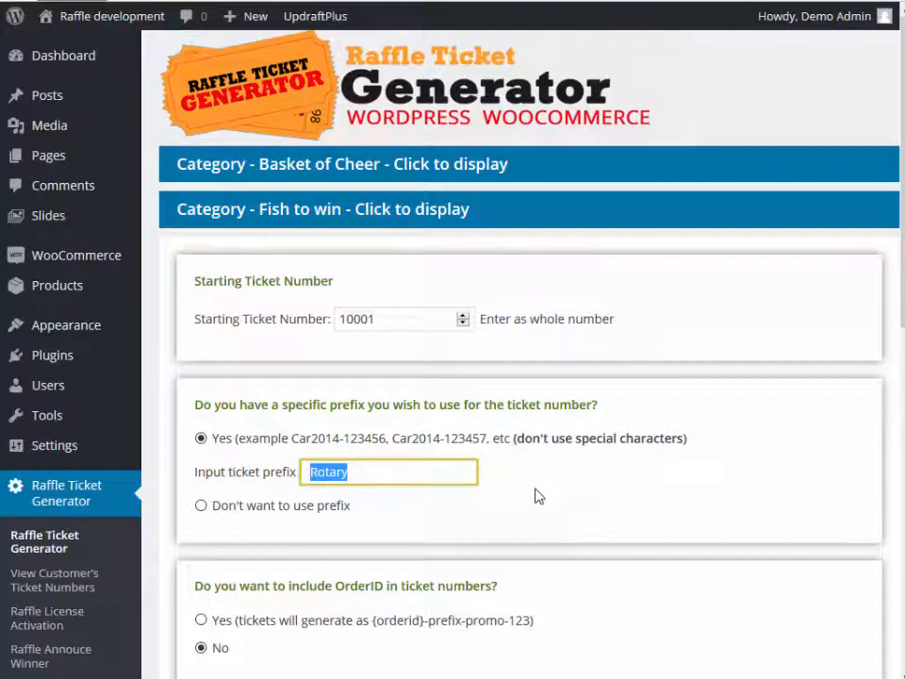
scroll("down", 3)
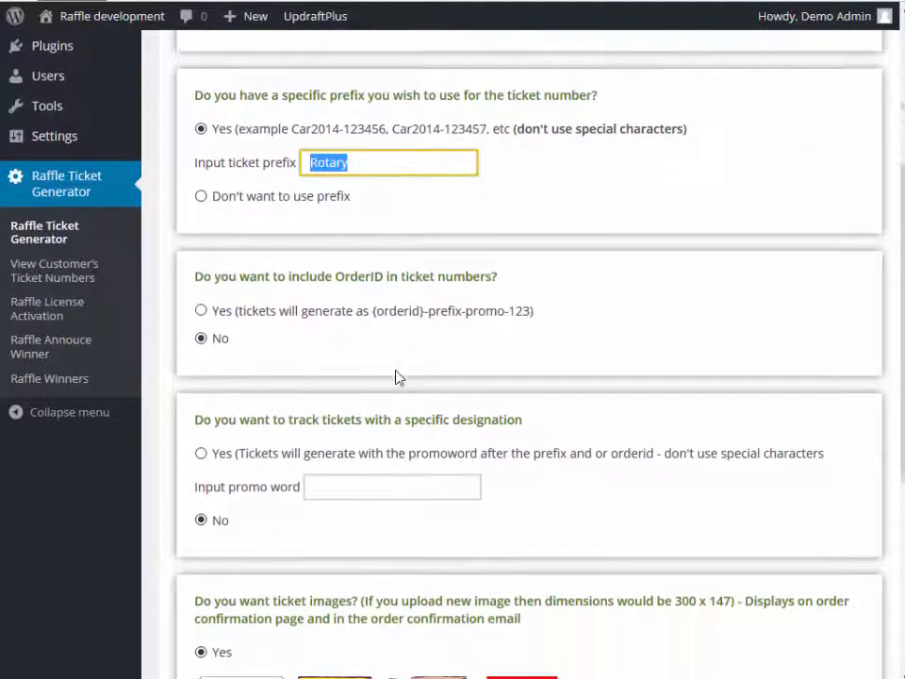
left_click(200, 241)
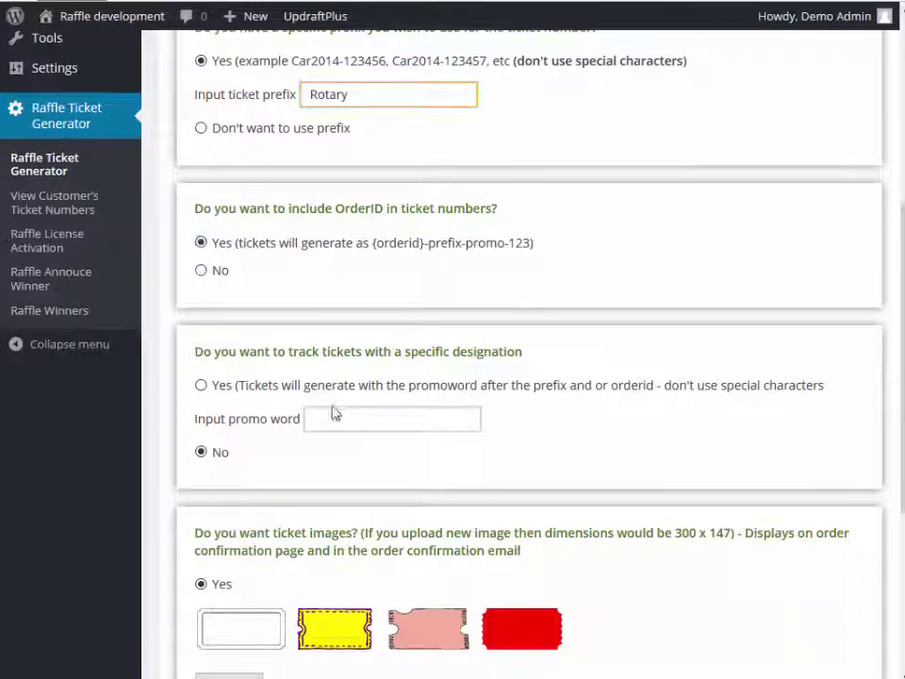
type("Fish")
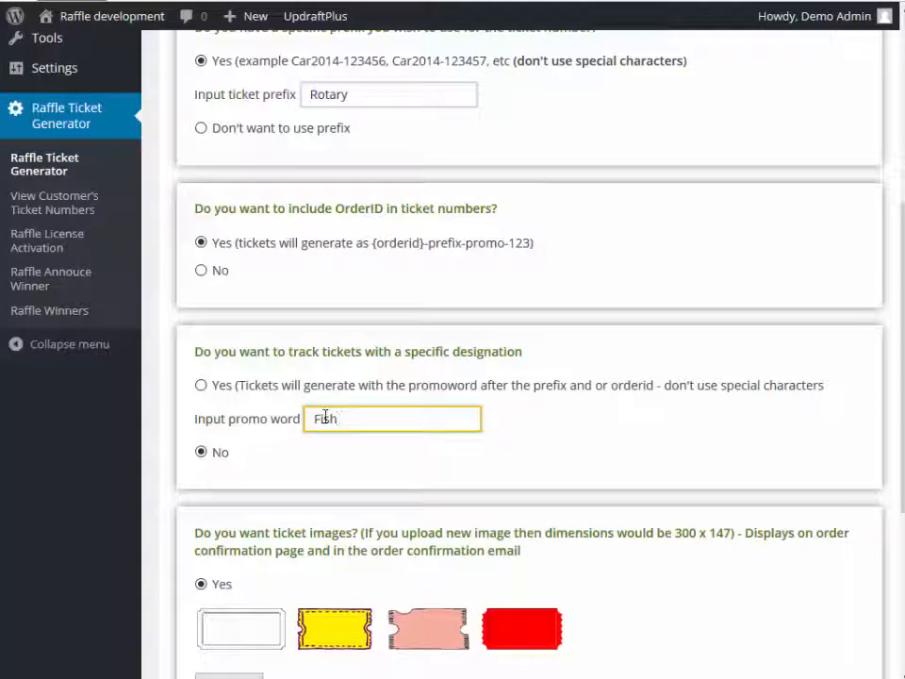
left_click(200, 384)
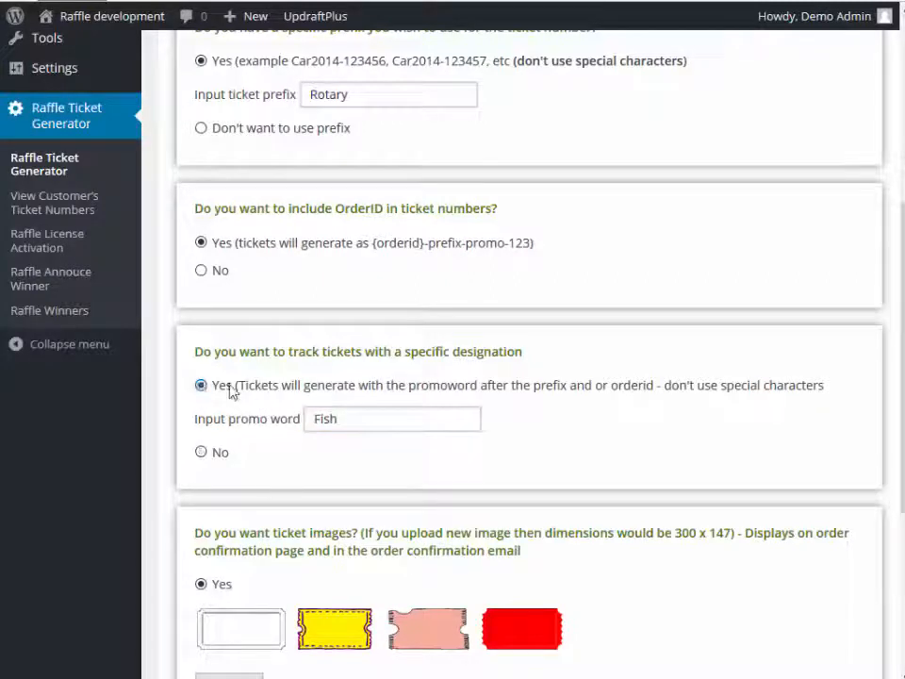
mouse_move(514, 454)
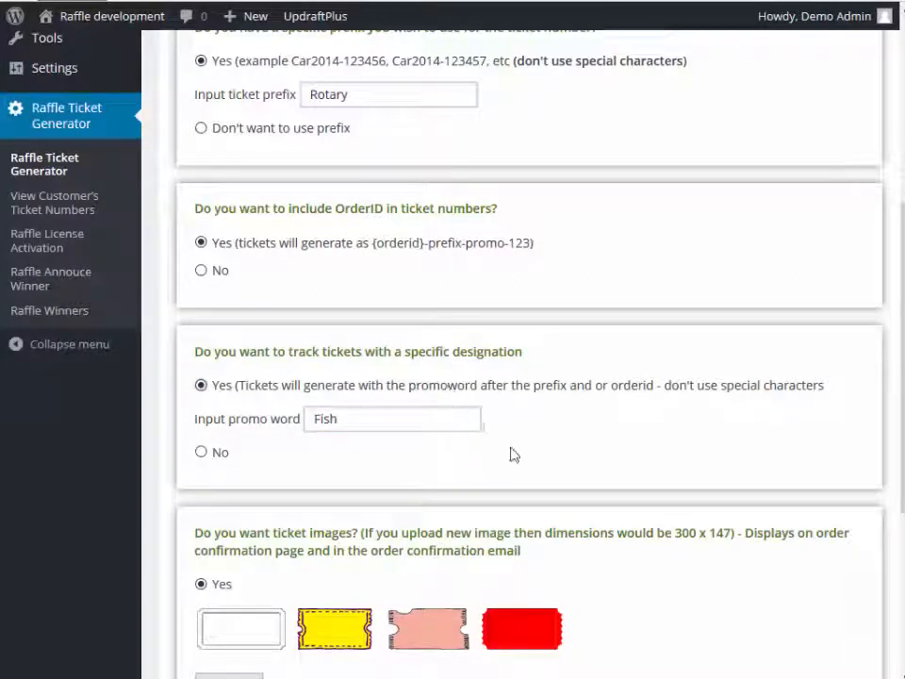
Choose no ticket images and Range of Numbers in email, then save Fish to win.
scroll("down", 3)
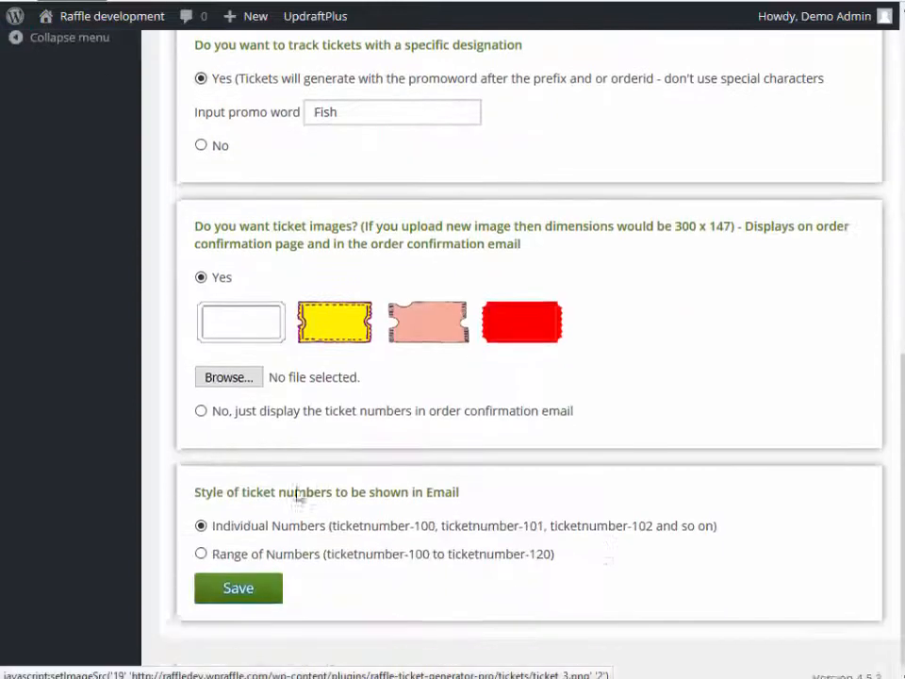
left_click(200, 411)
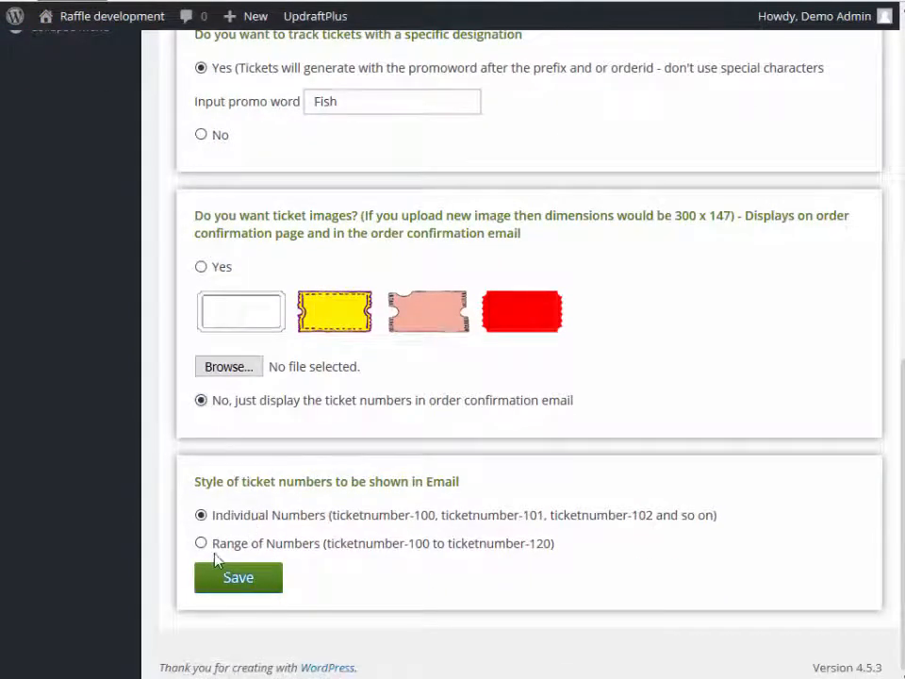
left_click(200, 543)
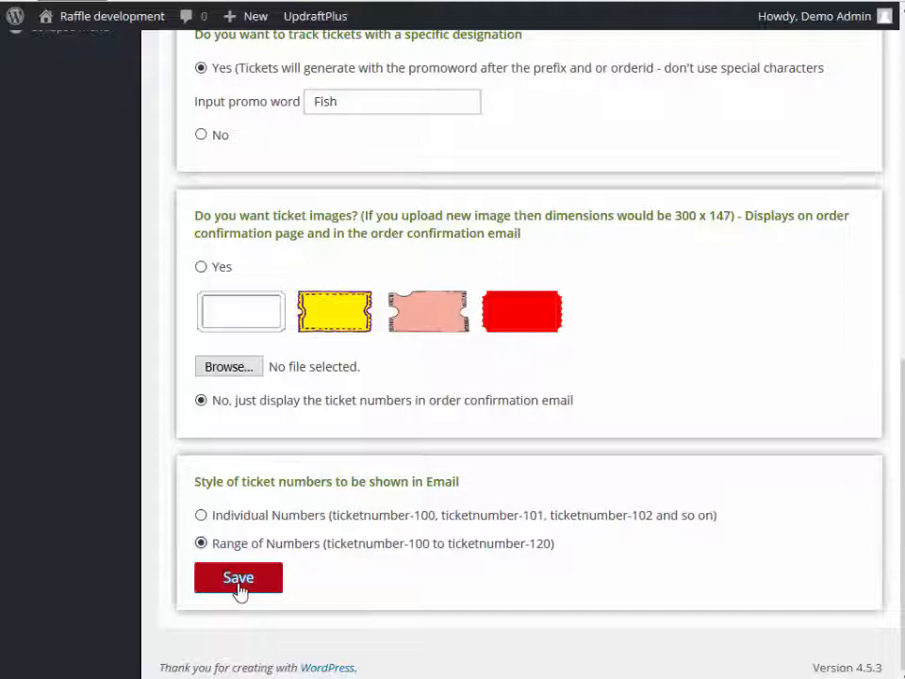
left_click(238, 577)
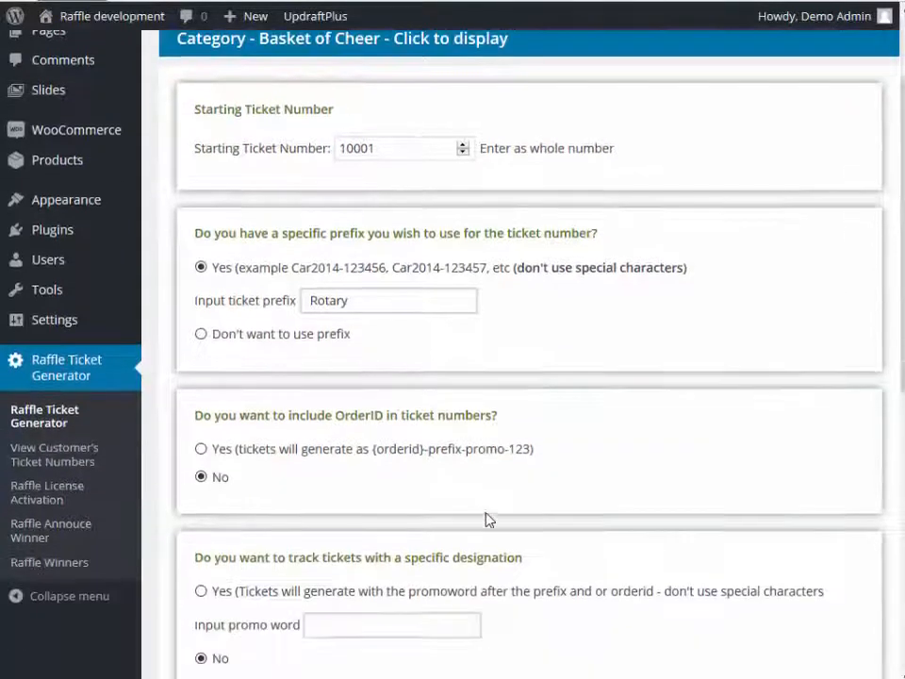
Adjust the promo word option and save the category's ticket settings.
scroll("down", 3)
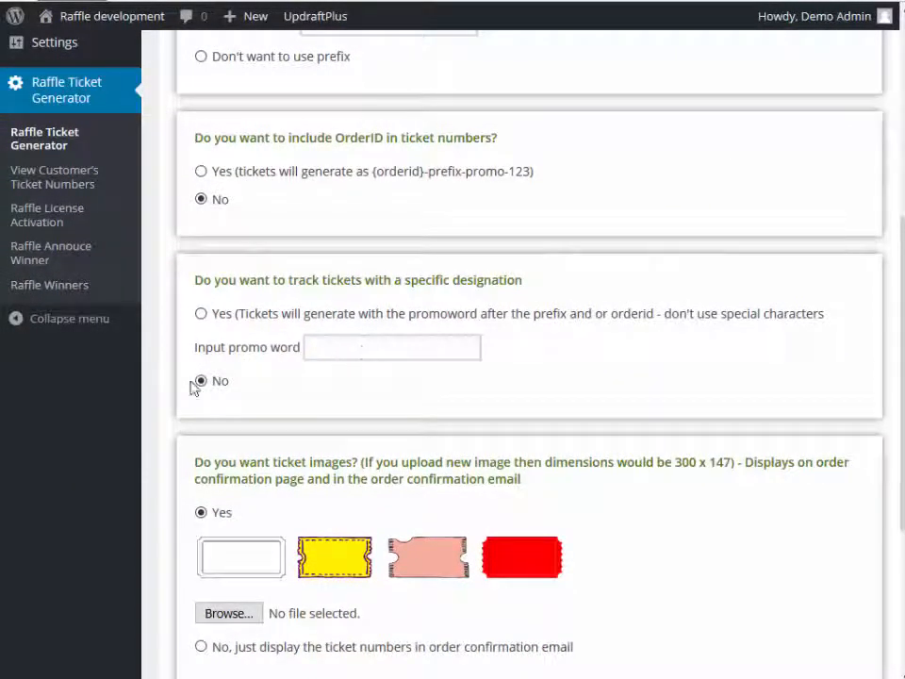
left_click(200, 313)
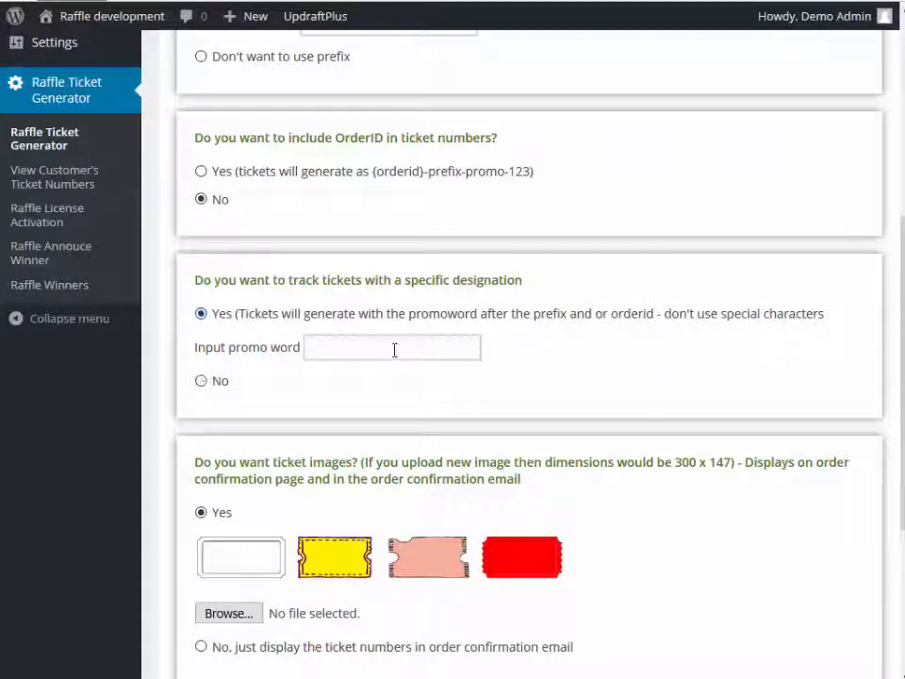
type("BOO")
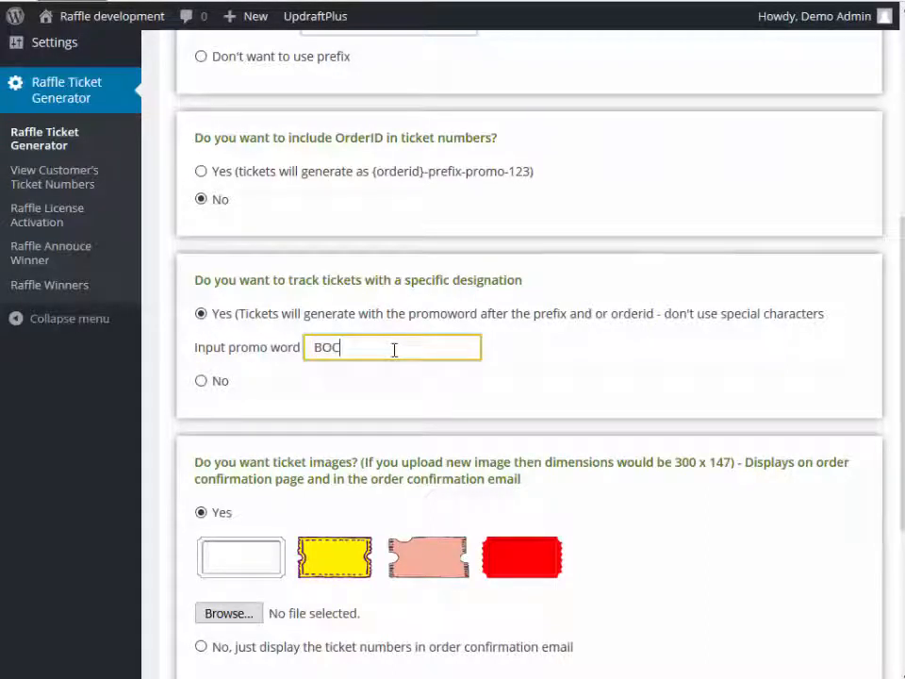
mouse_move(594, 407)
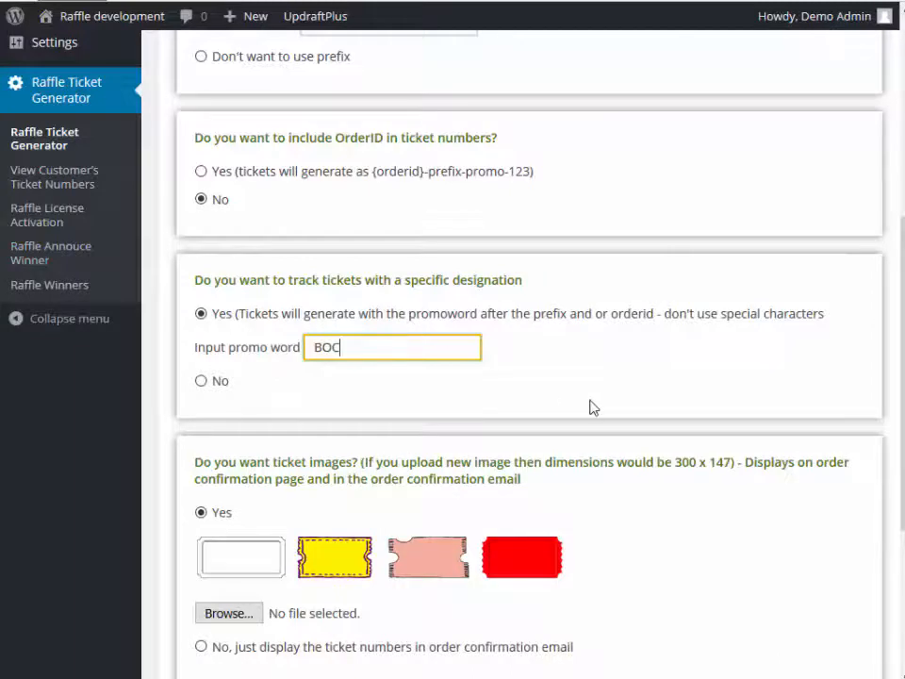
scroll("down", 3)
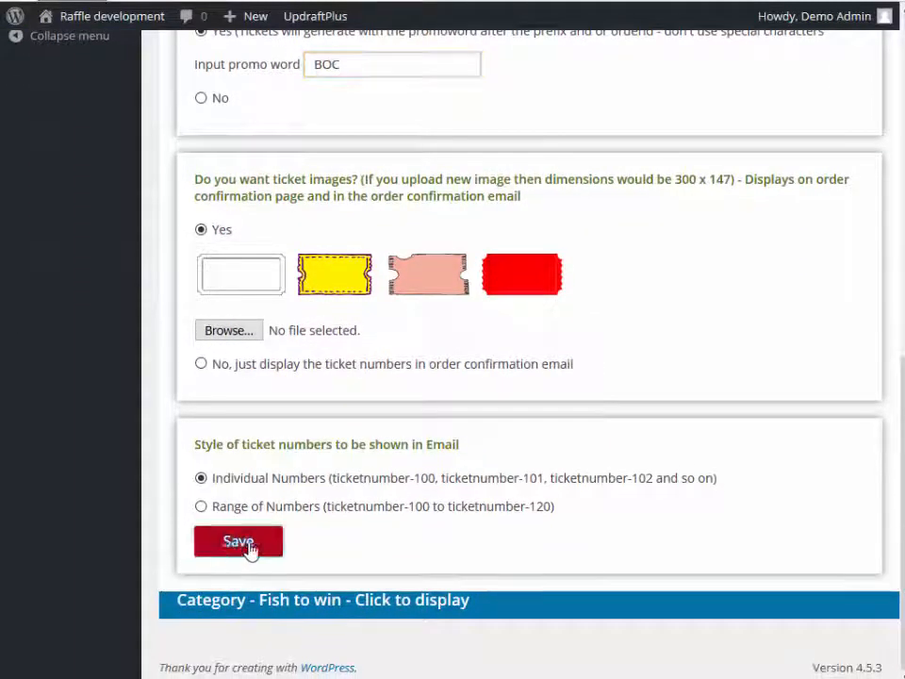
left_click(238, 539)
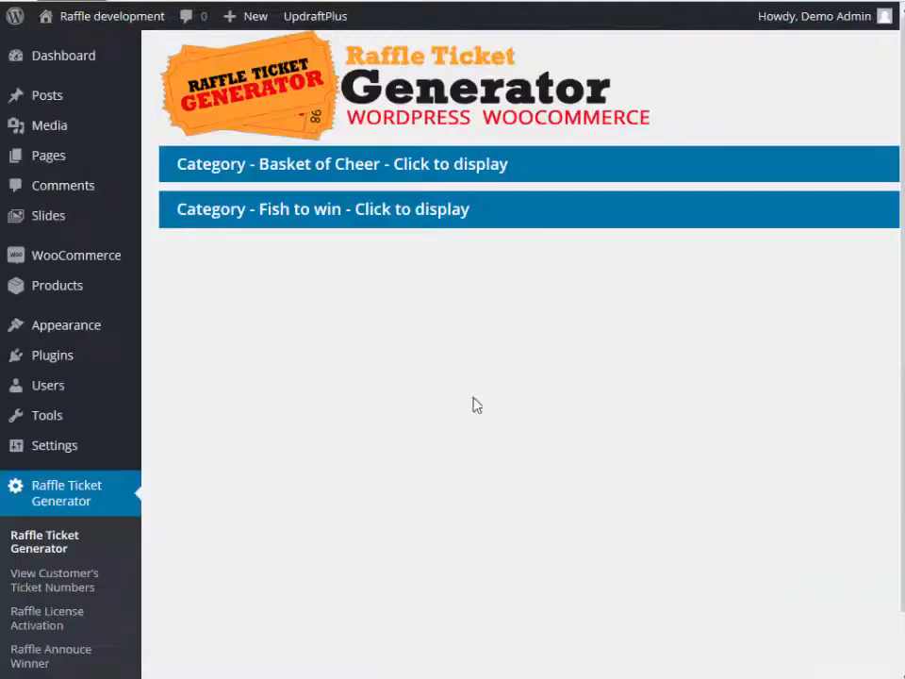
scroll("down", 3)
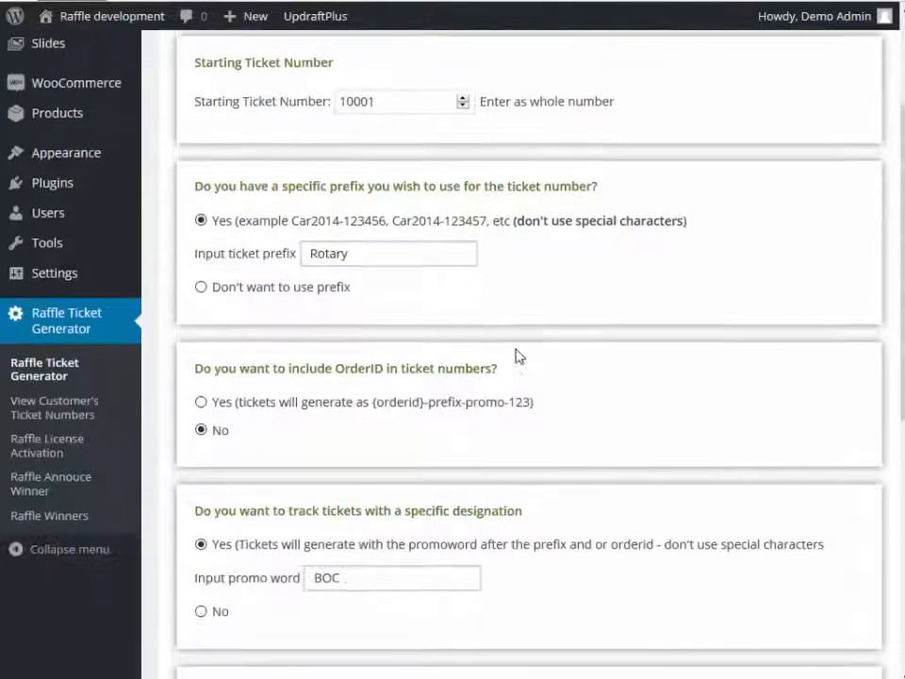
scroll("down", 3)
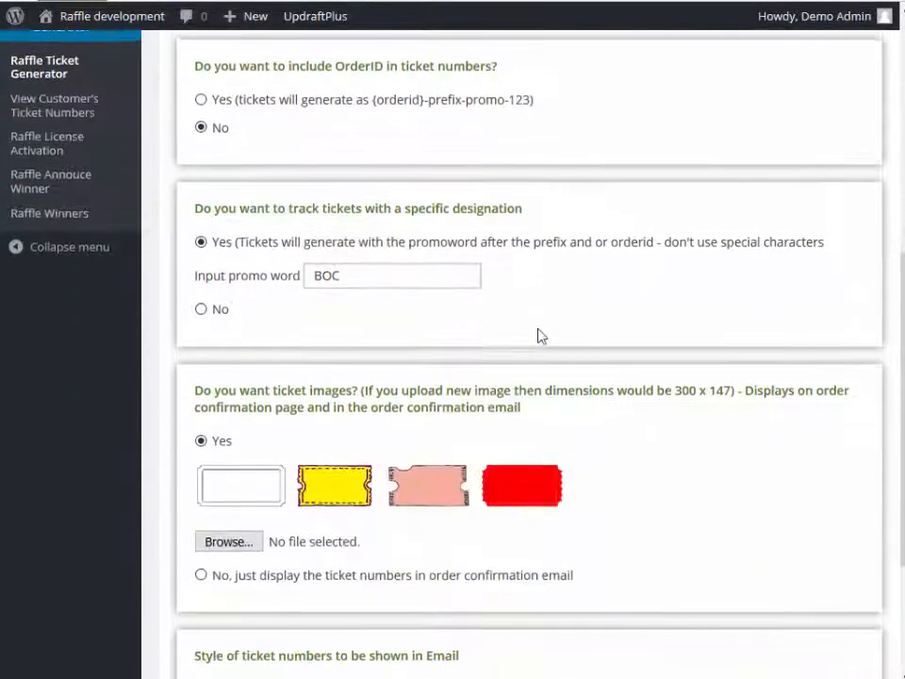
scroll("down", 3)
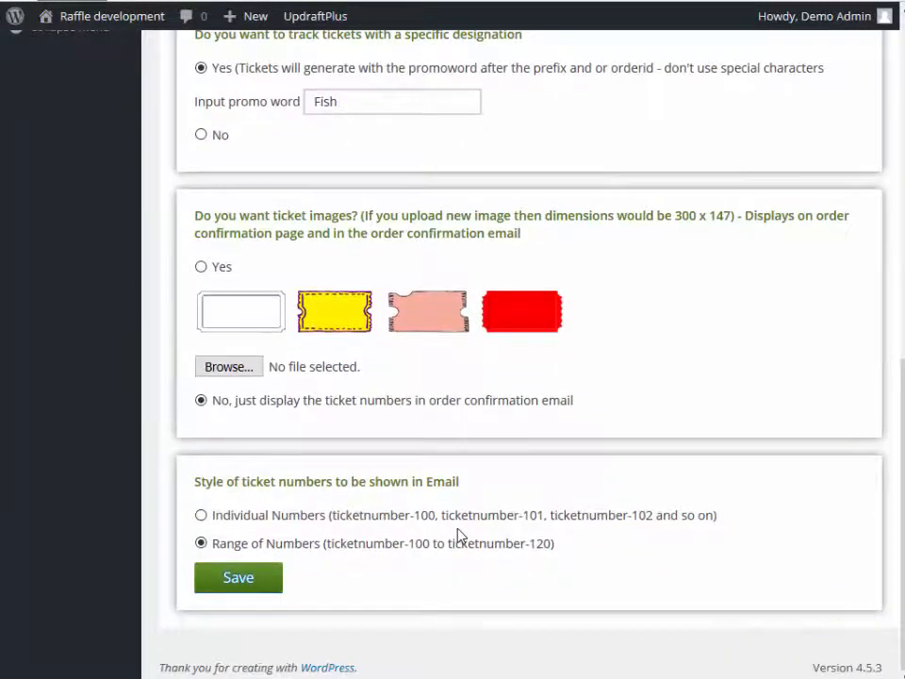
Change the Fish to win starting ticket number to 50001.
scroll("up", 3)
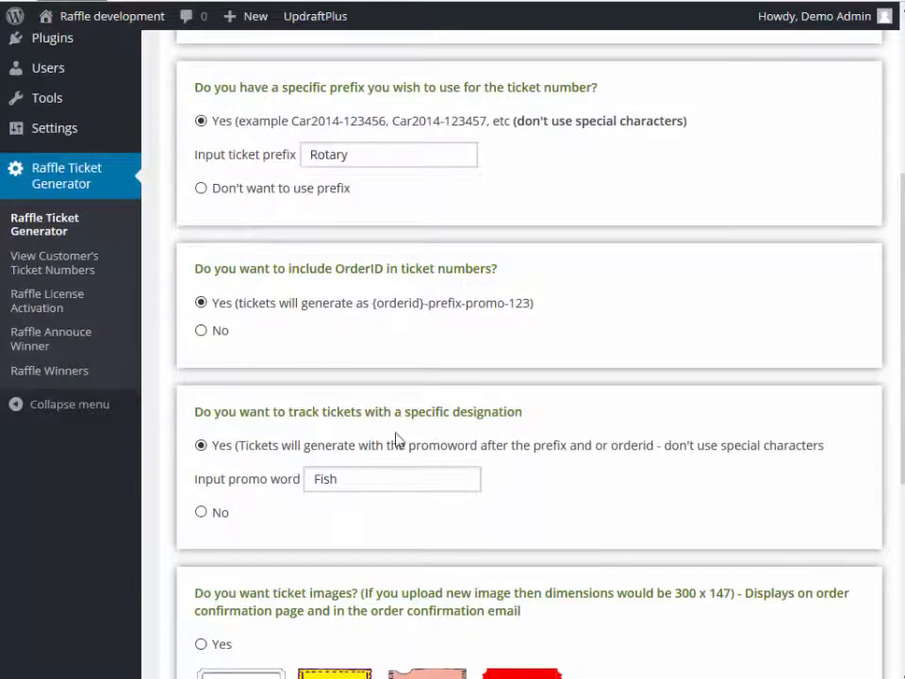
scroll("up", 3)
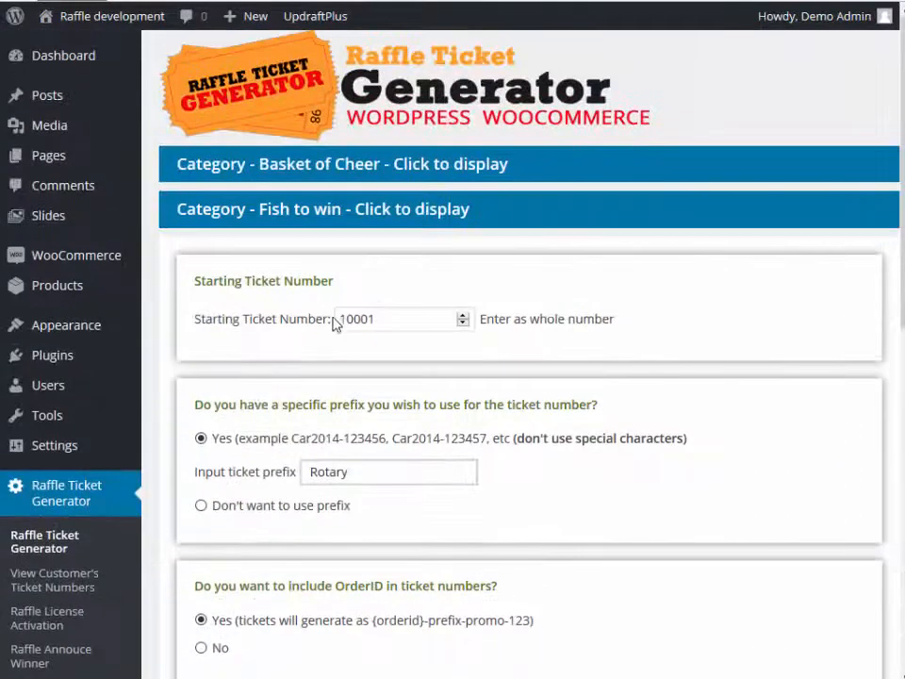
left_click(396, 319)
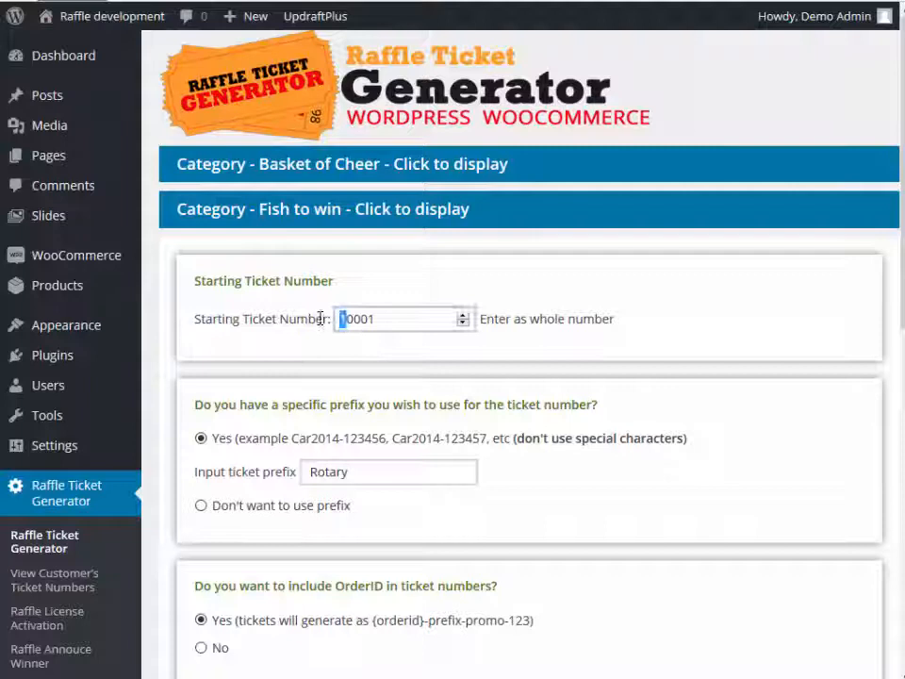
type("50001")
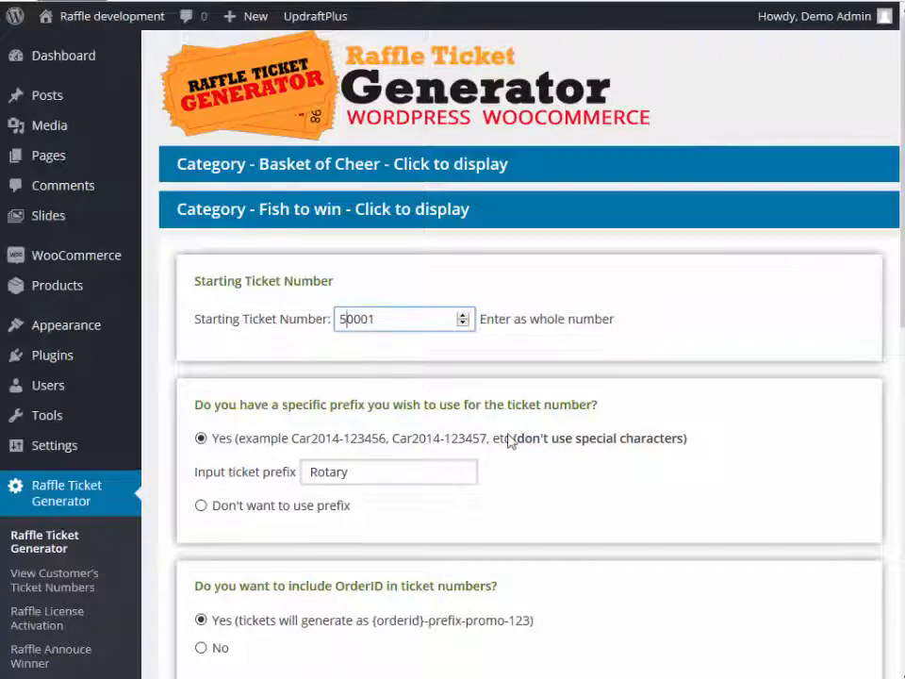
scroll("down", 3)
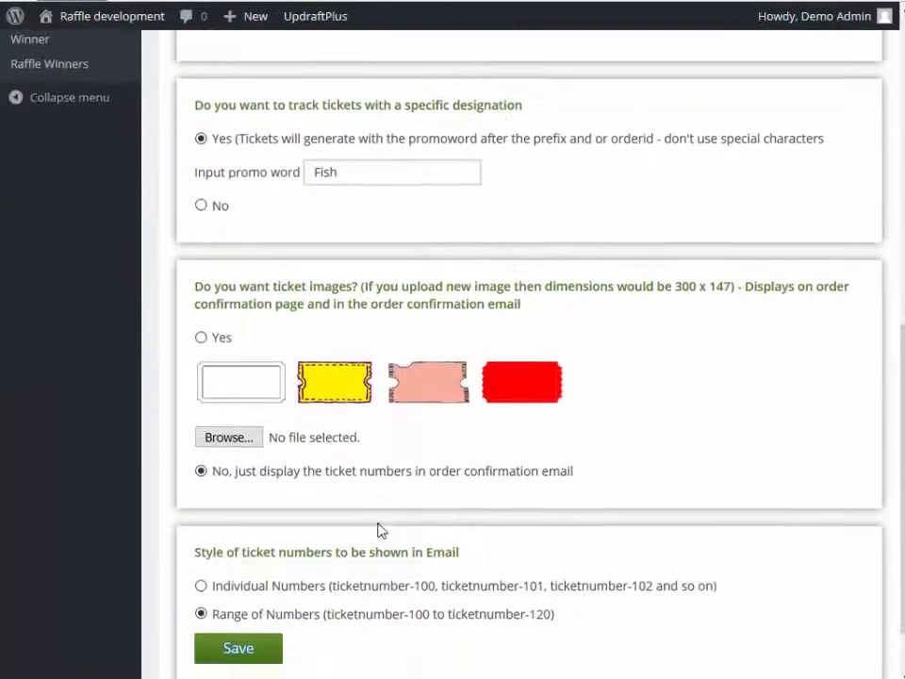
scroll("down", 3)
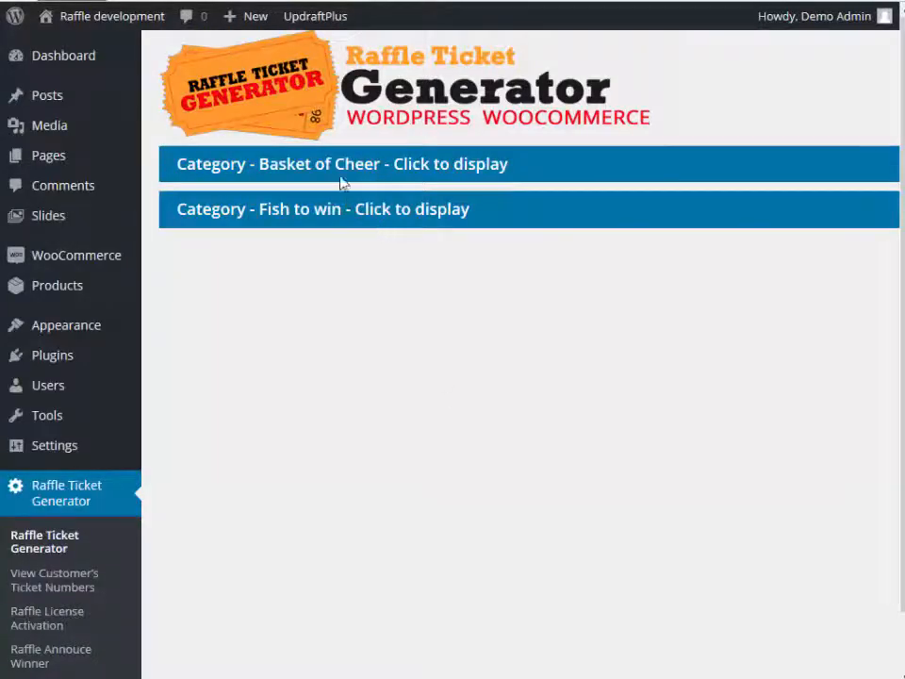
Name the new product '5 Tickets - Fish to Win'.
scroll("down", 3)
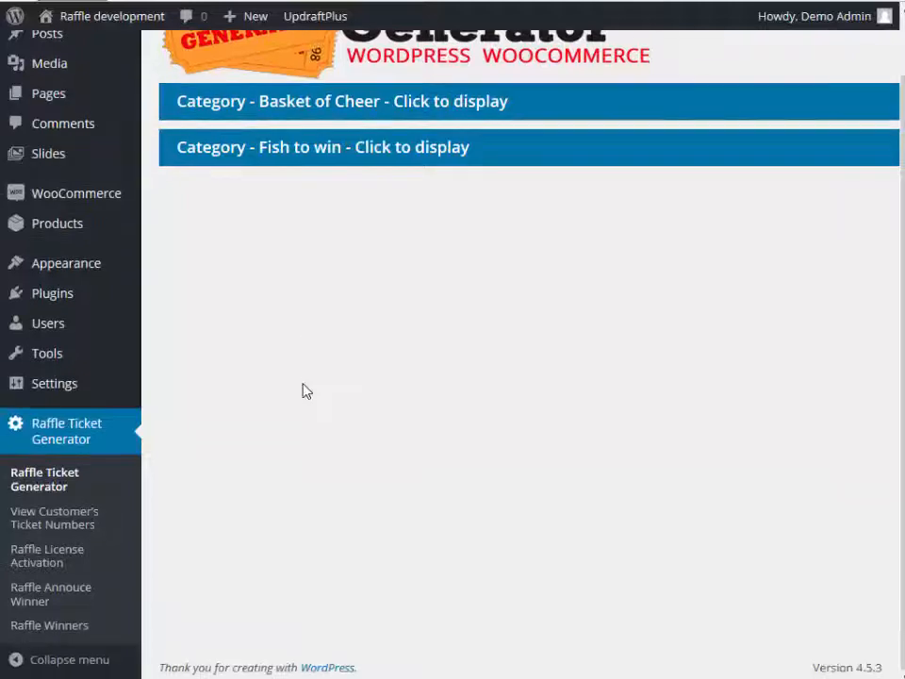
scroll("up", 3)
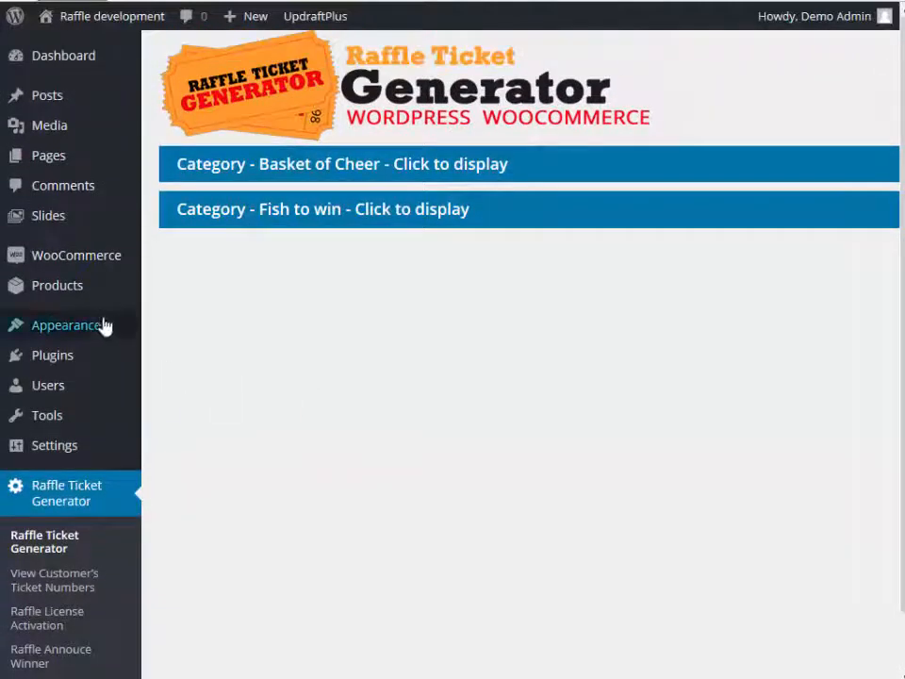
mouse_move(57, 284)
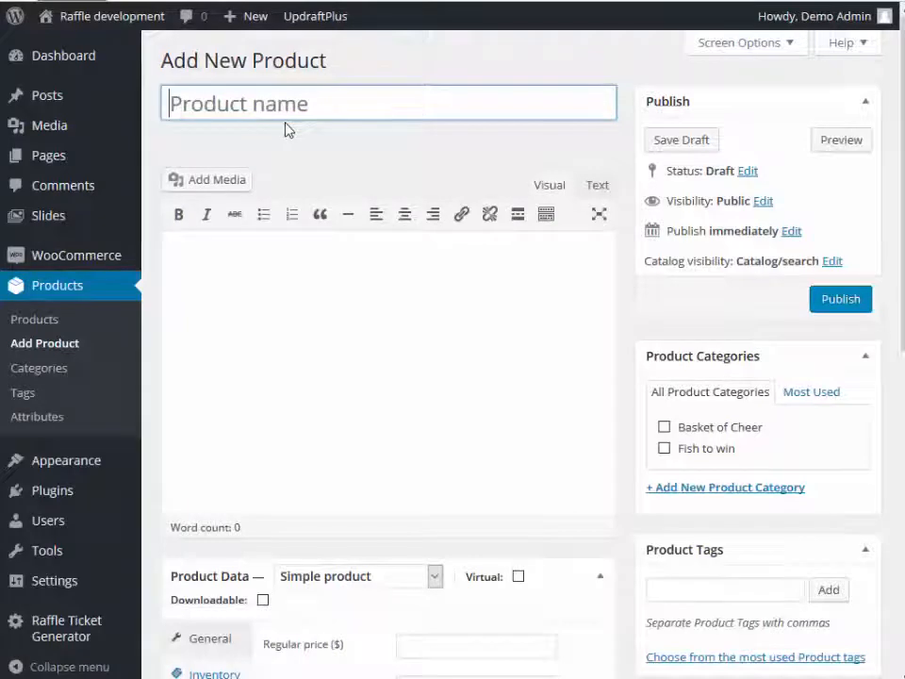
type("5 Ticket")
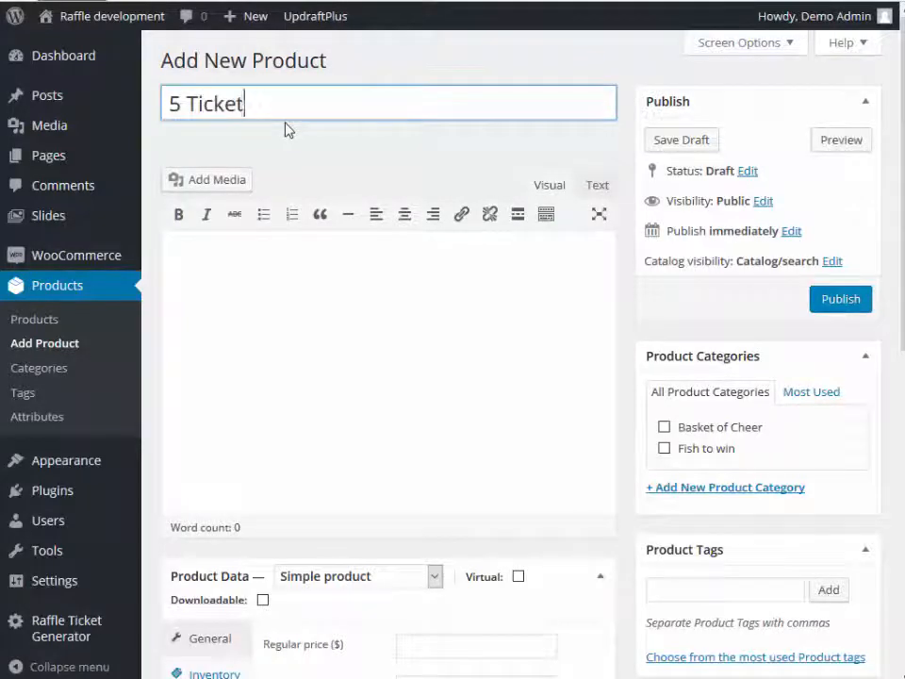
type("s")
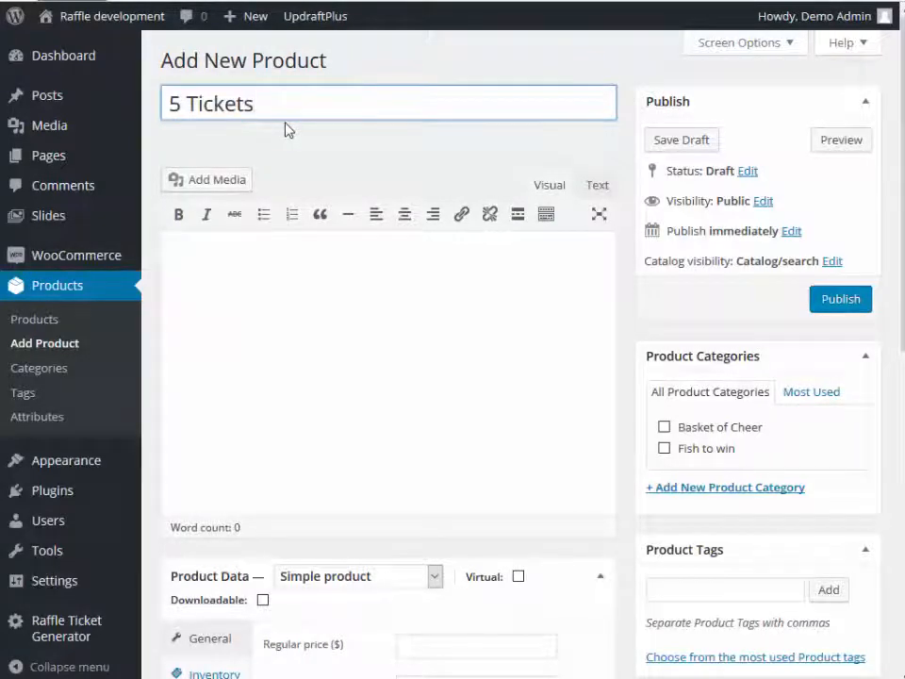
type("- Fish")
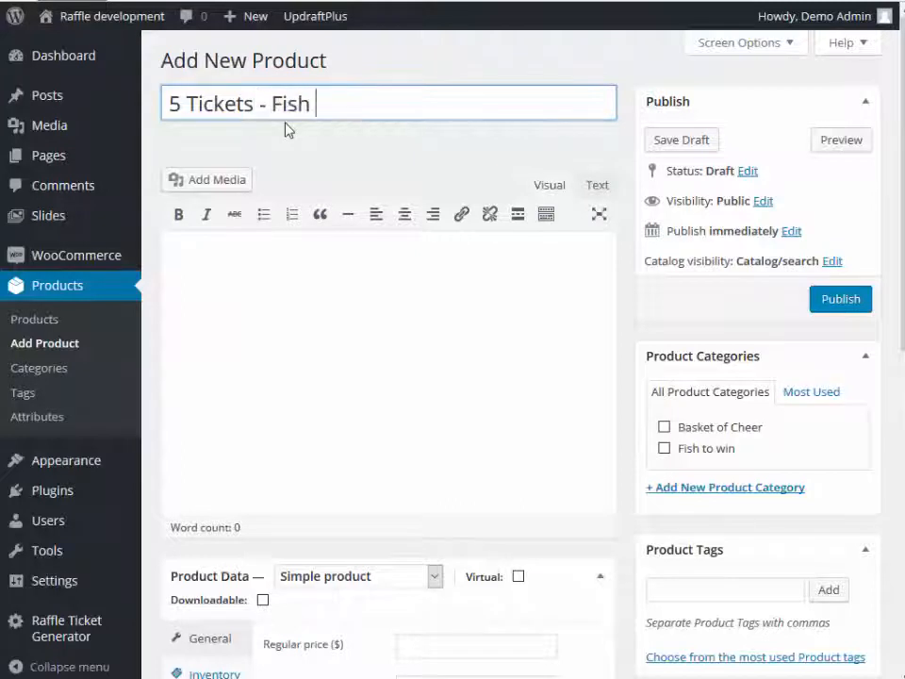
type("to Win")
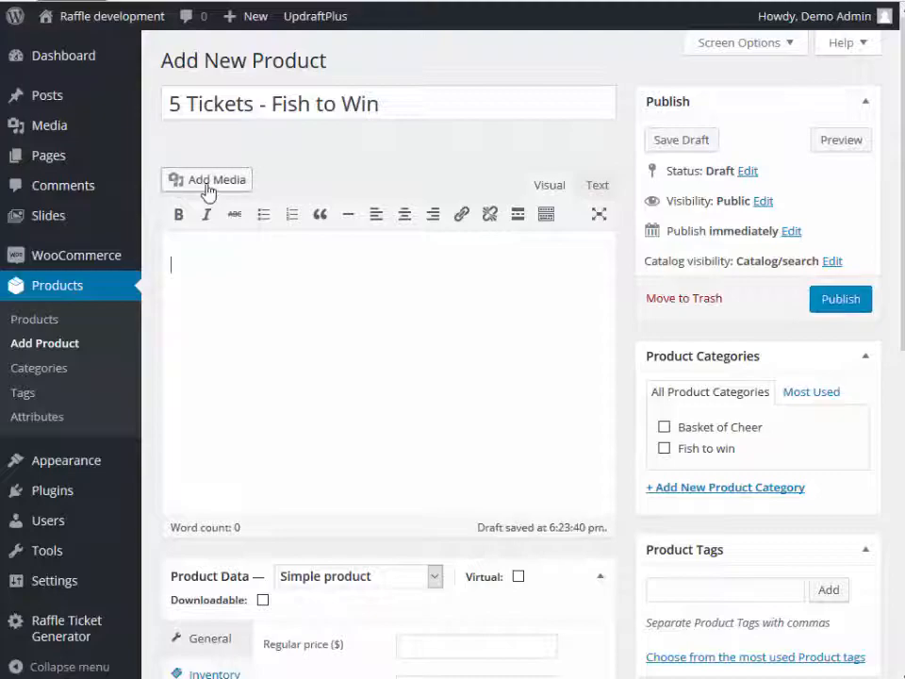
Insert the Fish2Win boat photo from the Media Library into the product description.
left_click(207, 179)
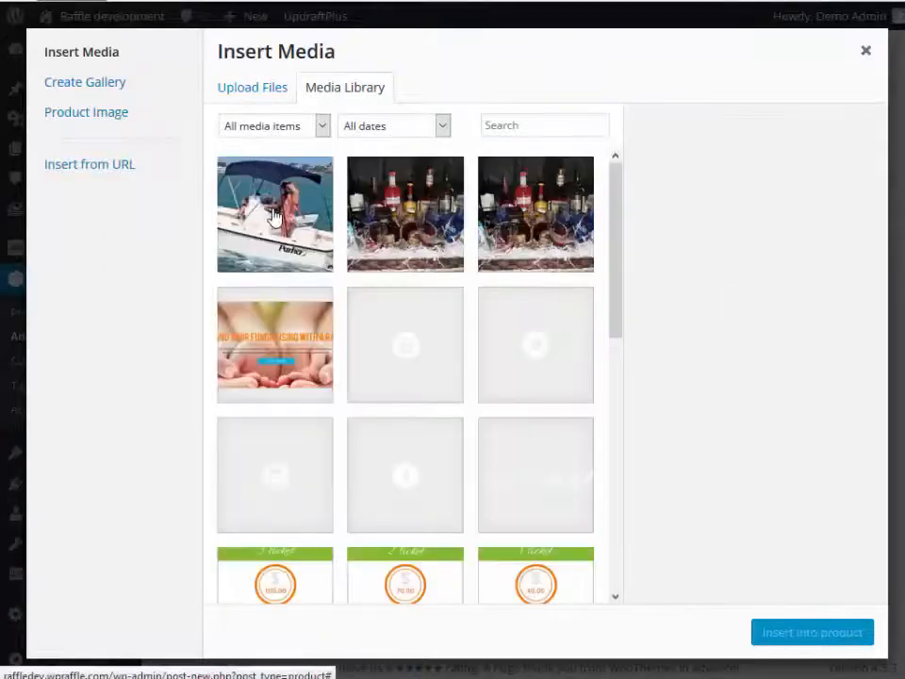
left_click(275, 215)
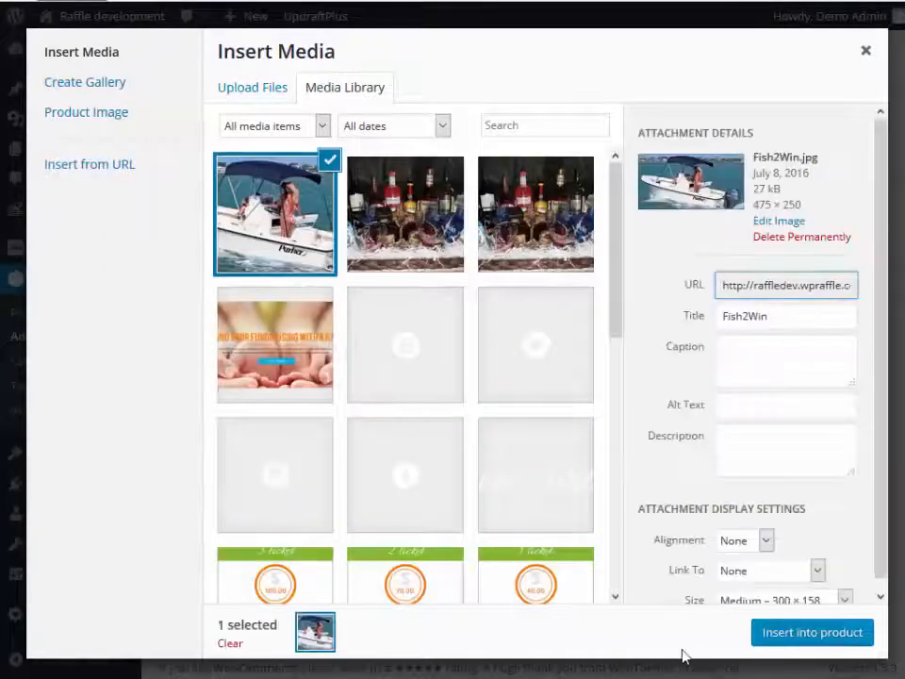
left_click(810, 632)
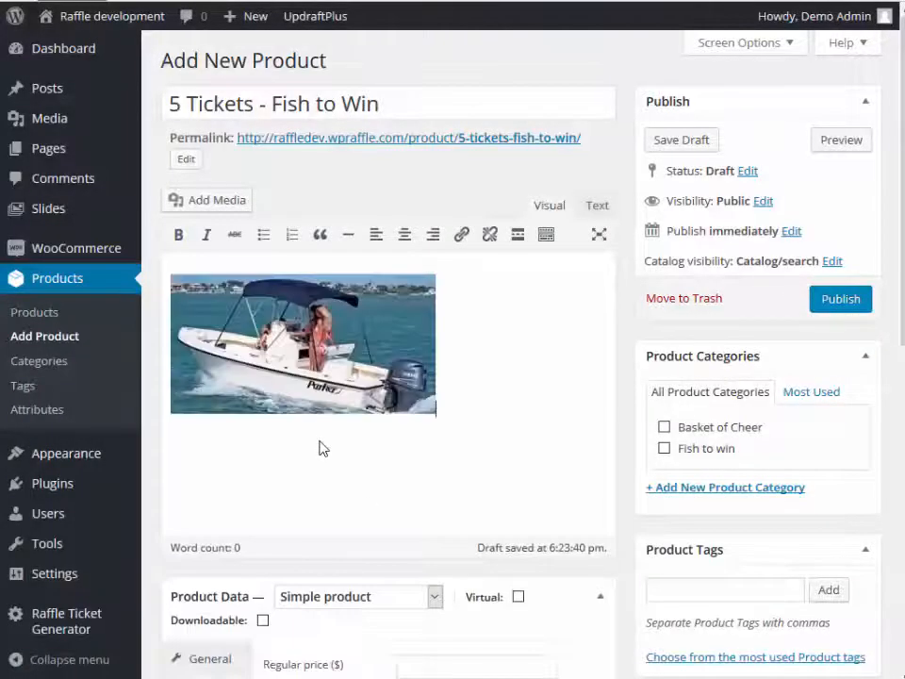
scroll("down", 3)
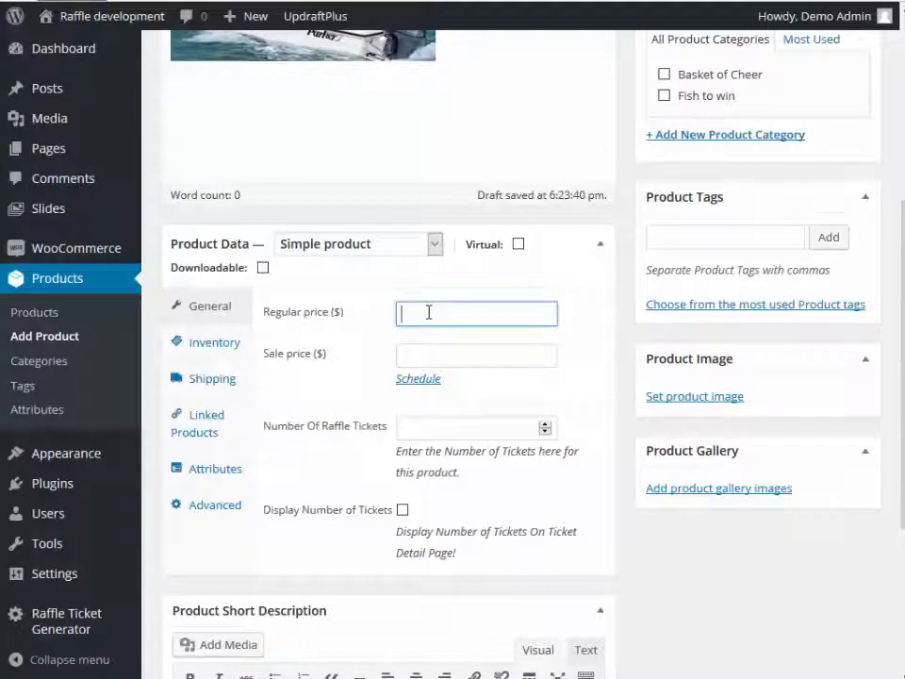
Set Regular price 25 and 5 raffle tickets with Display Number of Tickets ticked.
type("25")
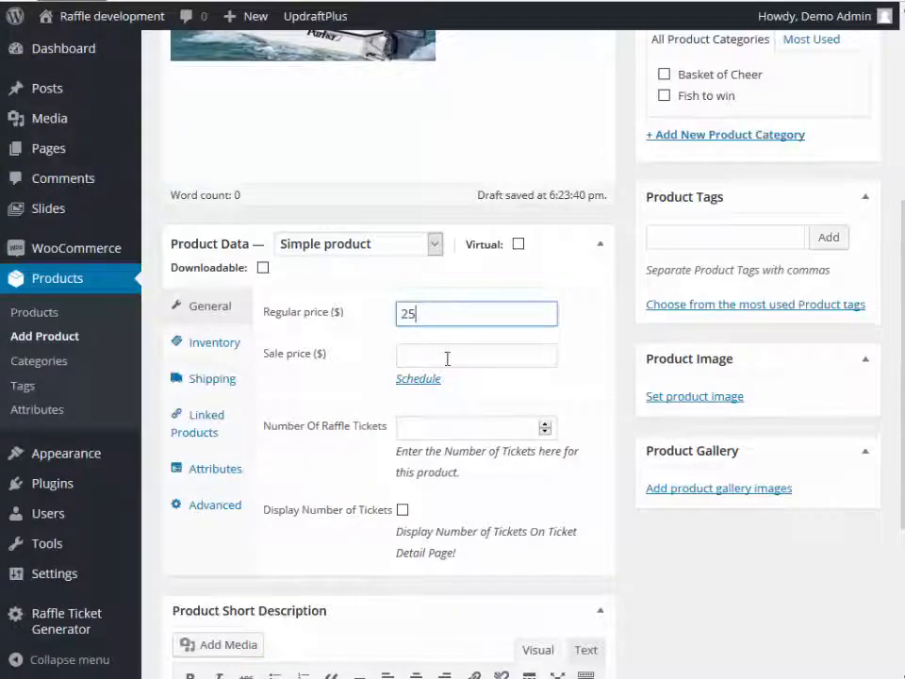
left_click(467, 427)
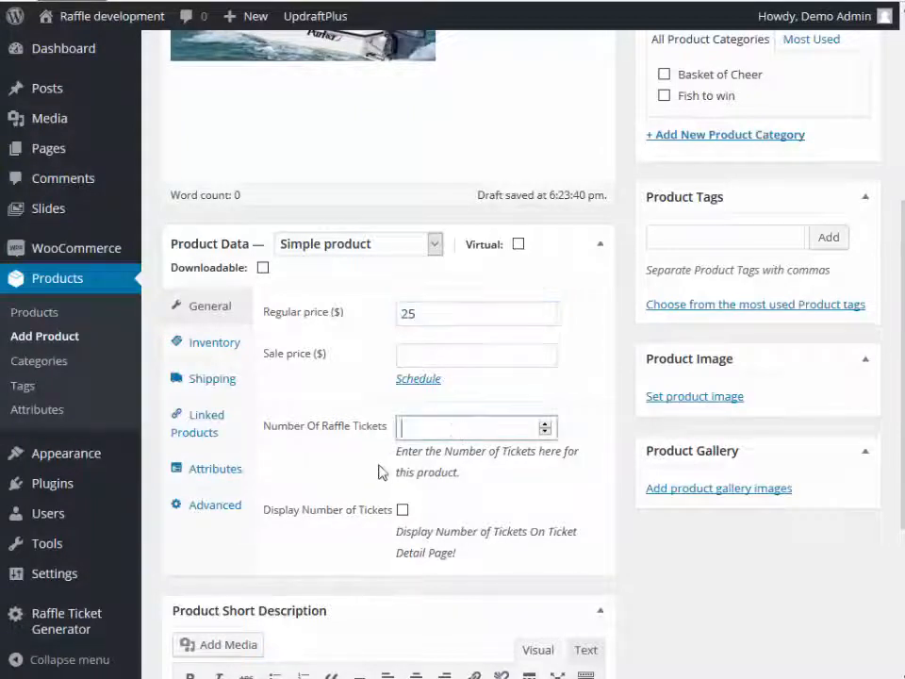
mouse_move(330, 430)
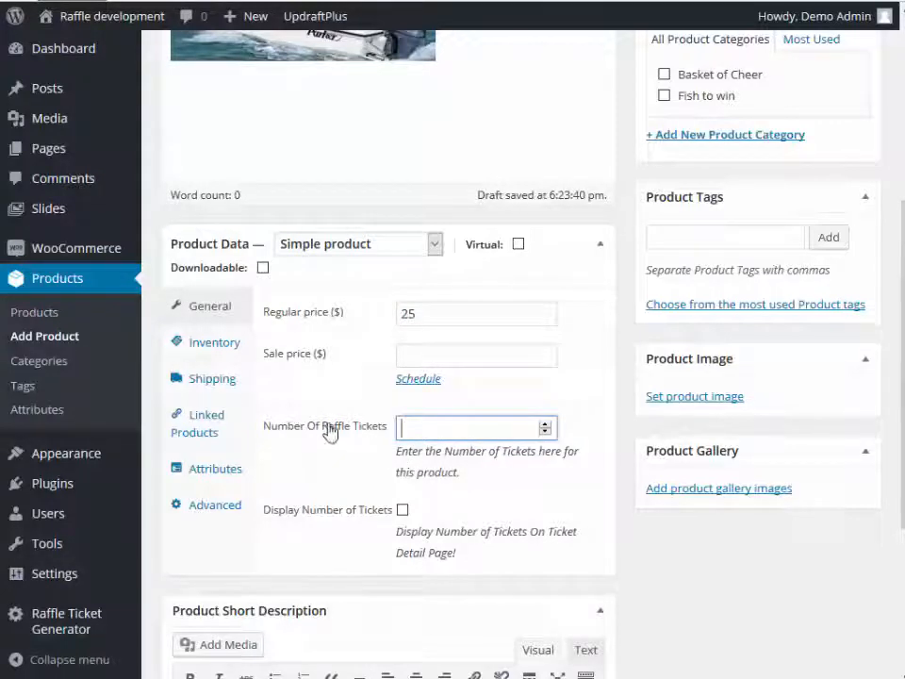
mouse_move(437, 467)
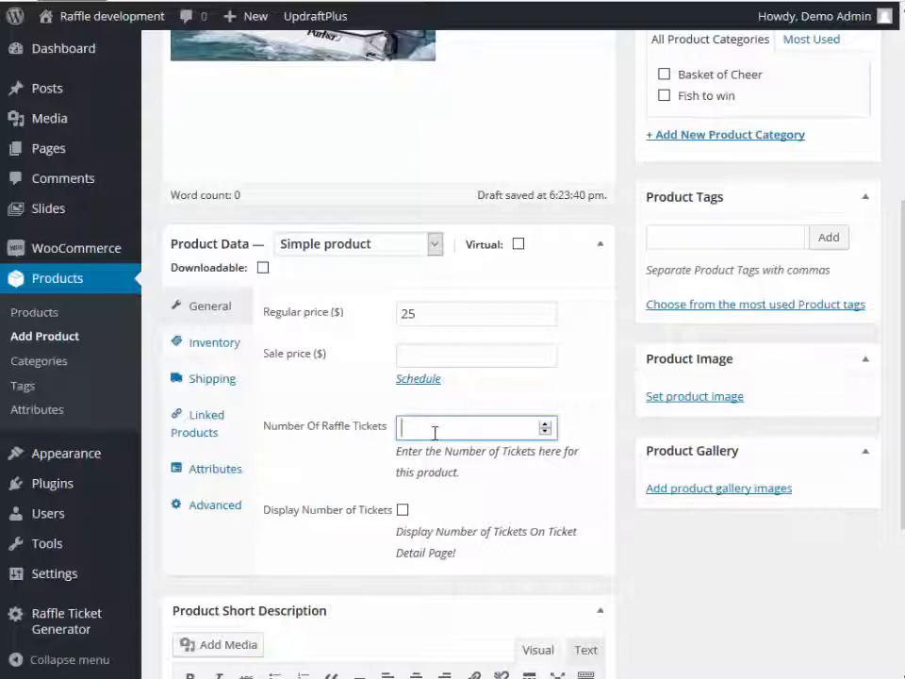
type("5")
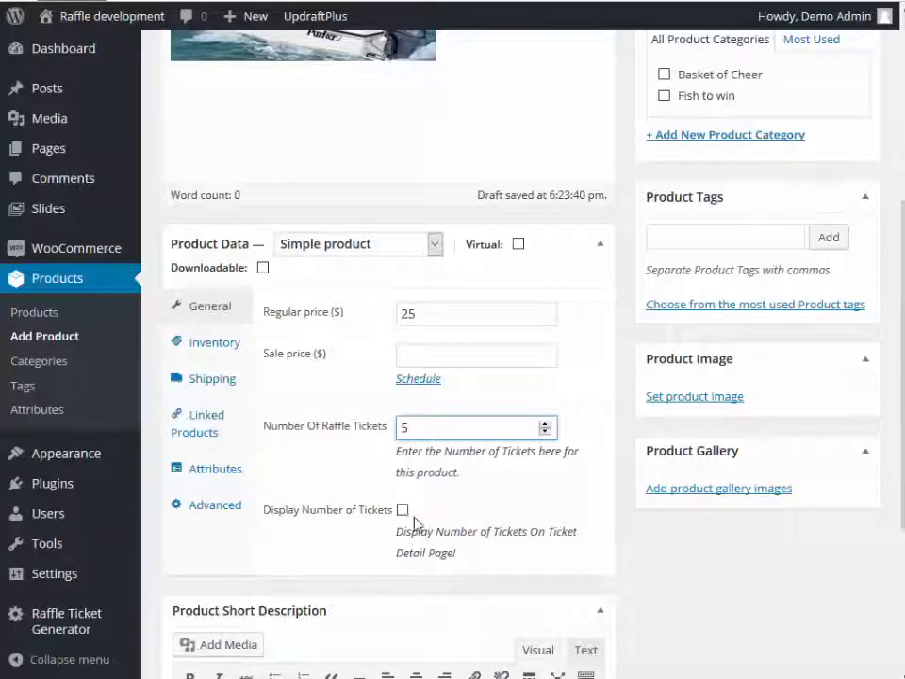
left_click(403, 509)
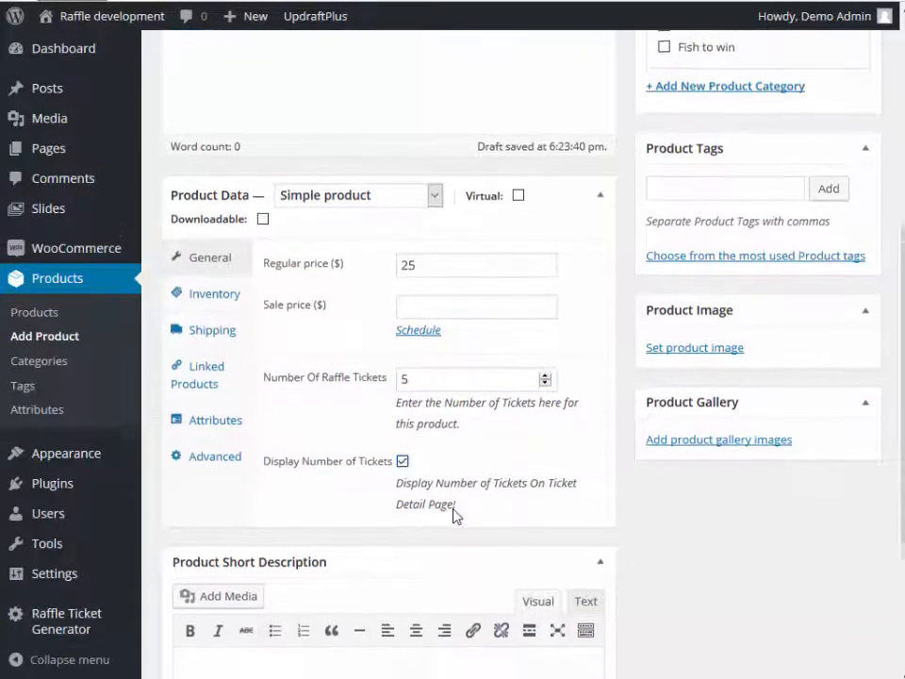
Write the short description '5 Entries in the Fish to Win Raffle'.
scroll("down", 3)
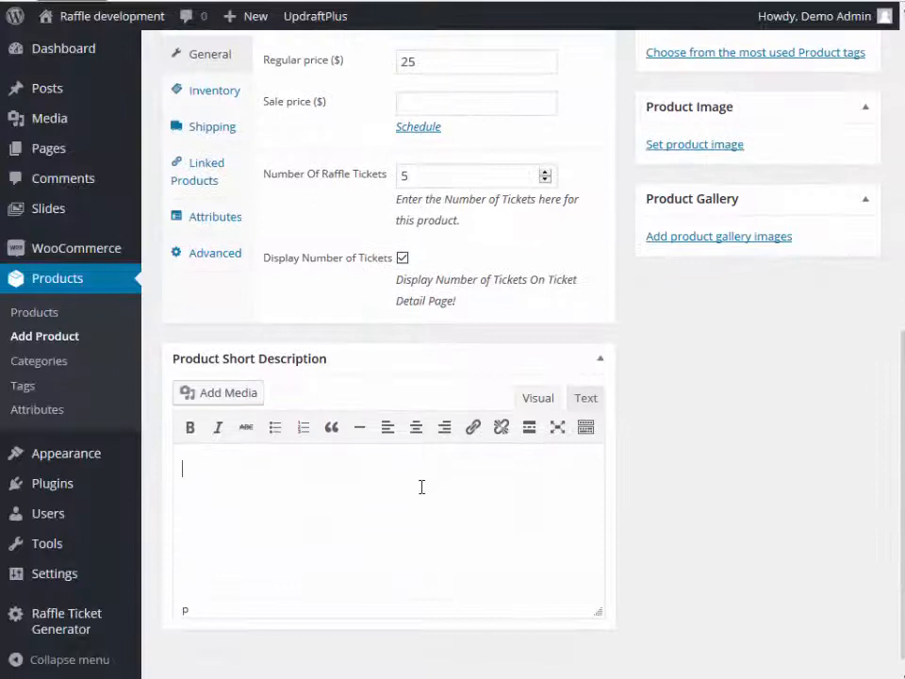
type("5 Ent")
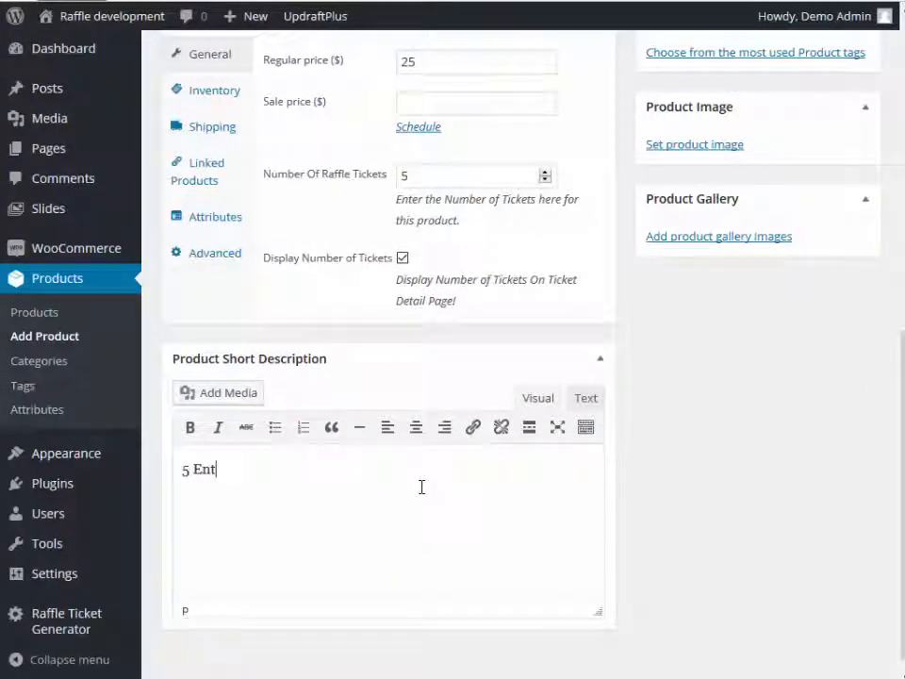
type("ries in t")
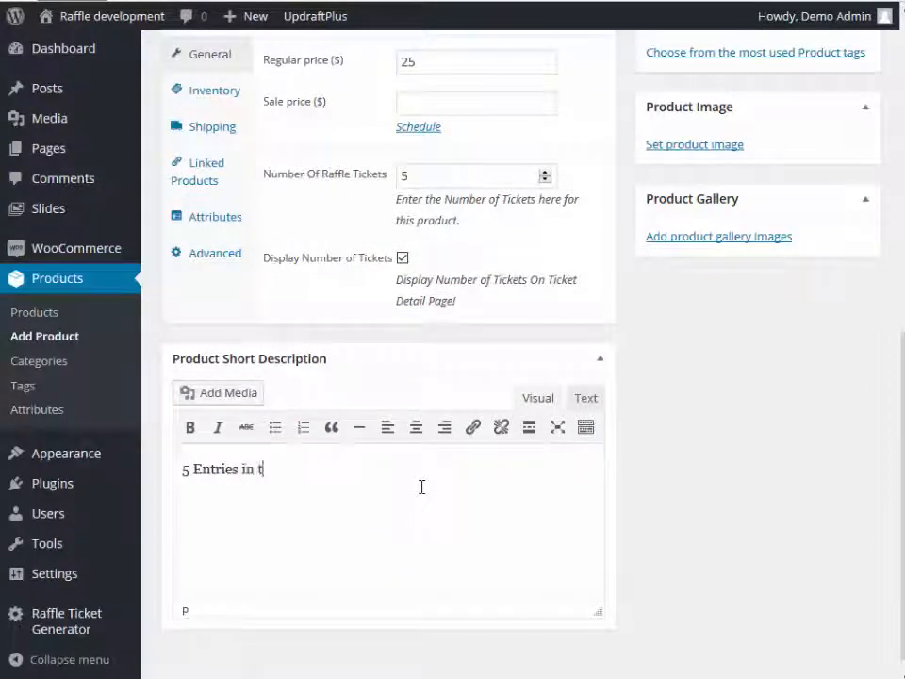
type("he Fish to Win")
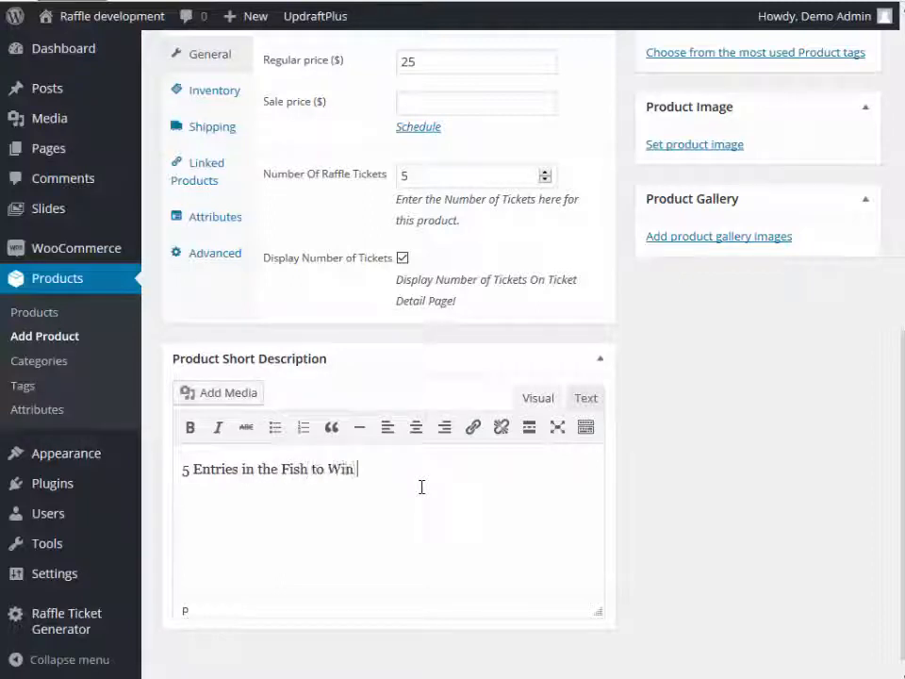
type("Raffle")
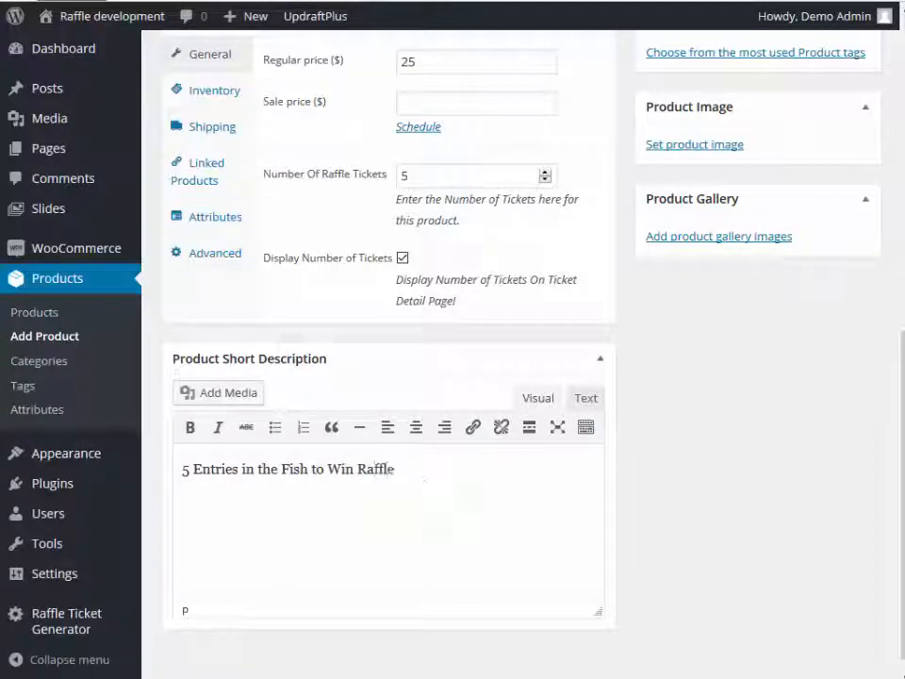
scroll("up", 3)
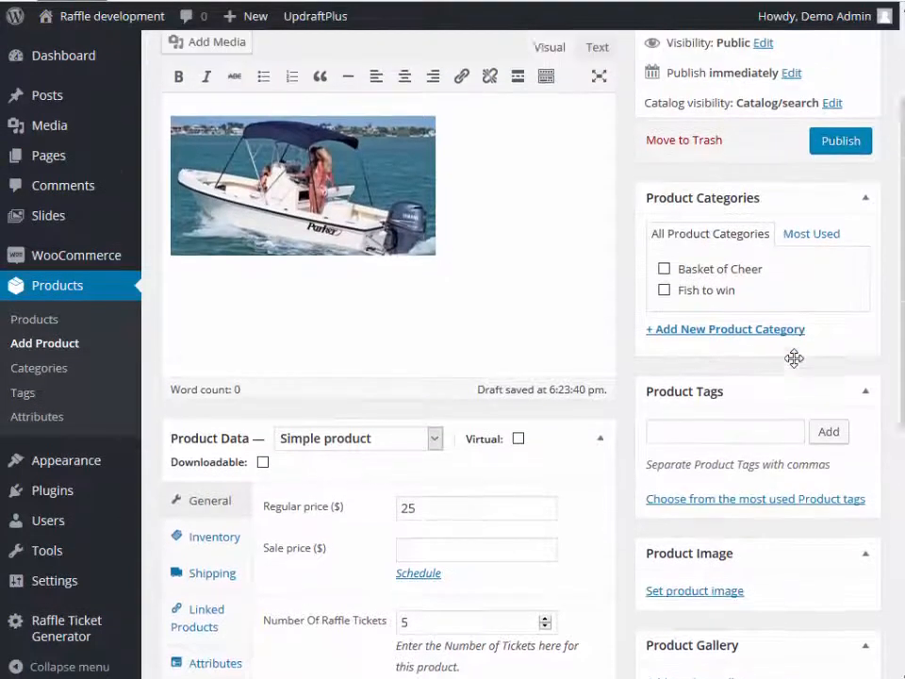
Assign the product to the Fish to Win category.
left_click(663, 290)
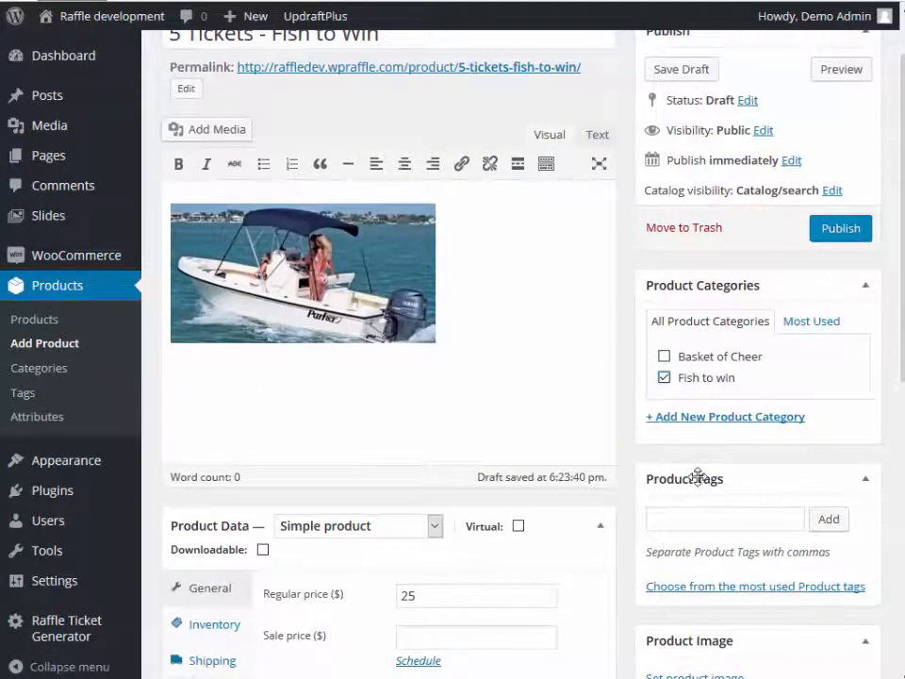
scroll("down", 3)
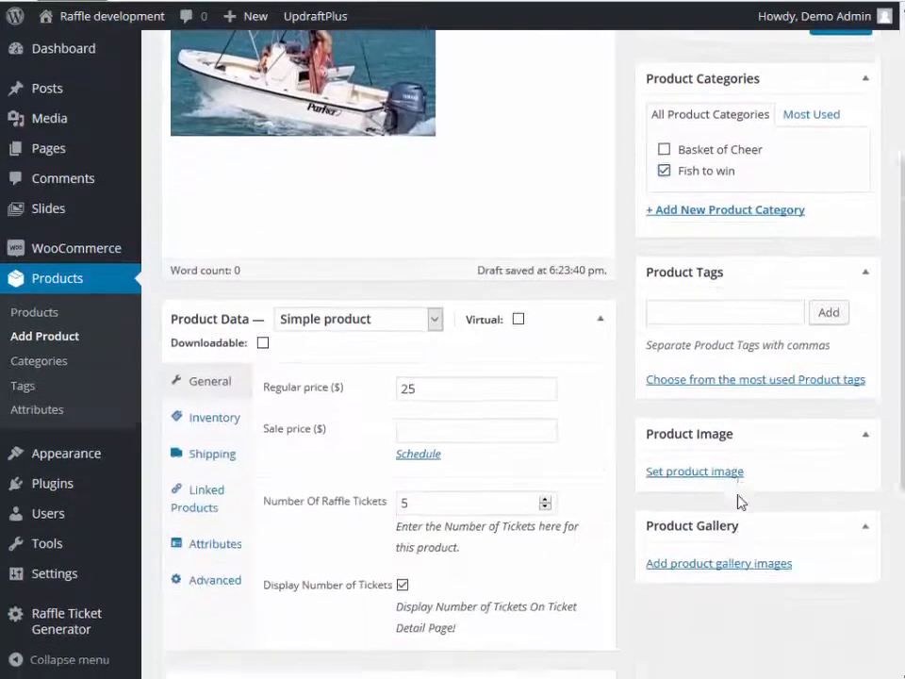
scroll("down", 3)
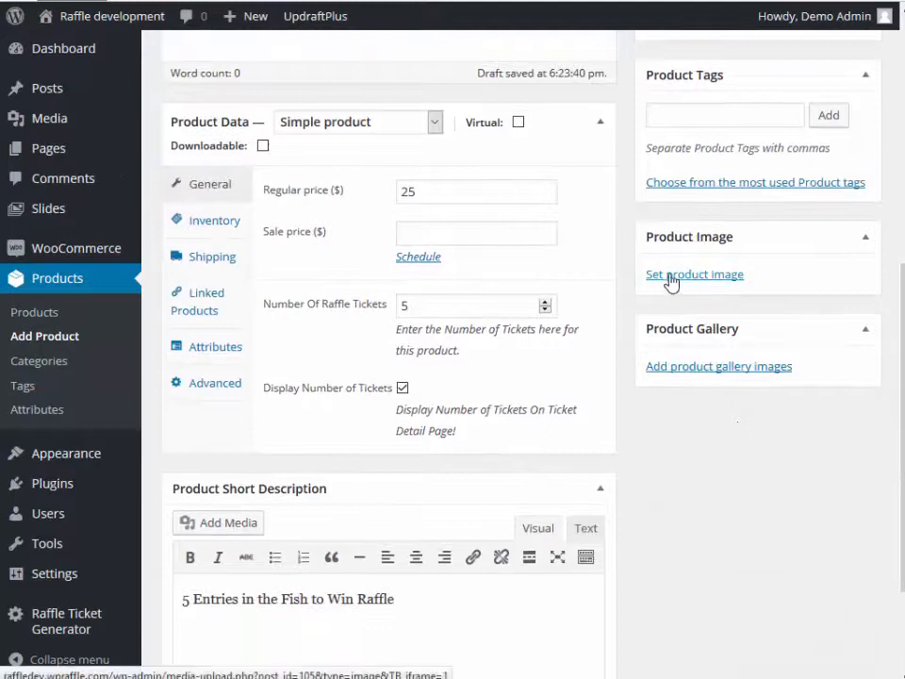
Set the blue 5 TICKETS graphic from the Media Library as the product image.
left_click(693, 275)
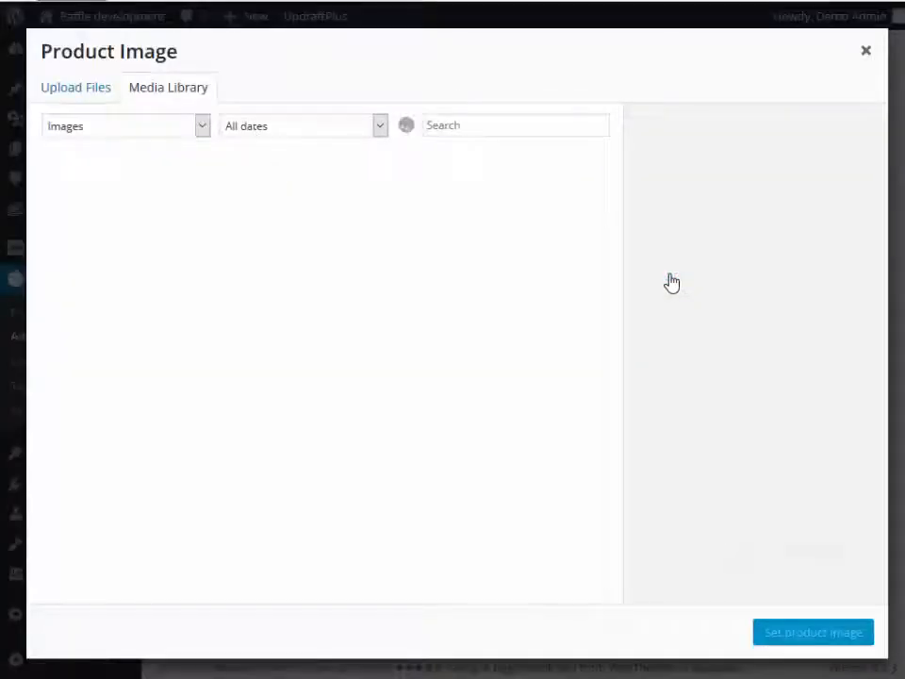
left_click(76, 87)
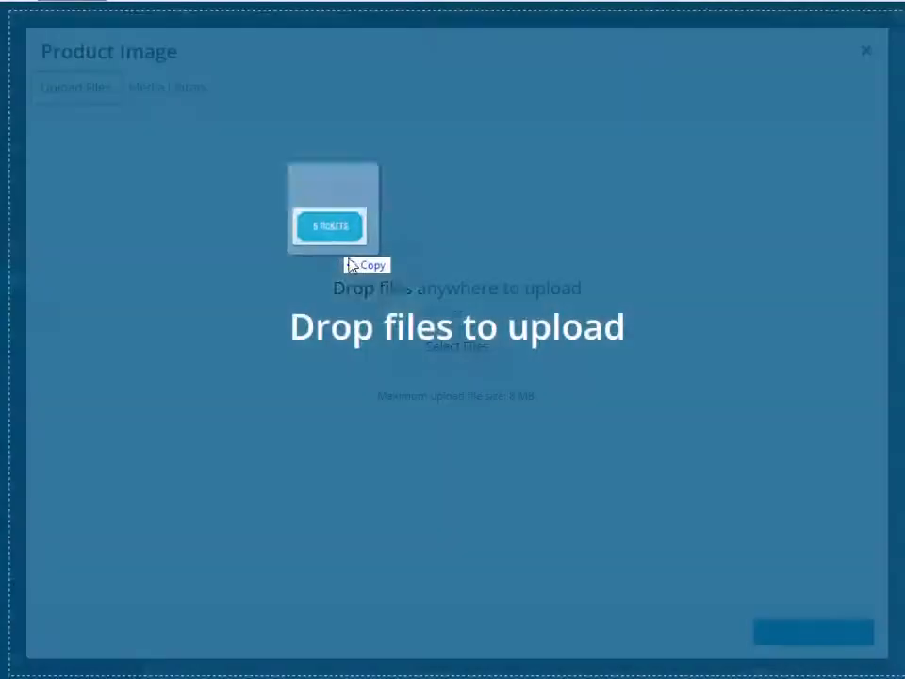
left_click(168, 86)
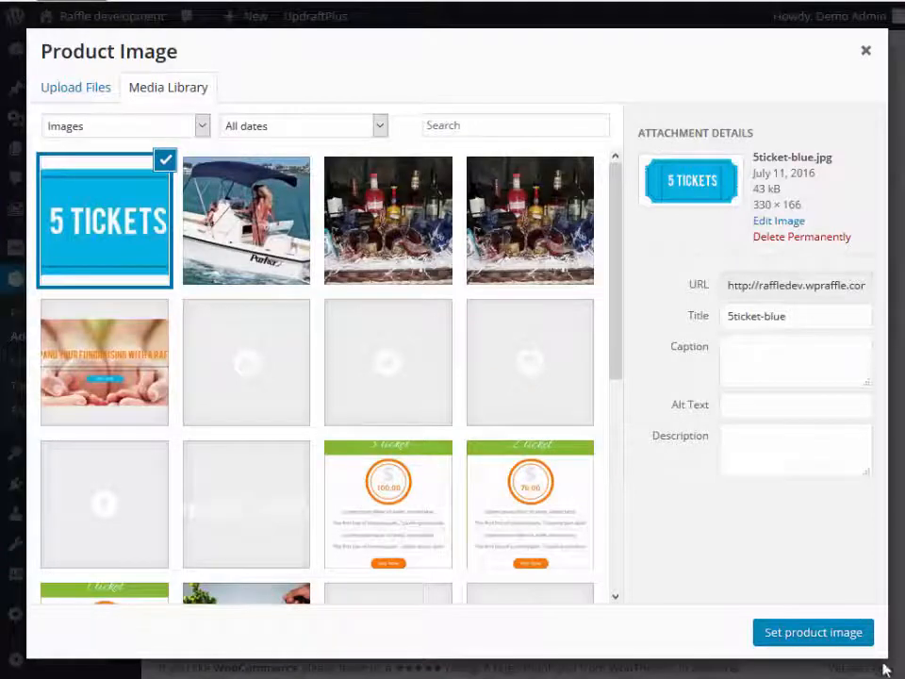
left_click(812, 631)
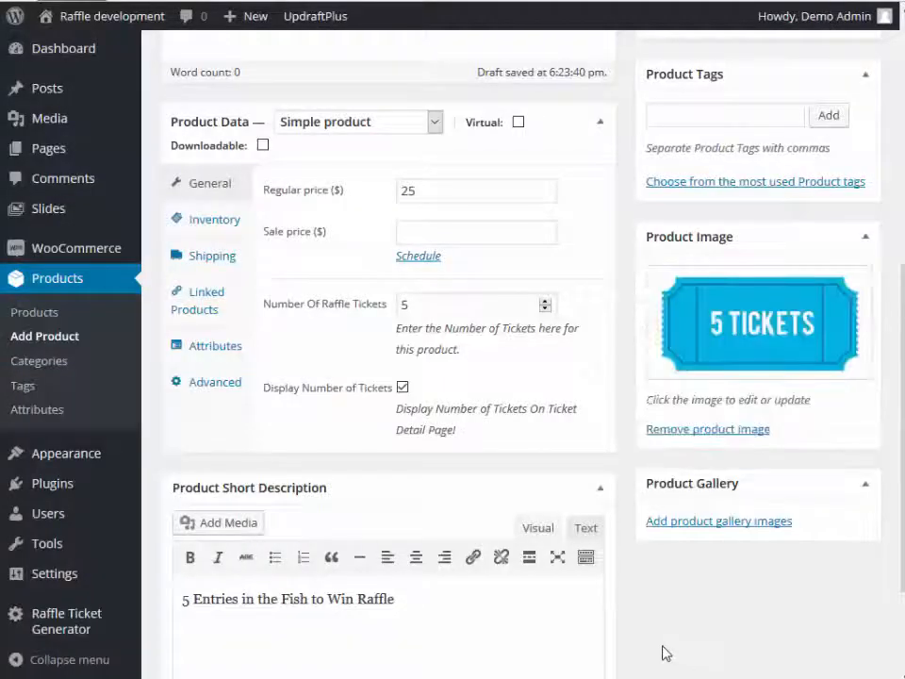
scroll("up", 3)
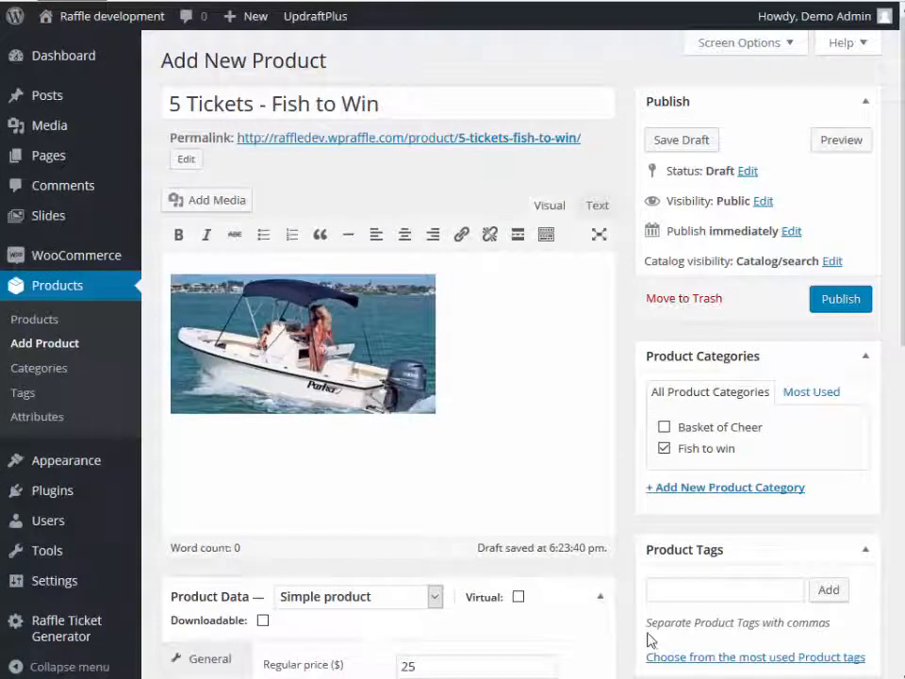
mouse_move(637, 475)
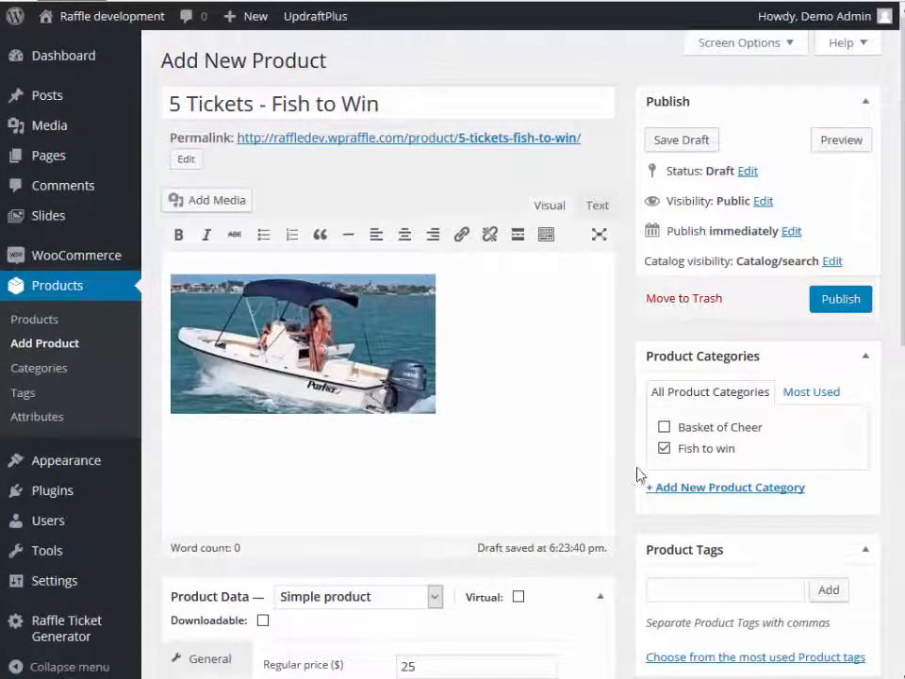
Publish 5 Tickets - Fish to Win and view it in the Products list at $25.
left_click(839, 297)
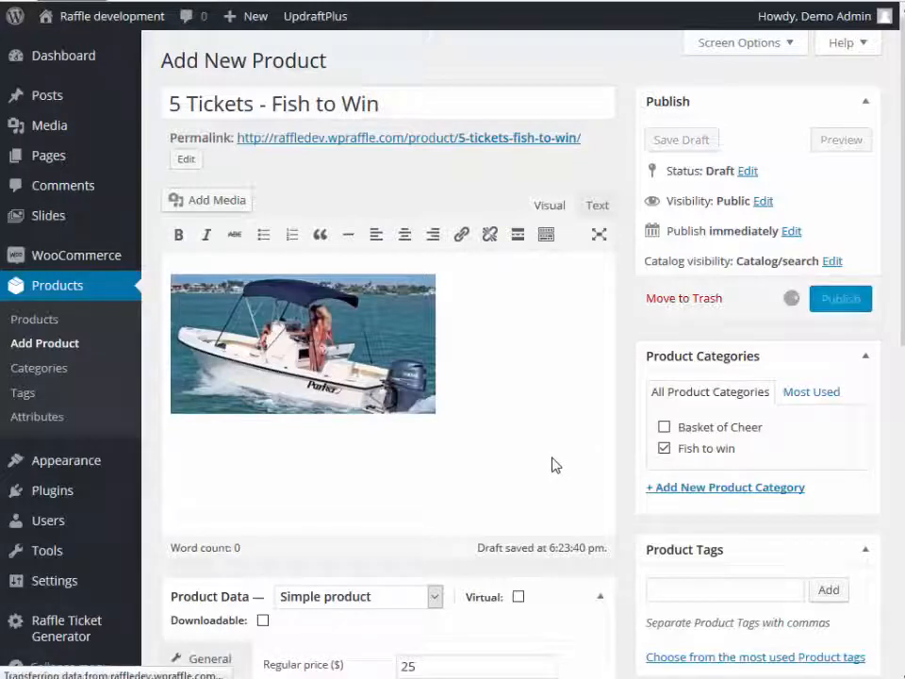
left_click(839, 298)
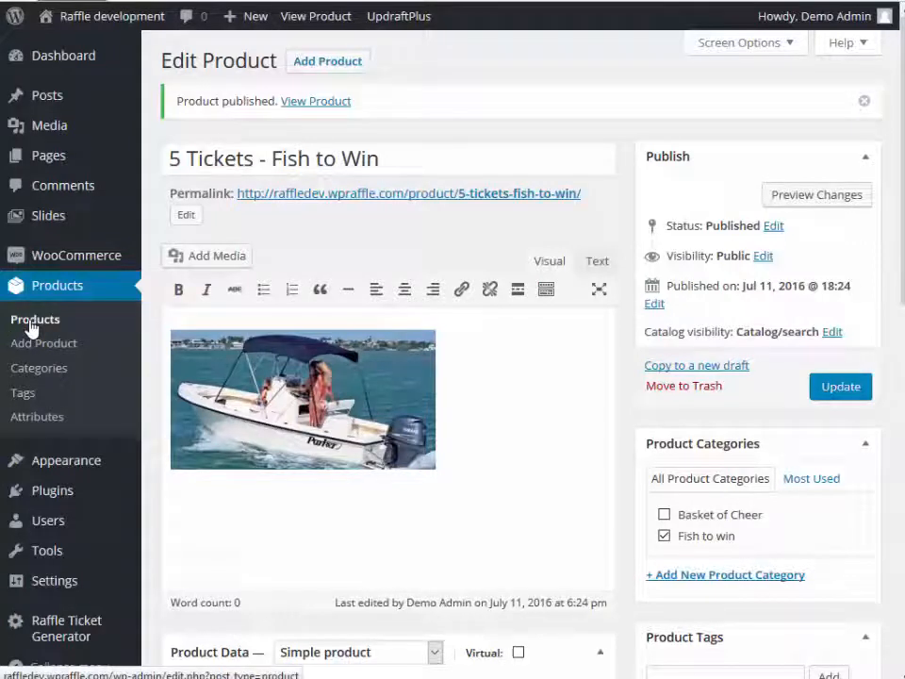
left_click(34, 318)
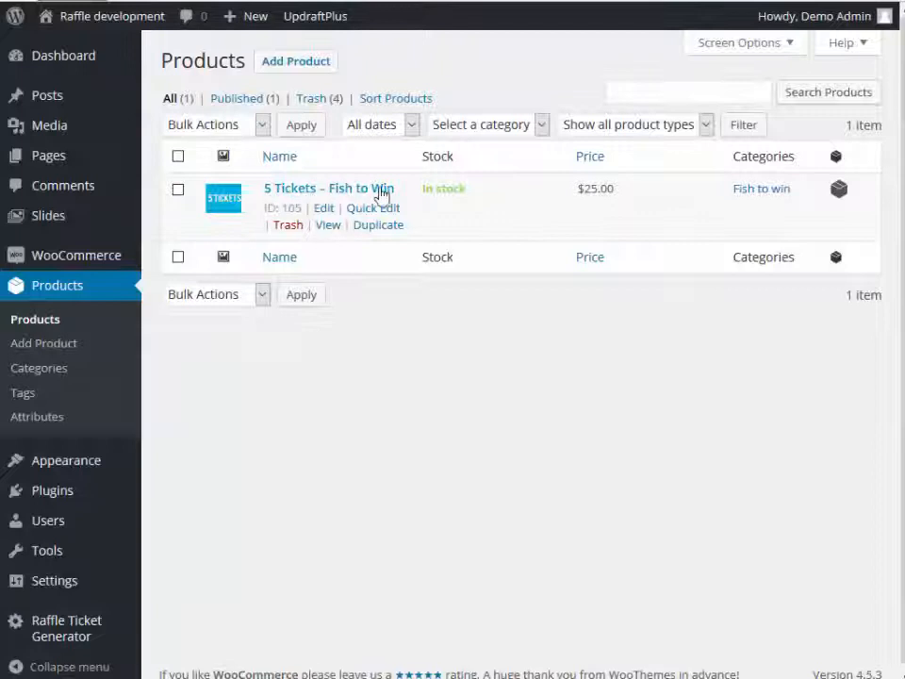
mouse_move(377, 224)
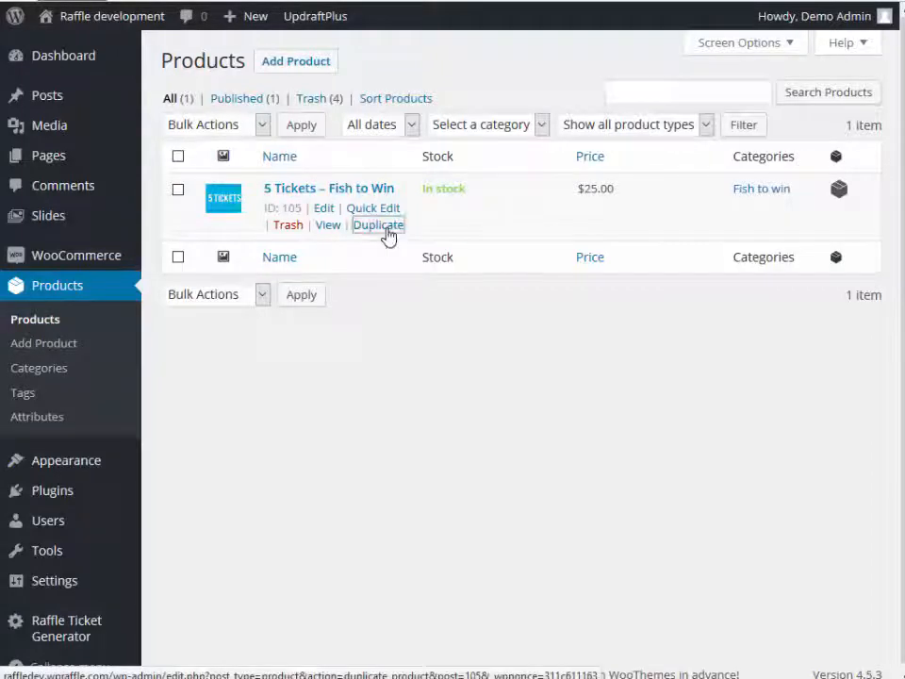
mouse_move(377, 225)
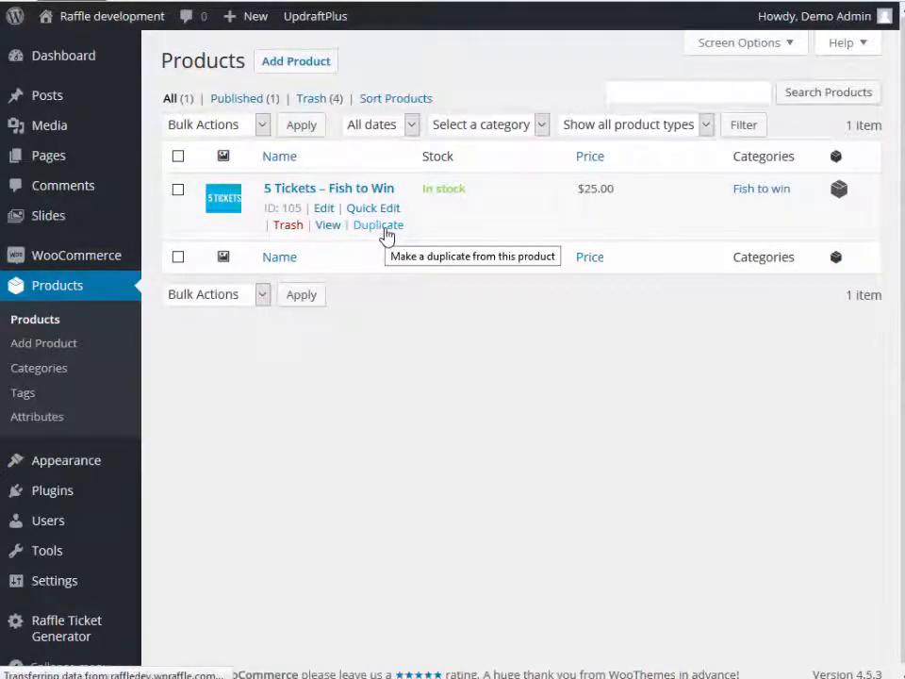
Duplicate the product as '20 Tickets - Fish to Win' with Regular price 60 and 20 raffle tickets.
left_click(377, 225)
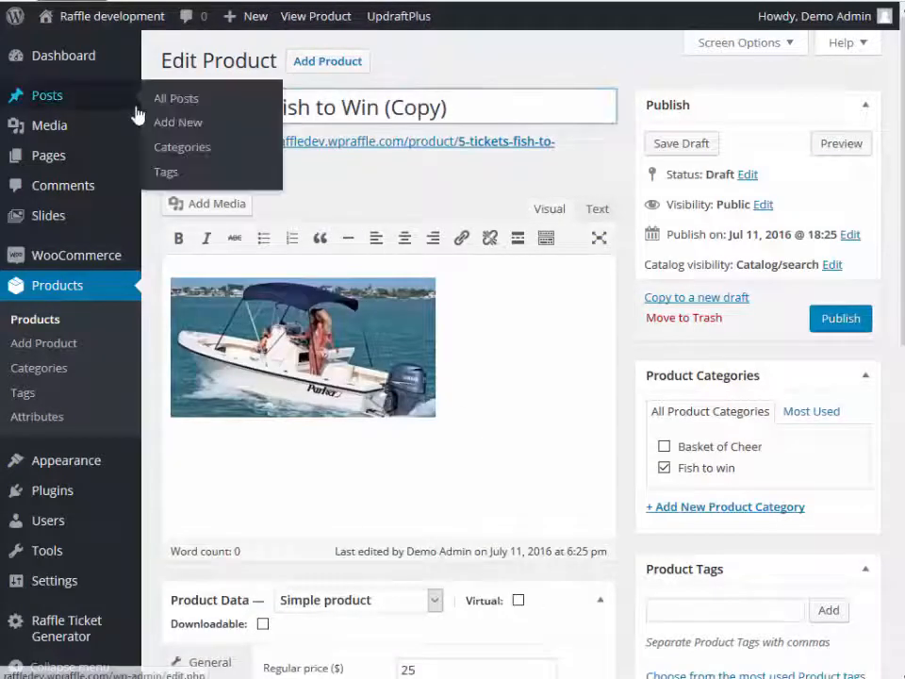
mouse_move(386, 192)
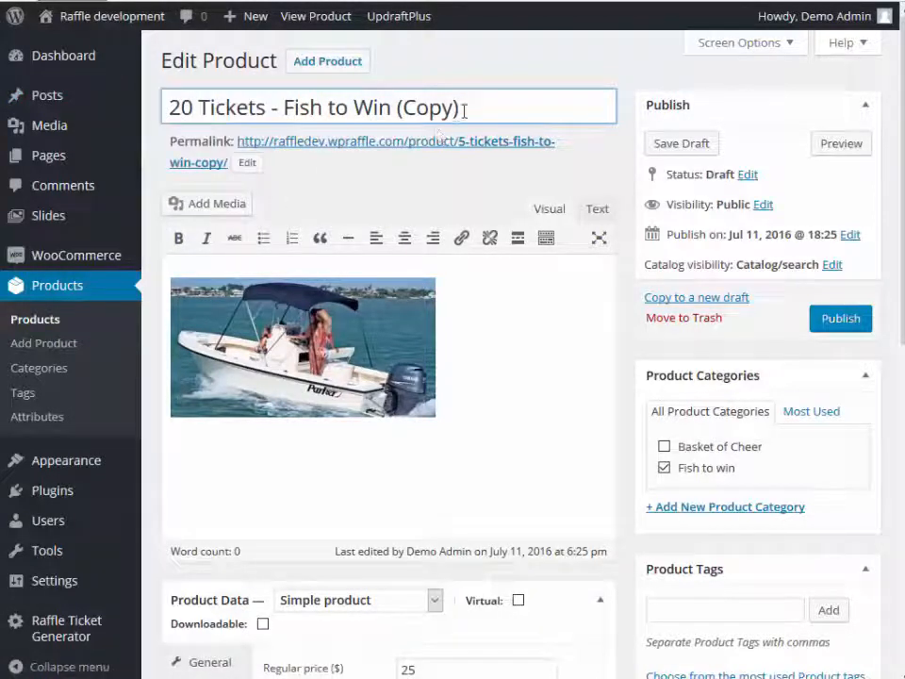
type("20 Tickets - Fish to Win")
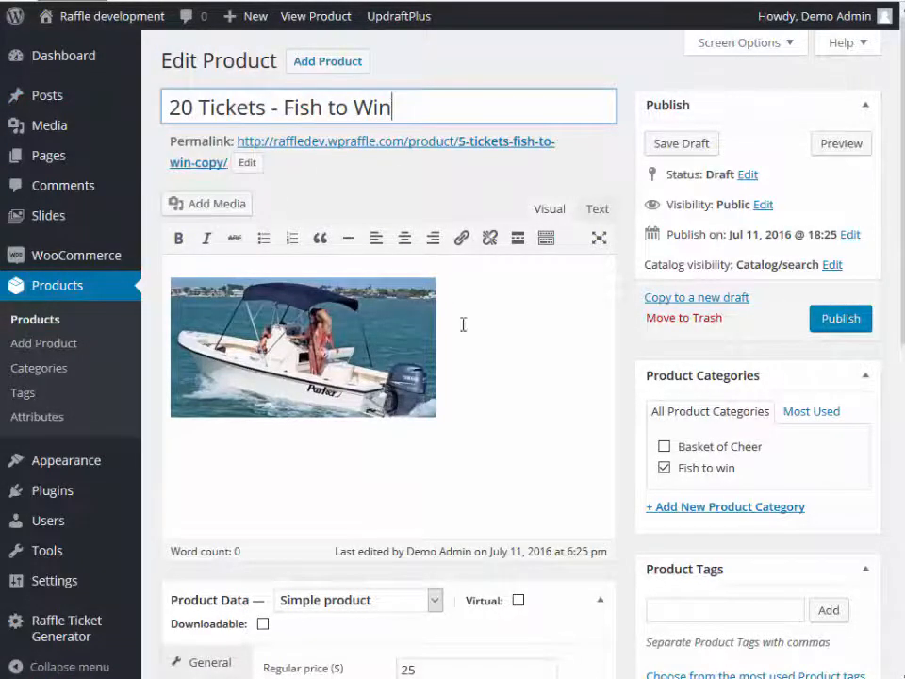
scroll("down", 3)
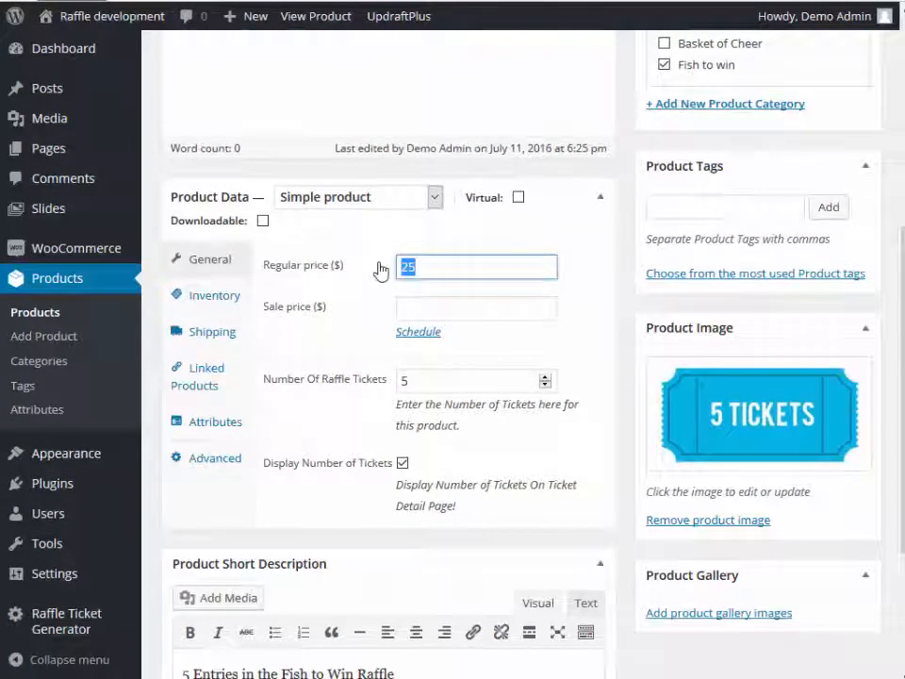
type("60")
left_click(477, 379)
type("20")
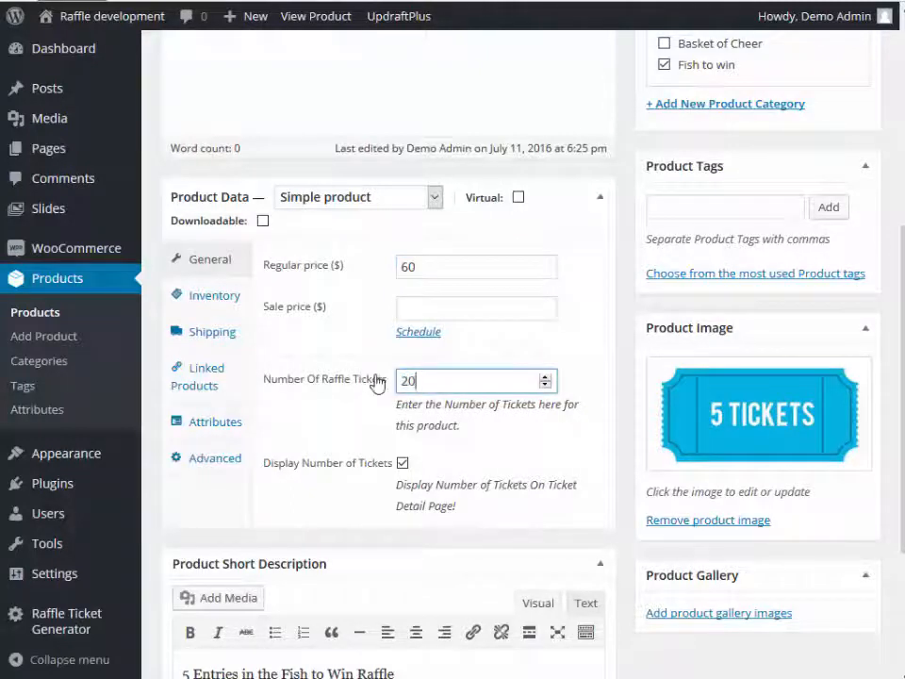
scroll("down", 3)
type("20")
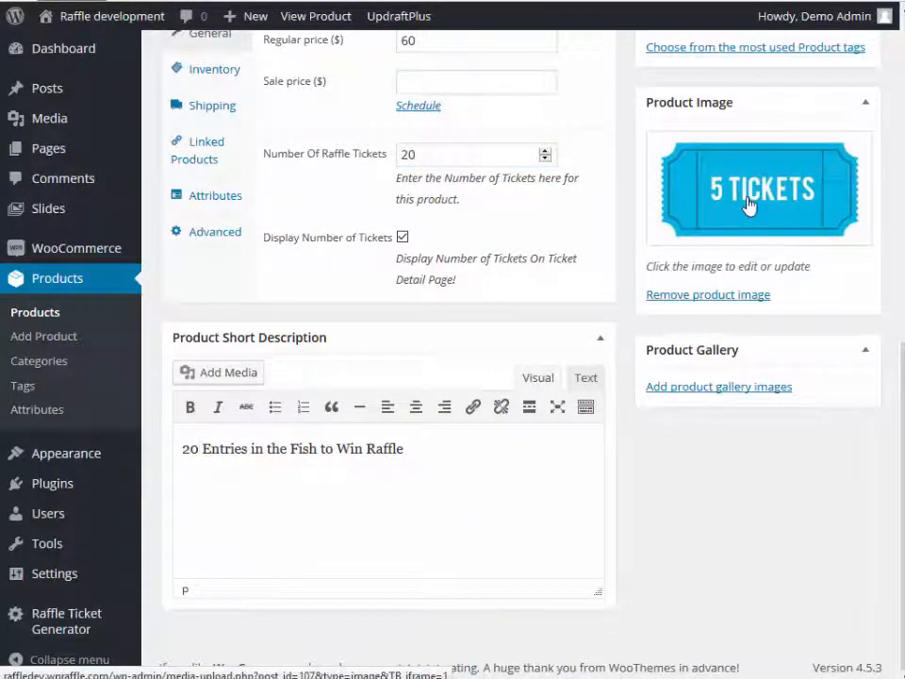
Replace the product image with the 20ticket-blue 20 TICKETS graphic.
left_click(751, 188)
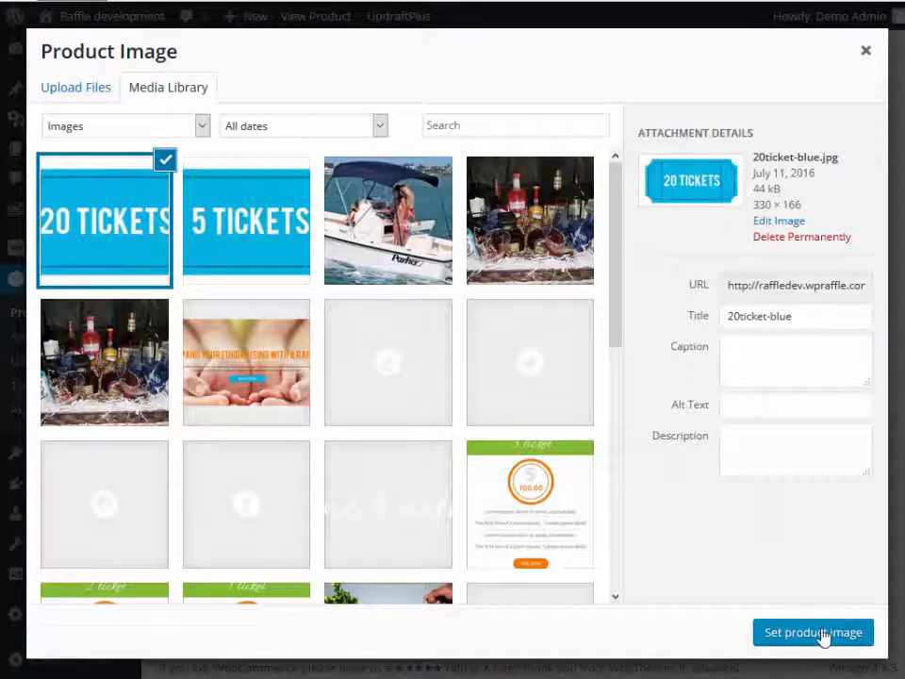
left_click(812, 632)
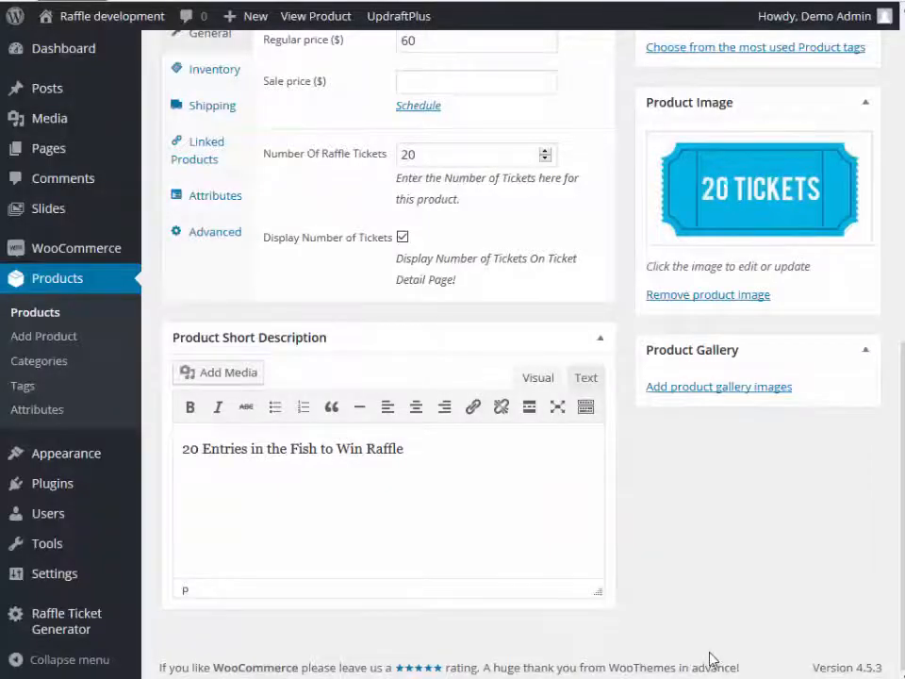
mouse_move(707, 603)
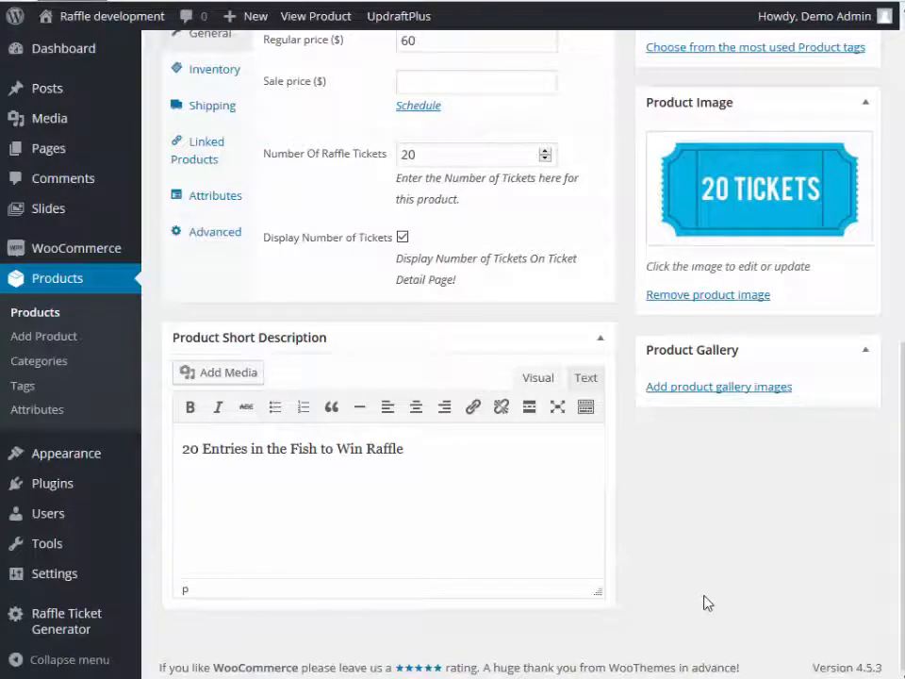
Publish 20 Tickets - Fish to Win and view both products in the Products list.
left_click(837, 166)
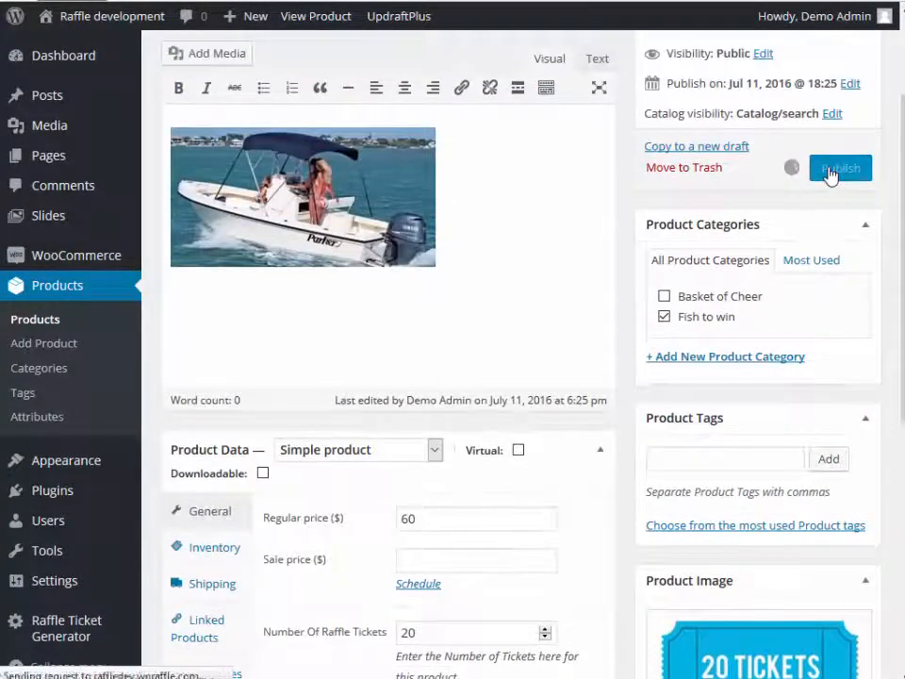
left_click(841, 166)
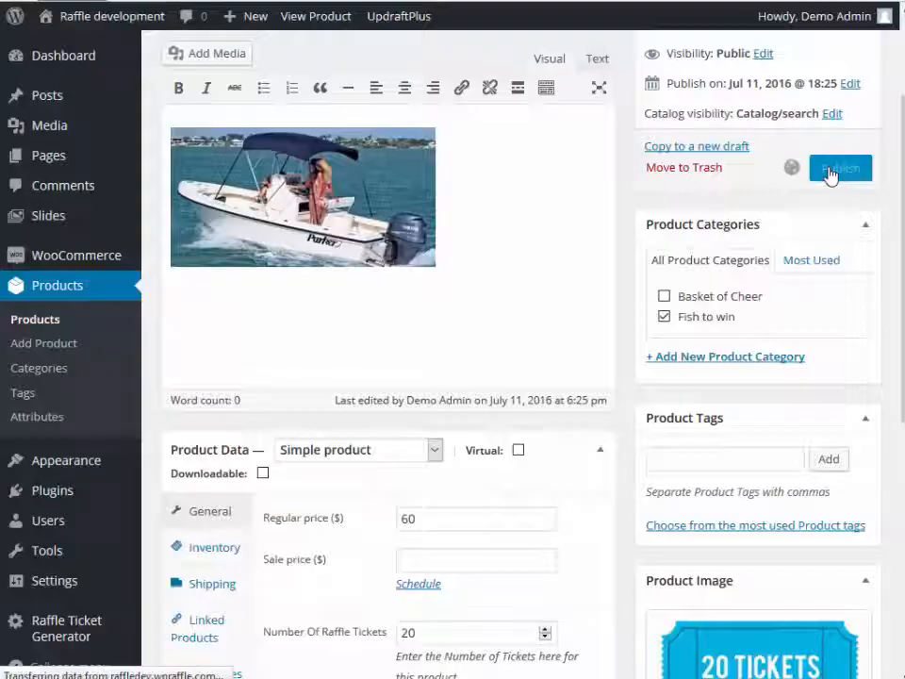
left_click(839, 166)
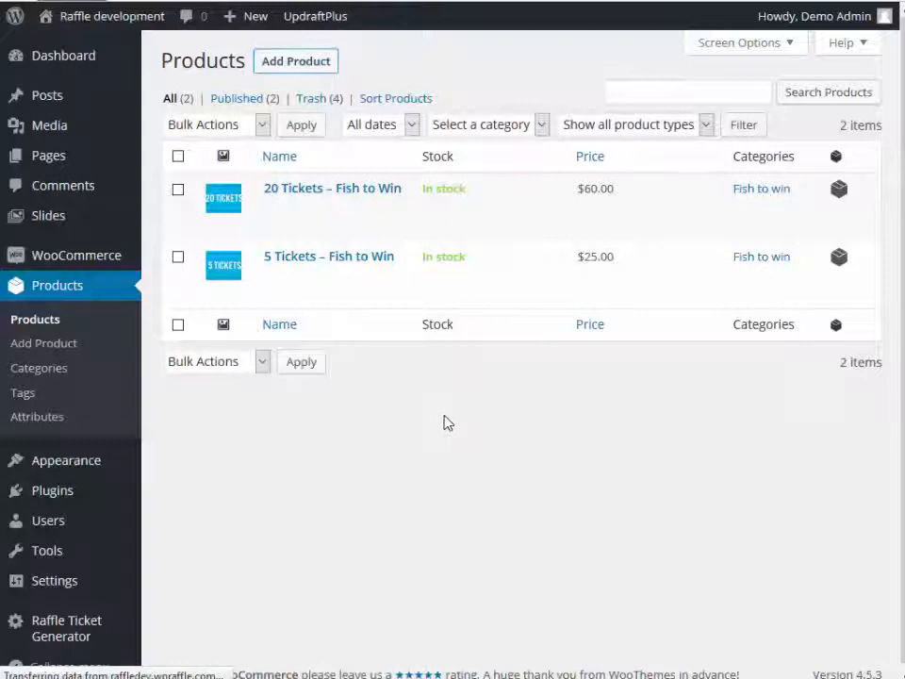
Start a new product titled '1 Ticket - Basket of Cheer'.
left_click(294, 61)
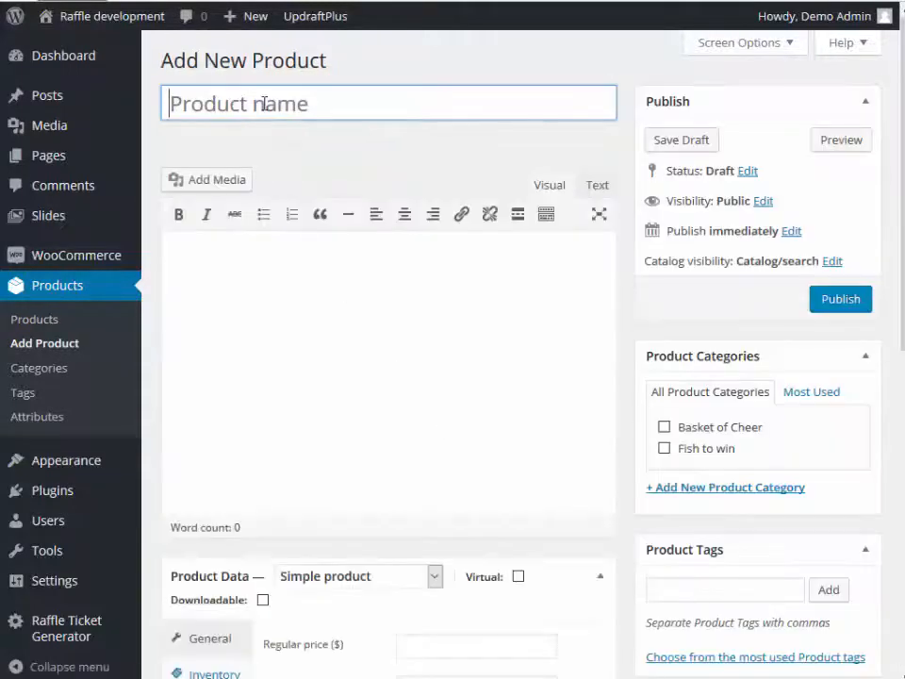
type("1 Tic")
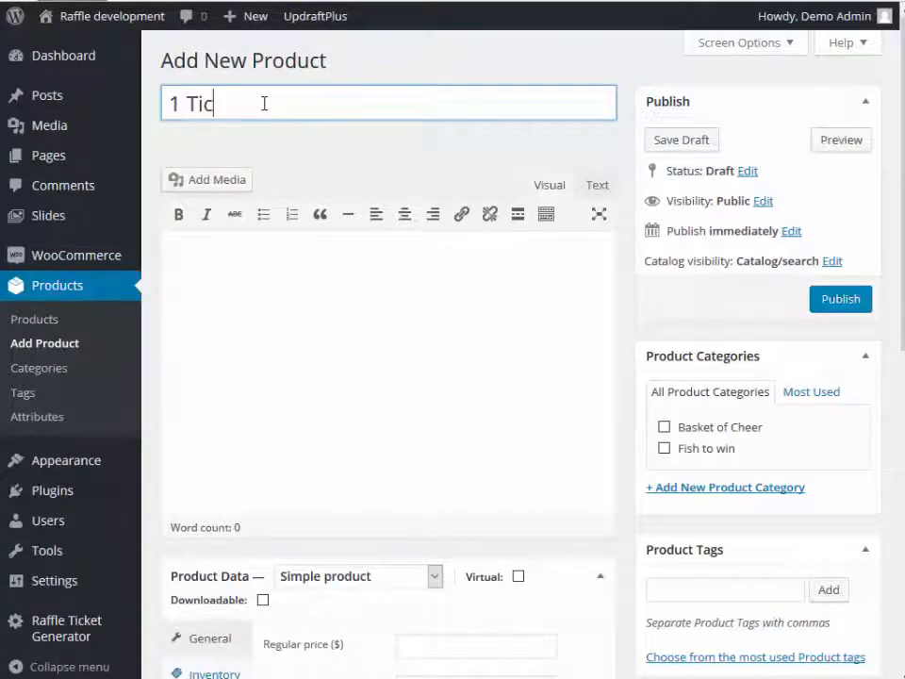
type("ket - Bas")
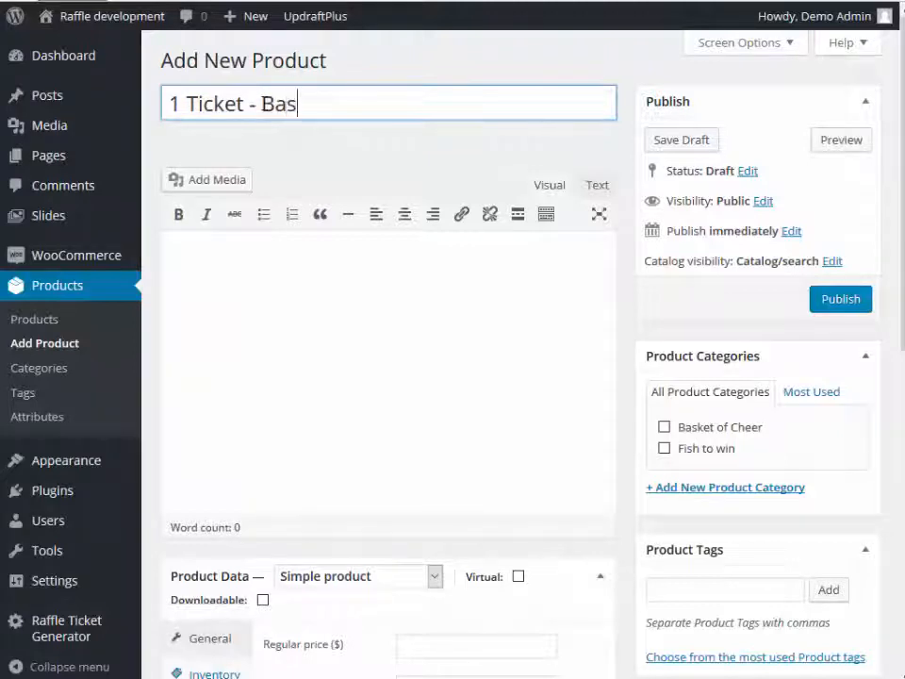
type("ket of cheer")
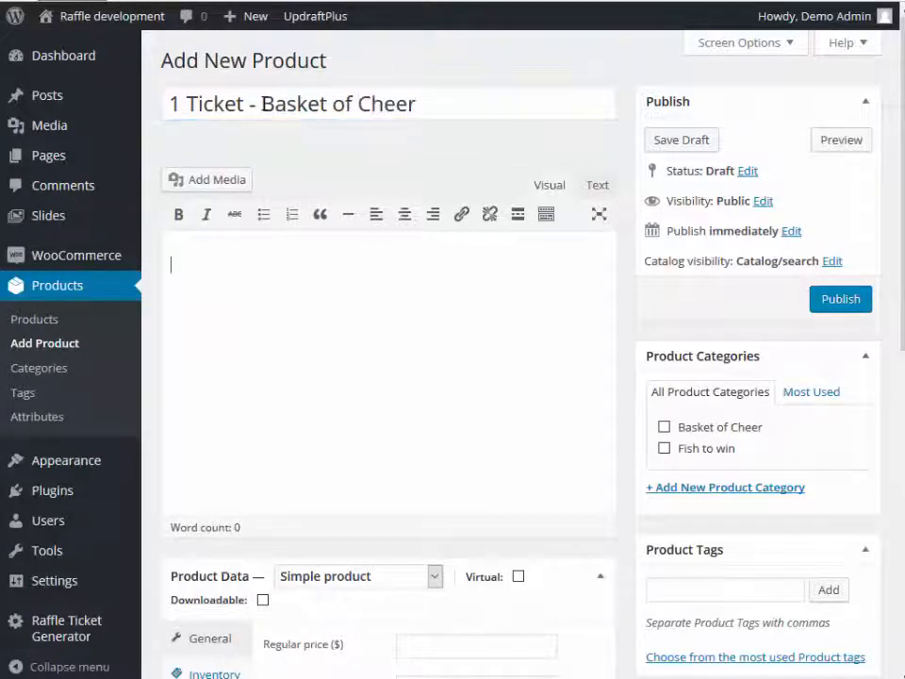
Insert the basket of cheer photo from the Media Library into the description.
left_click(681, 140)
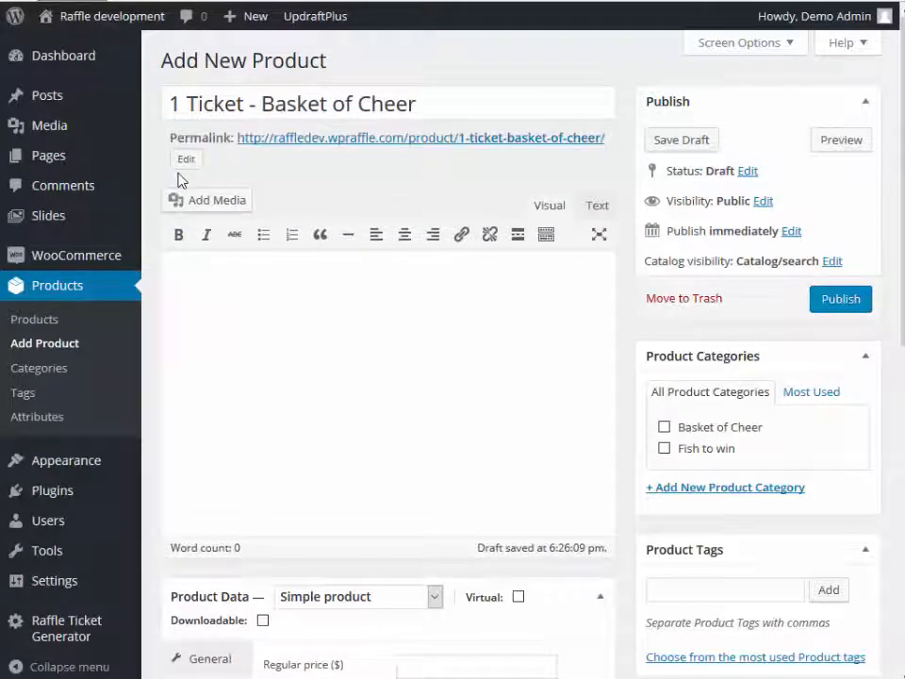
left_click(207, 200)
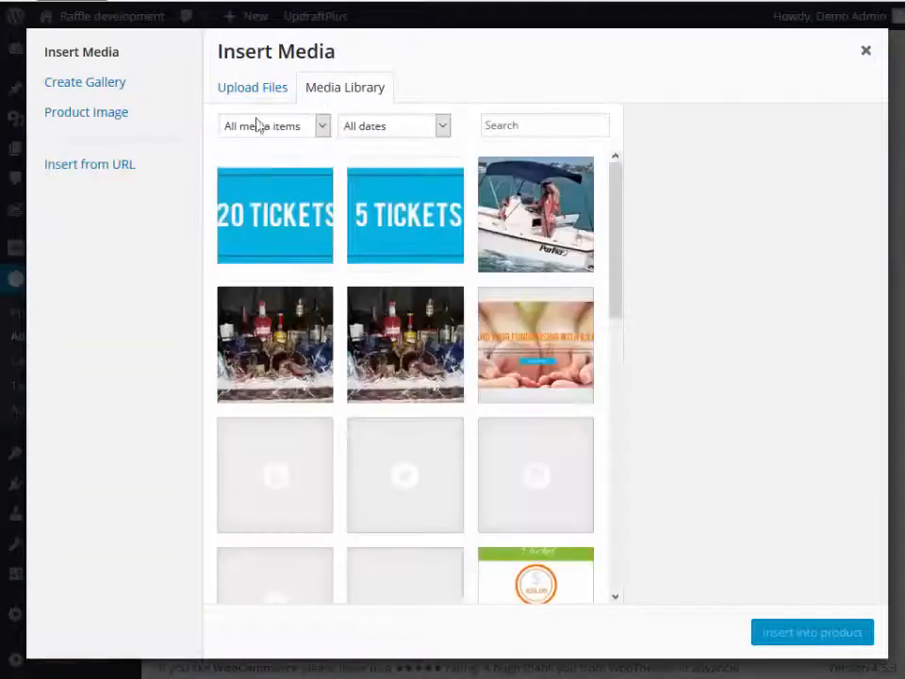
left_click(405, 343)
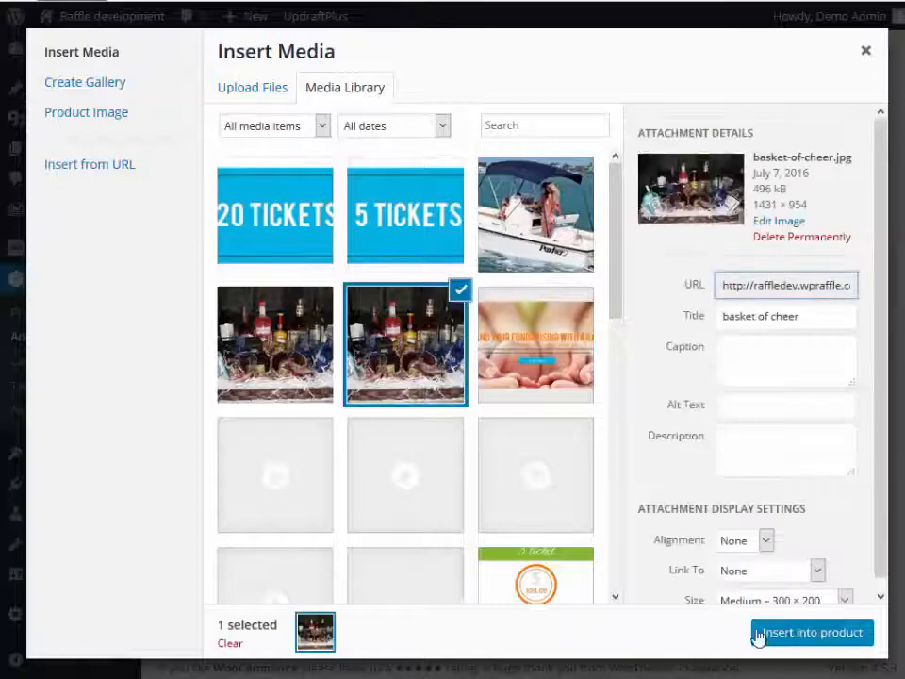
left_click(809, 632)
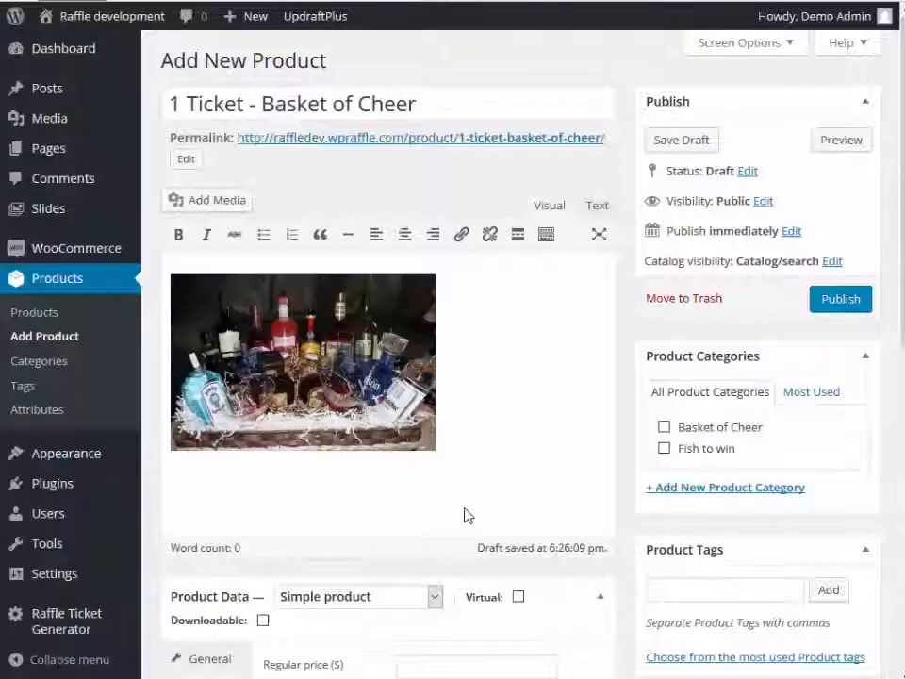
Set Regular price 5 with 1 raffle ticket shown and short description '1 Entry'.
scroll("down", 3)
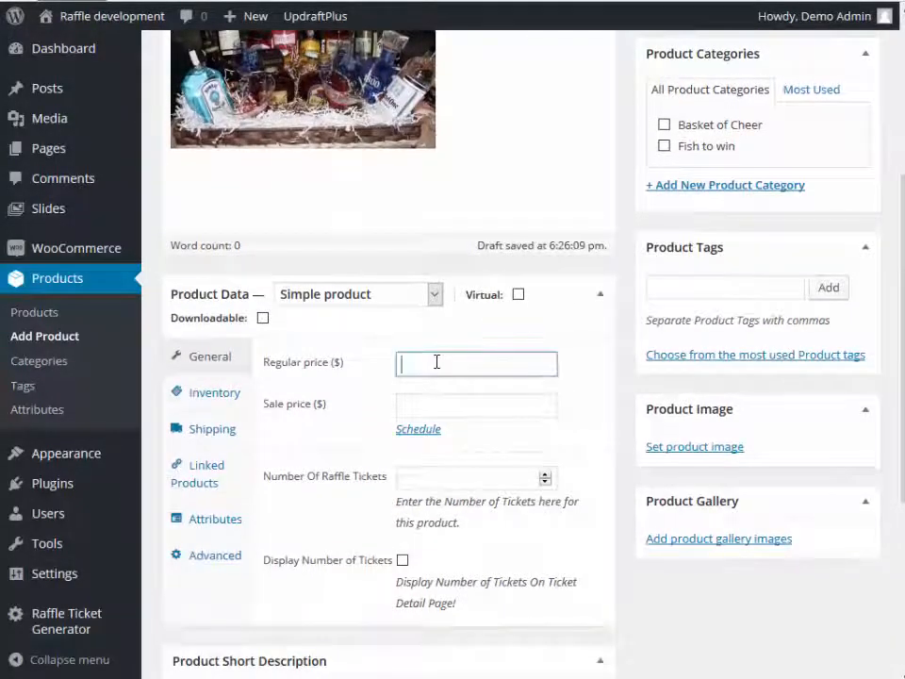
type("5")
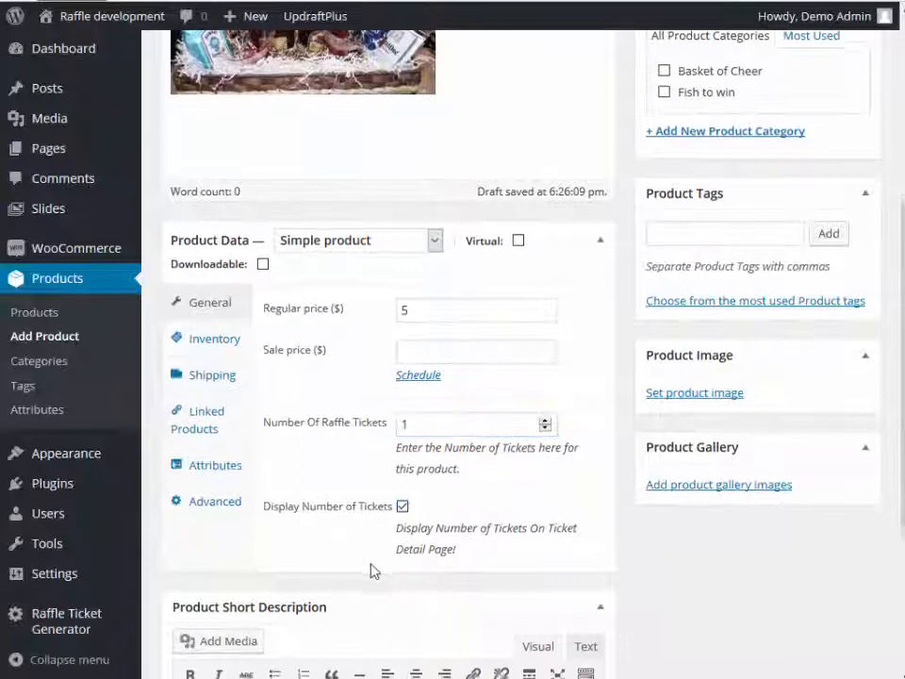
scroll("down", 3)
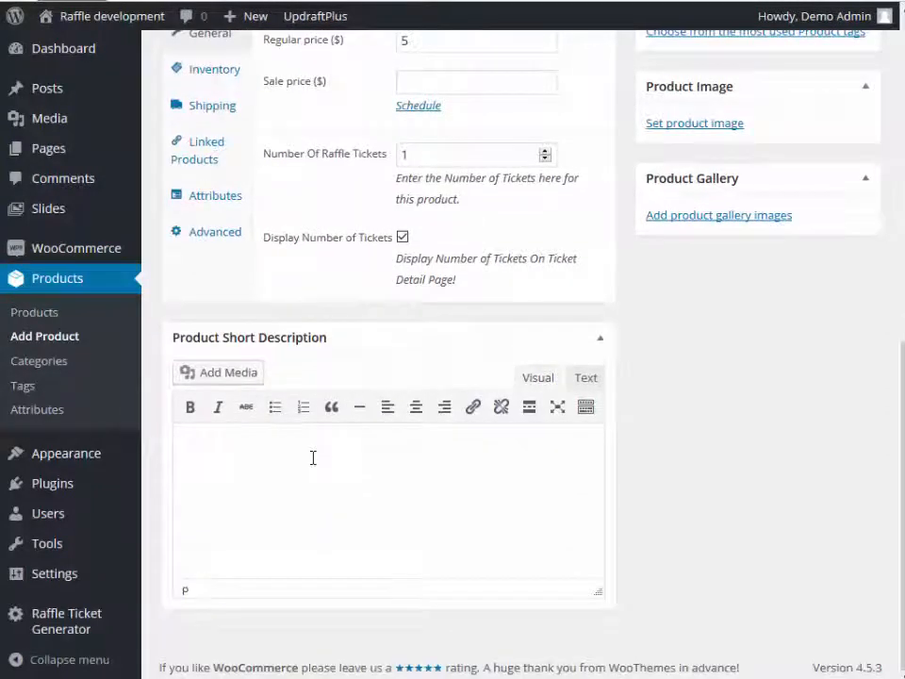
type("1 Entry")
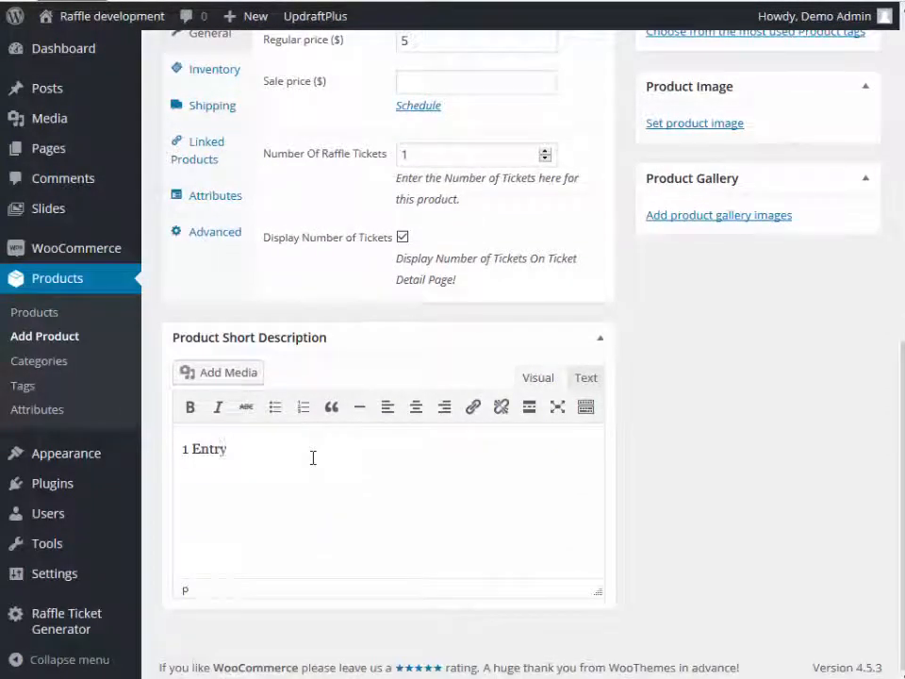
scroll("up", 3)
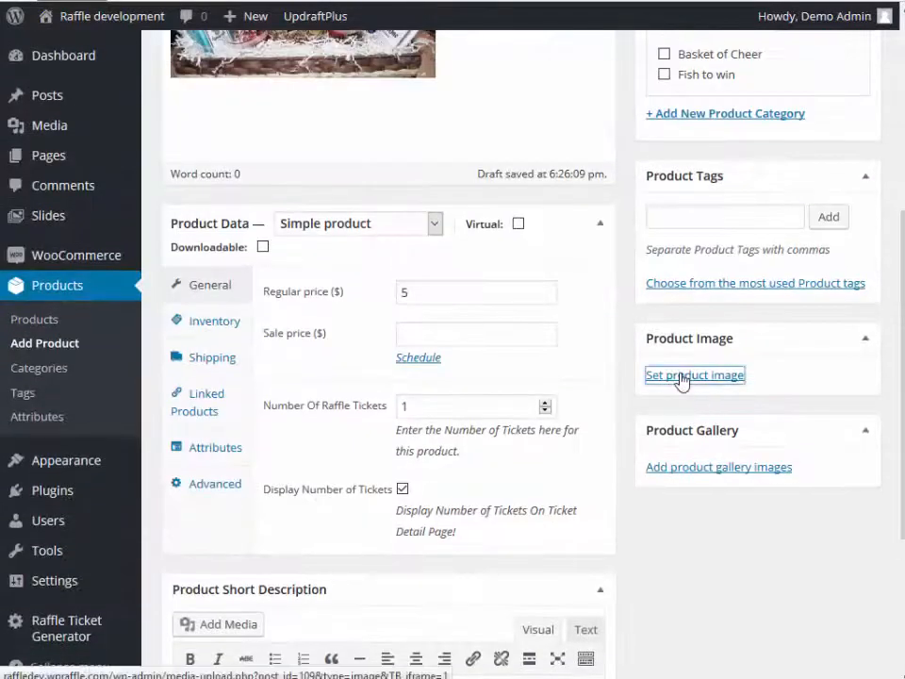
Set the green 1ticket-green image from the Media Library as the product image.
left_click(694, 376)
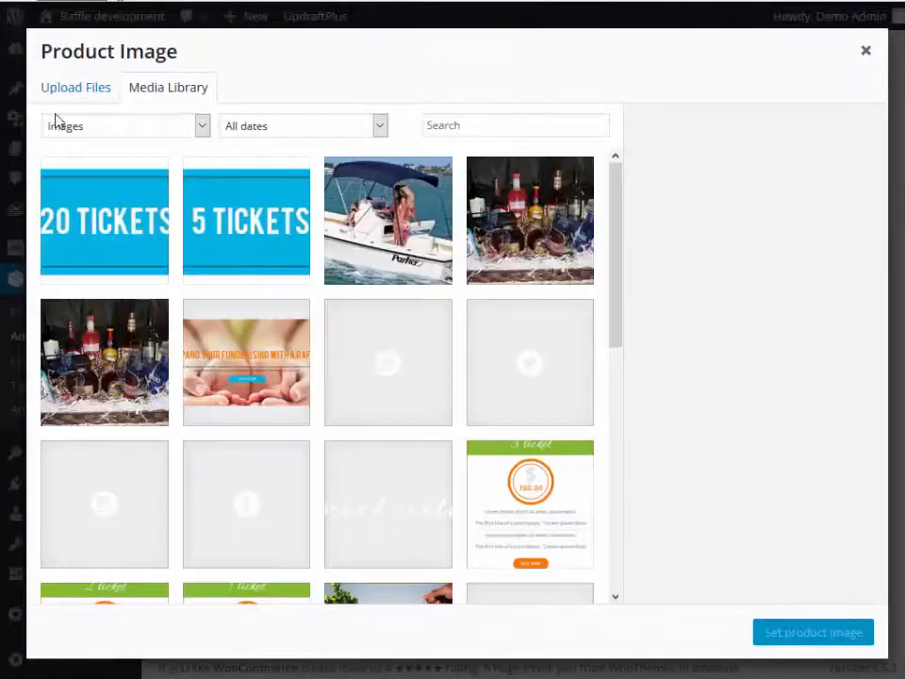
left_click(76, 87)
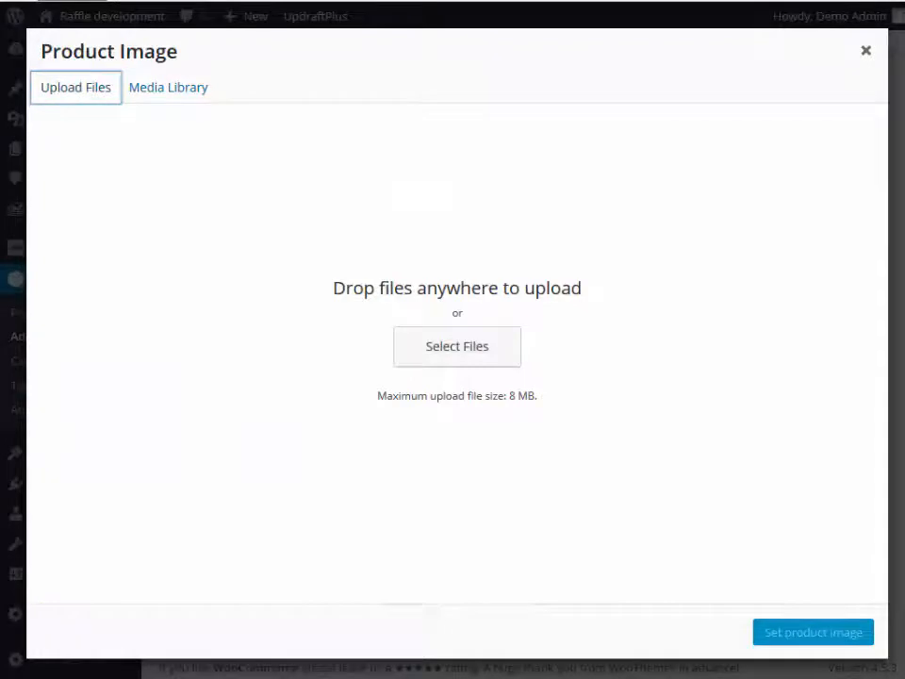
left_click(170, 87)
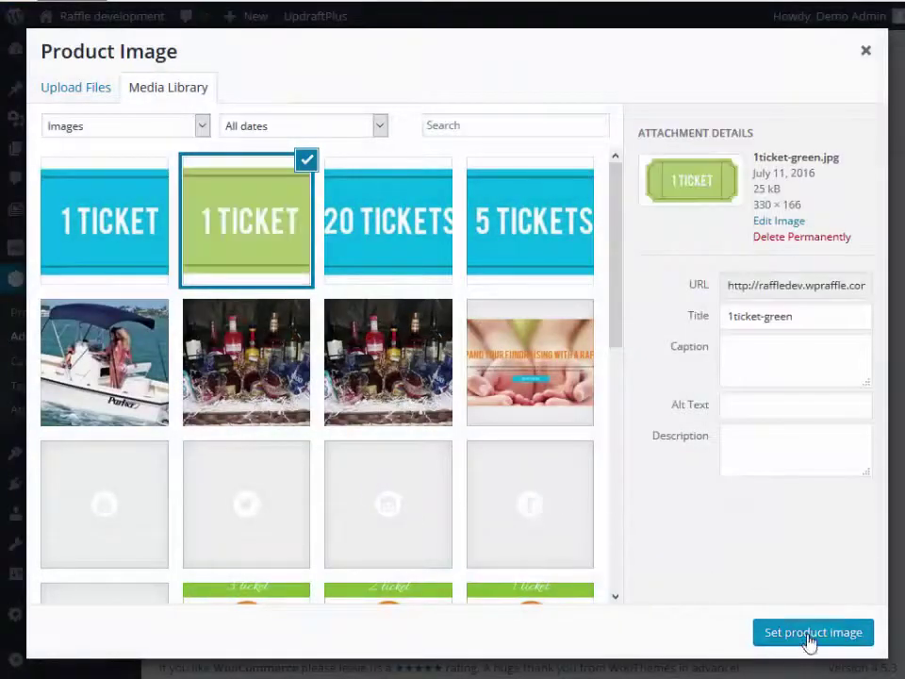
left_click(813, 631)
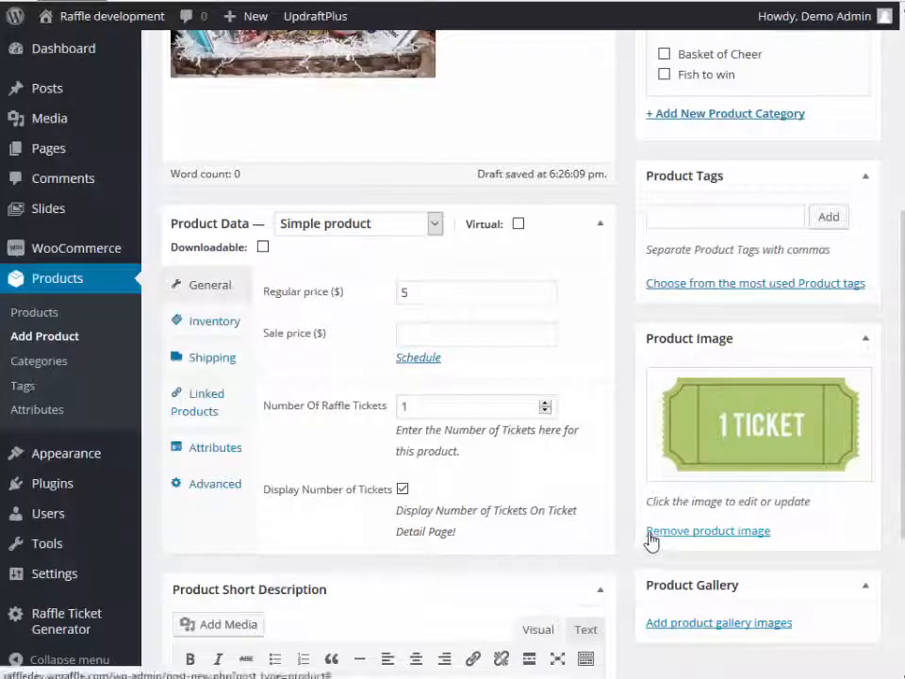
Put the product in the Basket of Cheer category, publish it and view all products.
left_click(663, 53)
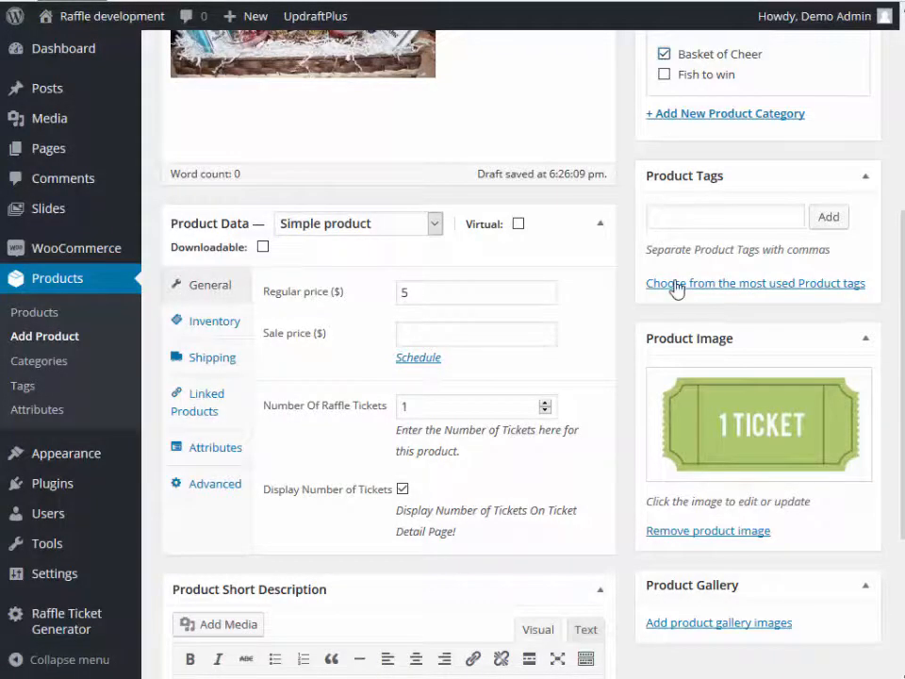
scroll("up", 3)
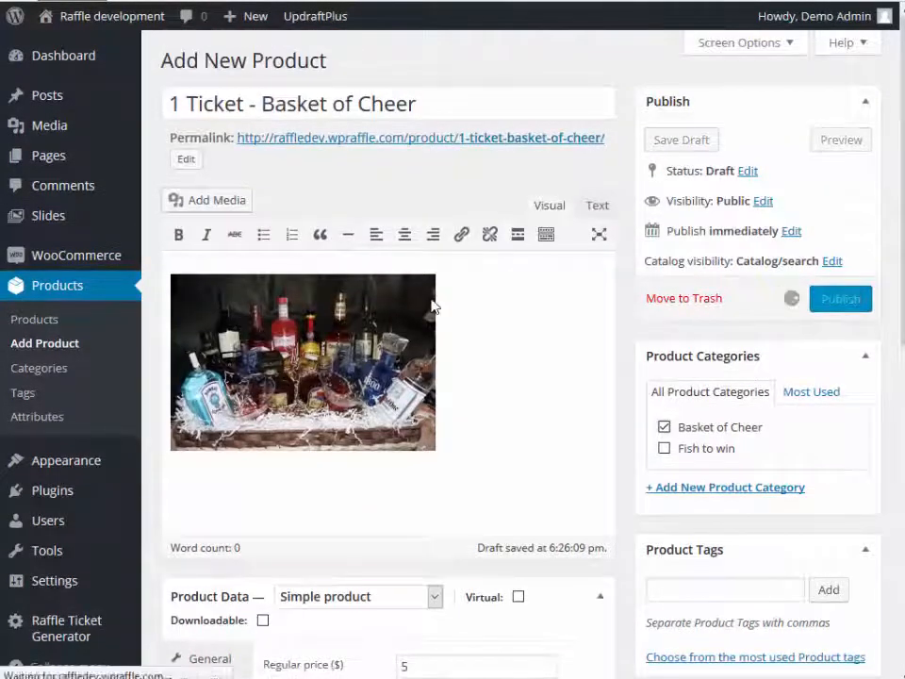
mouse_move(426, 319)
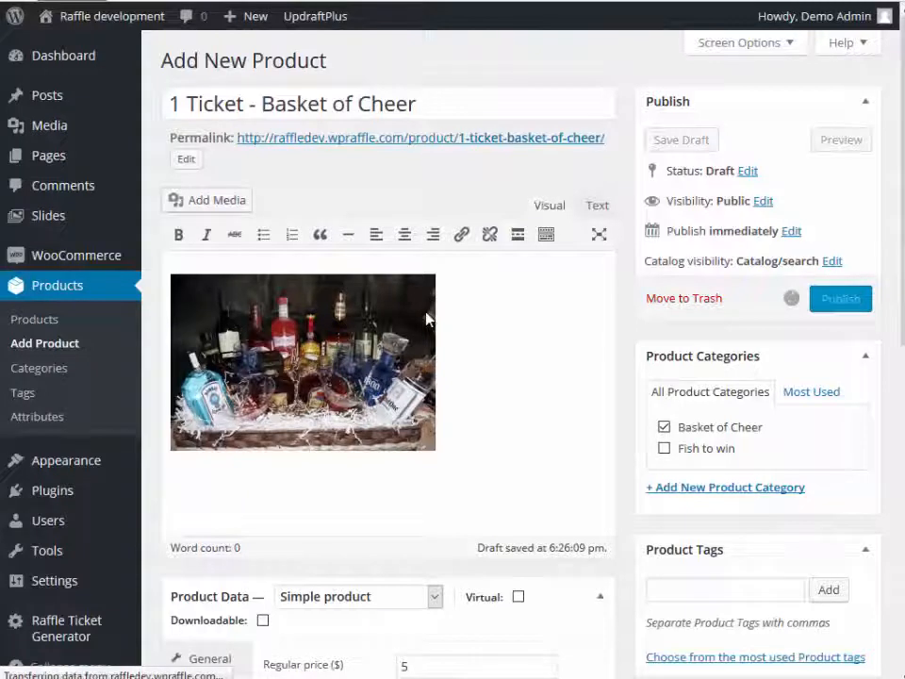
left_click(839, 297)
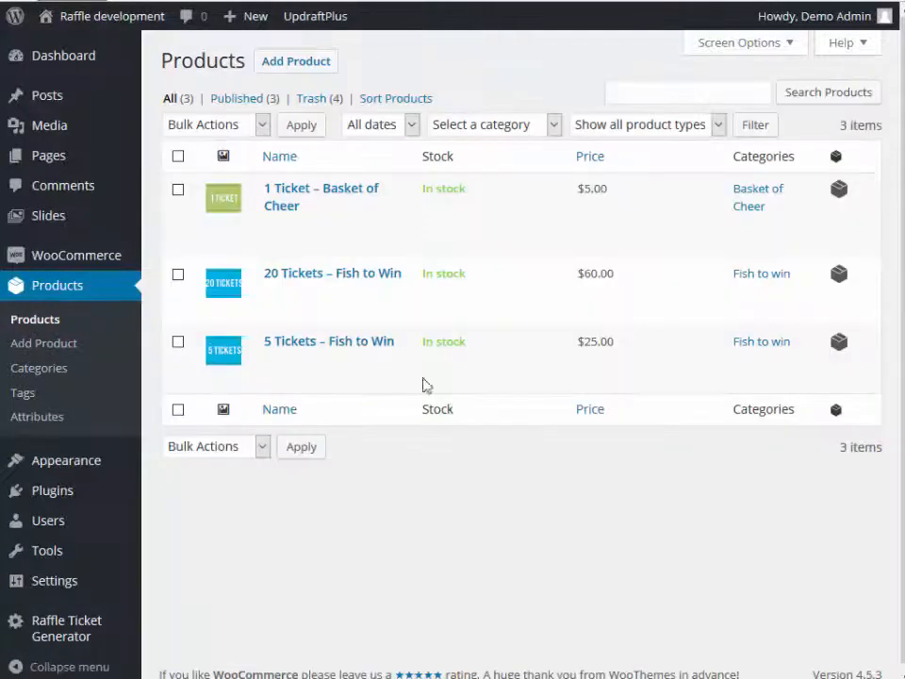
mouse_move(332, 271)
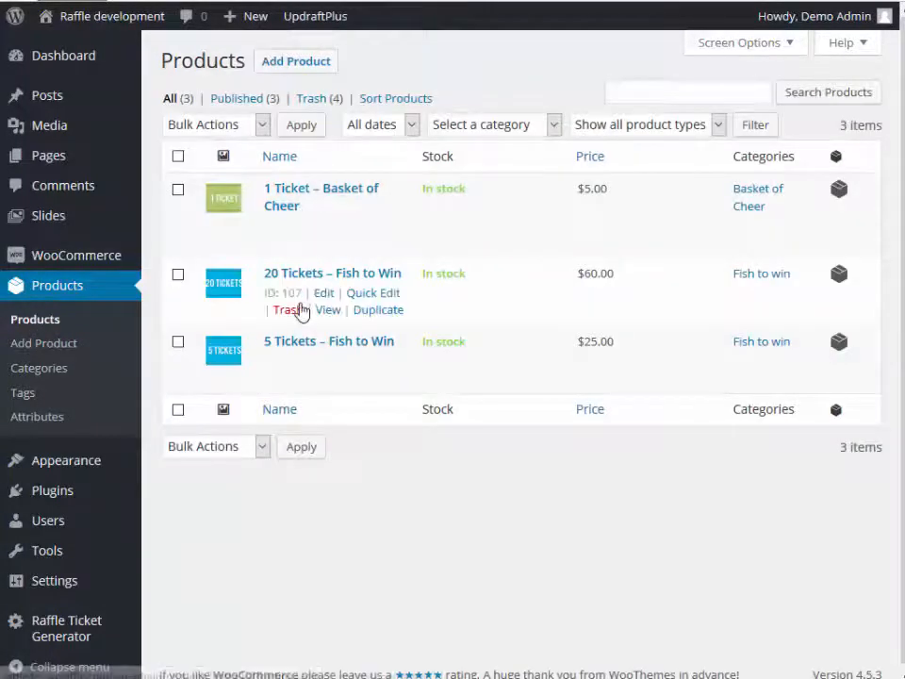
mouse_move(283, 198)
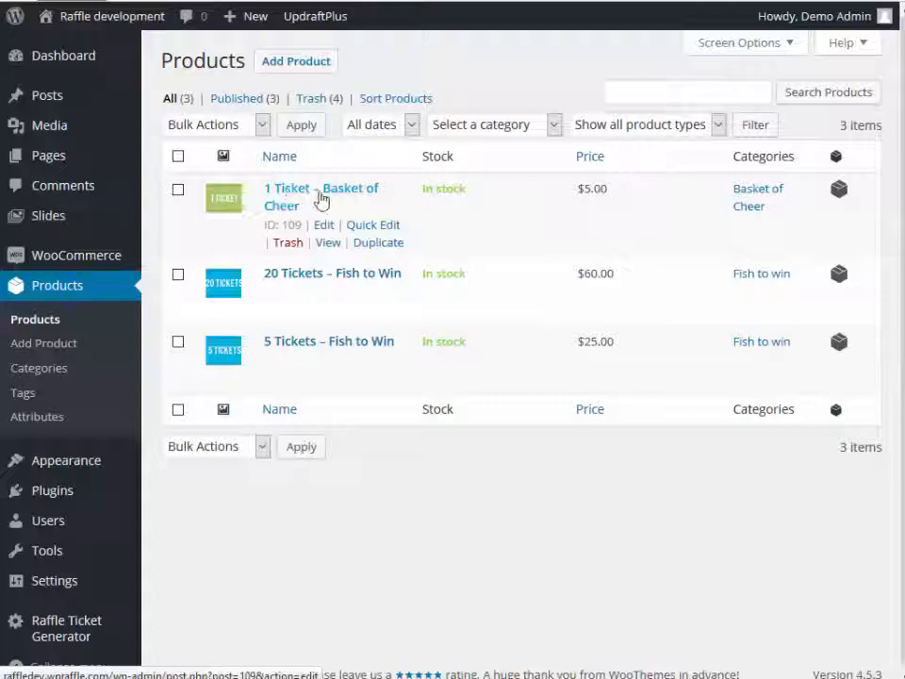
mouse_move(354, 291)
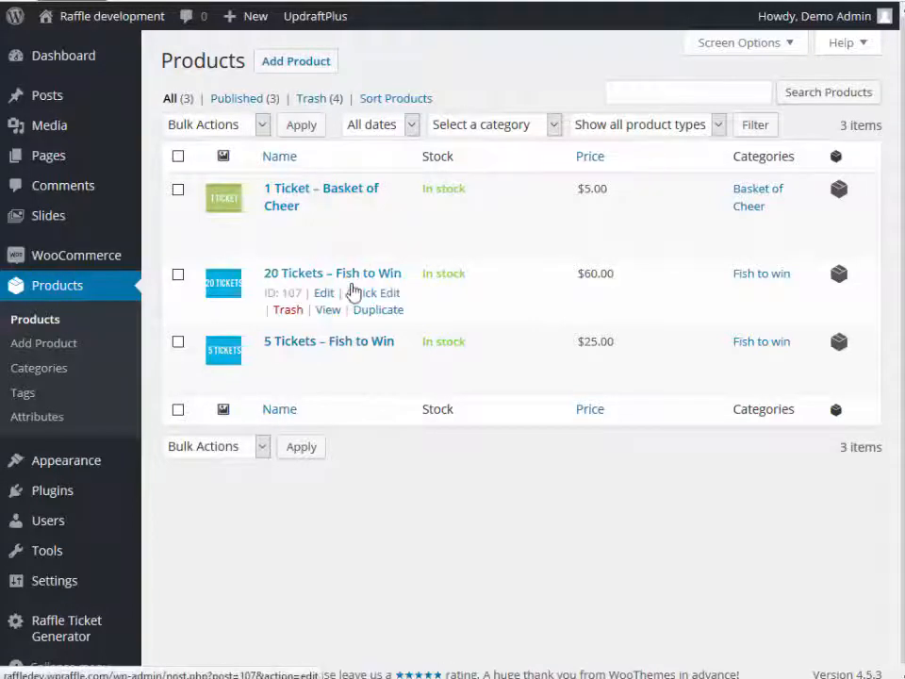
mouse_move(498, 217)
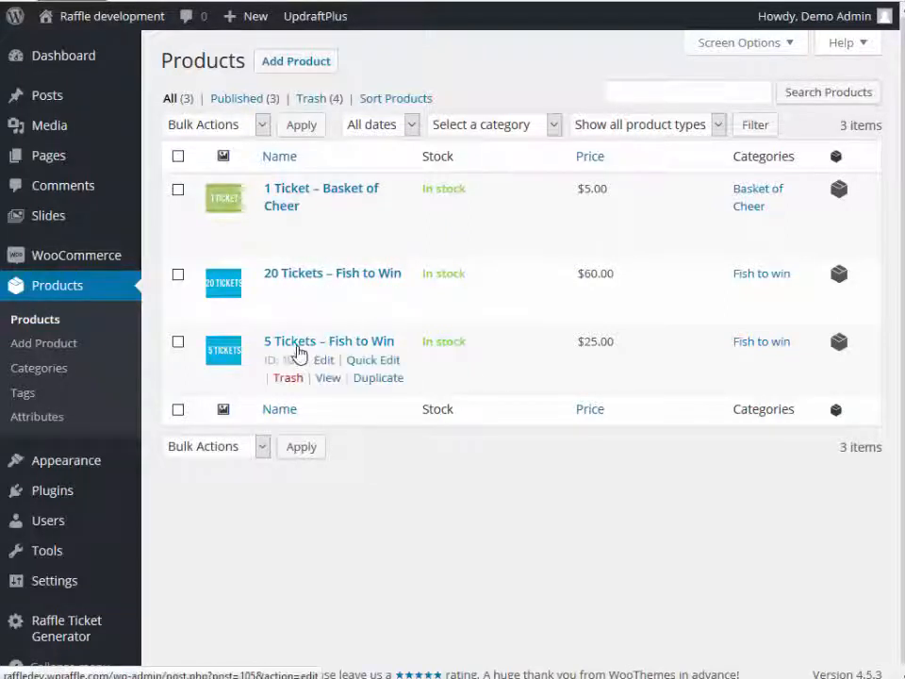
mouse_move(367, 287)
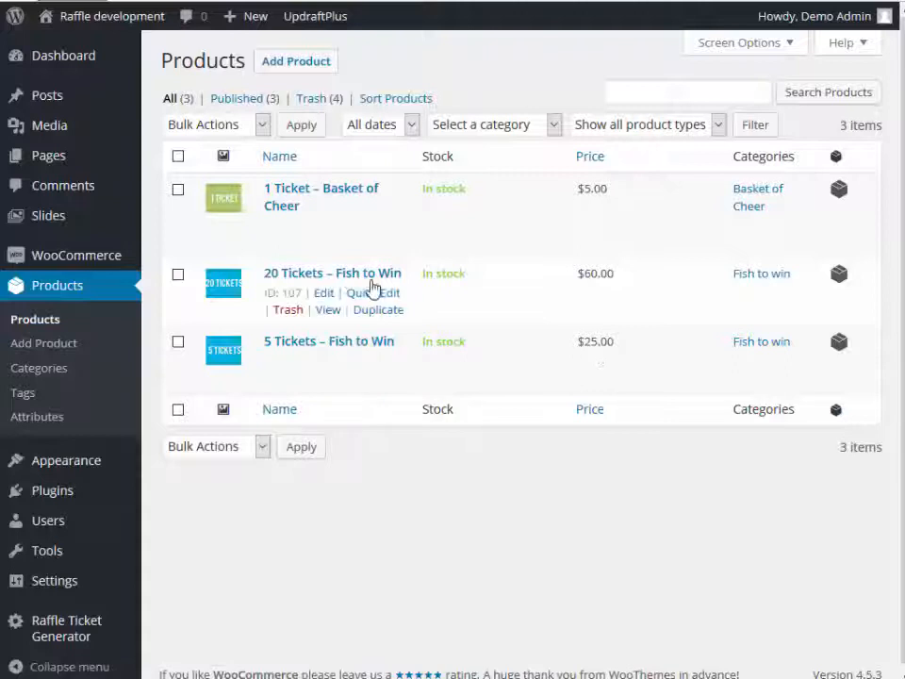
mouse_move(588, 289)
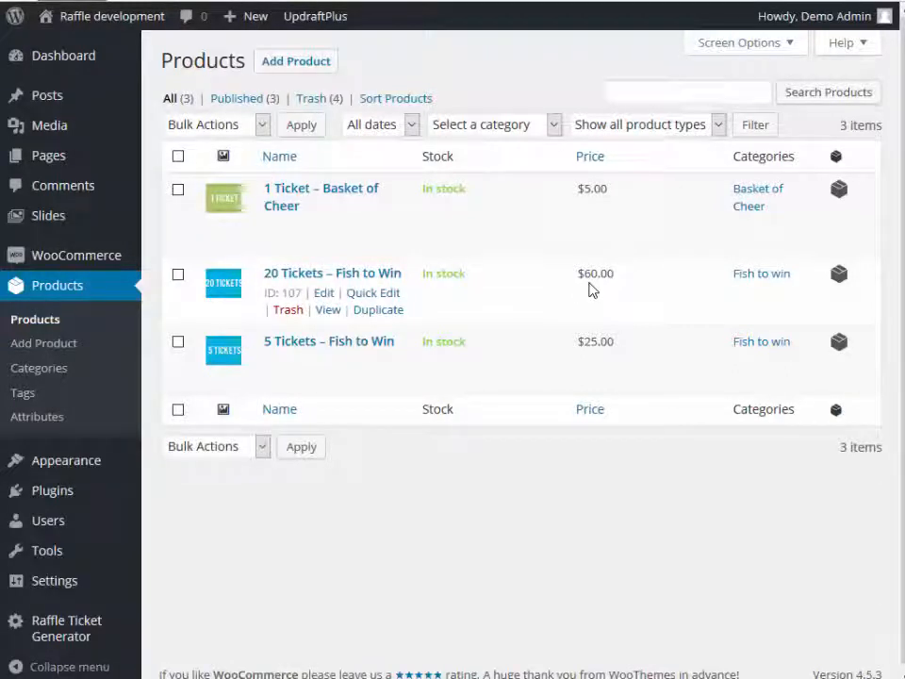
mouse_move(585, 502)
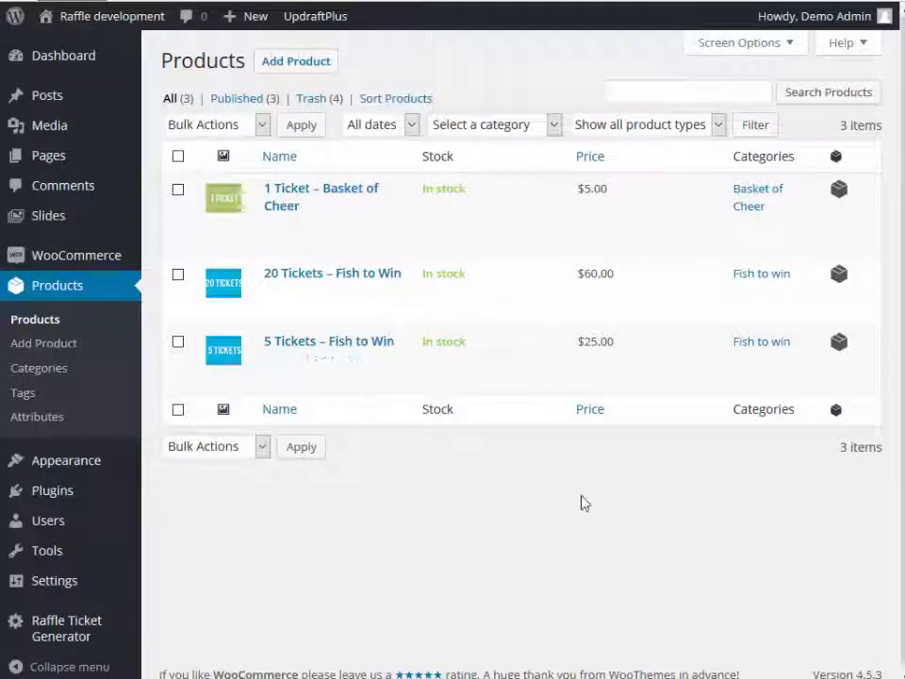
mouse_move(577, 493)
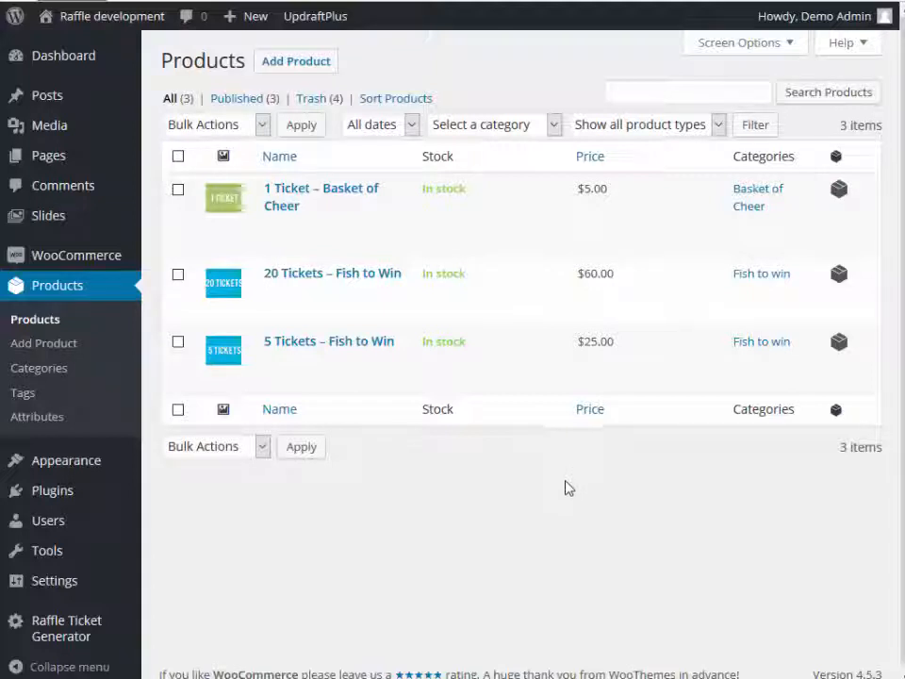
mouse_move(332, 271)
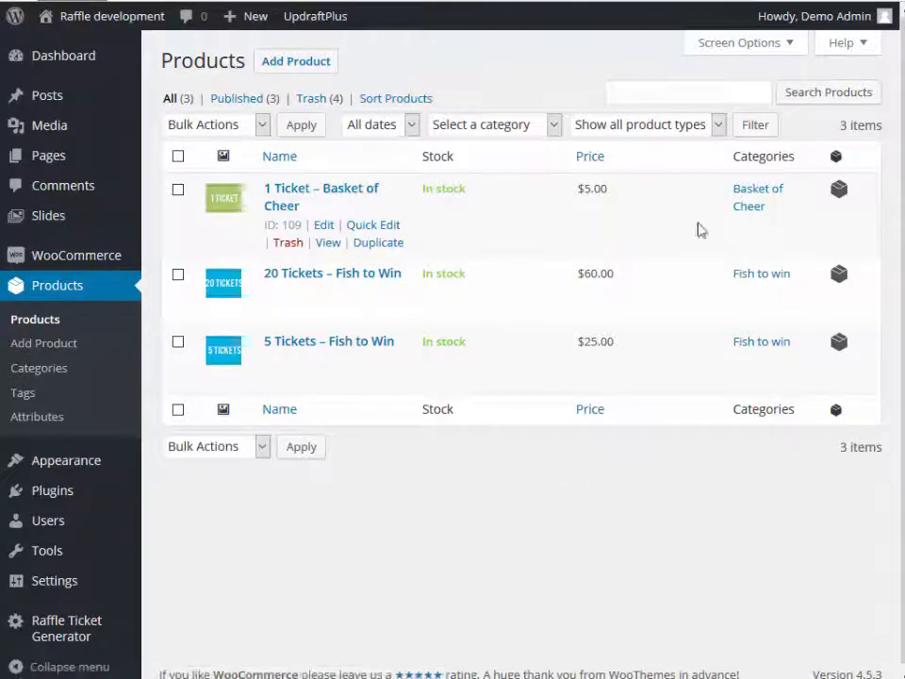
mouse_move(769, 219)
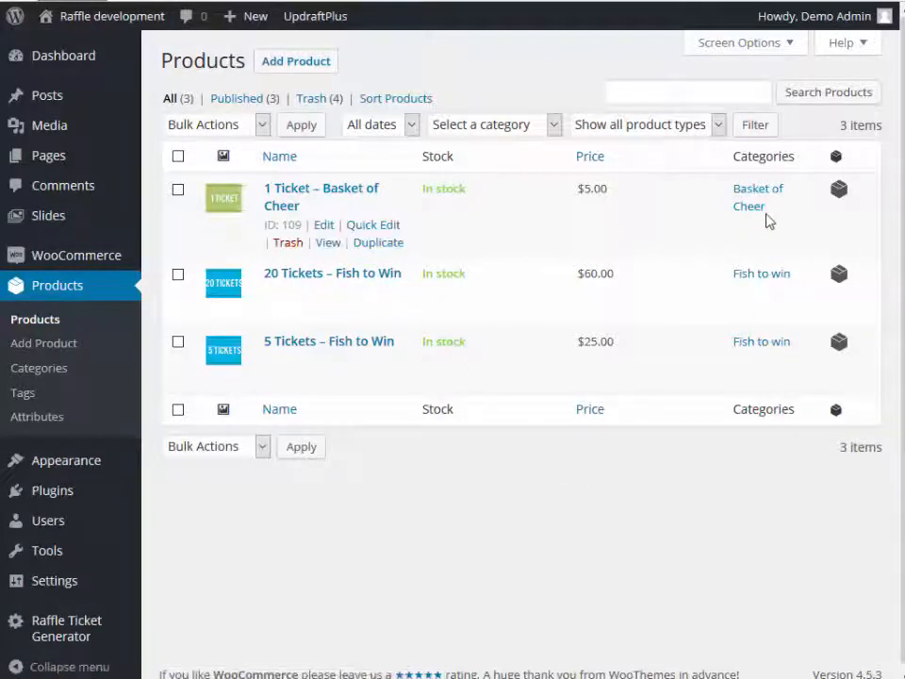
mouse_move(607, 524)
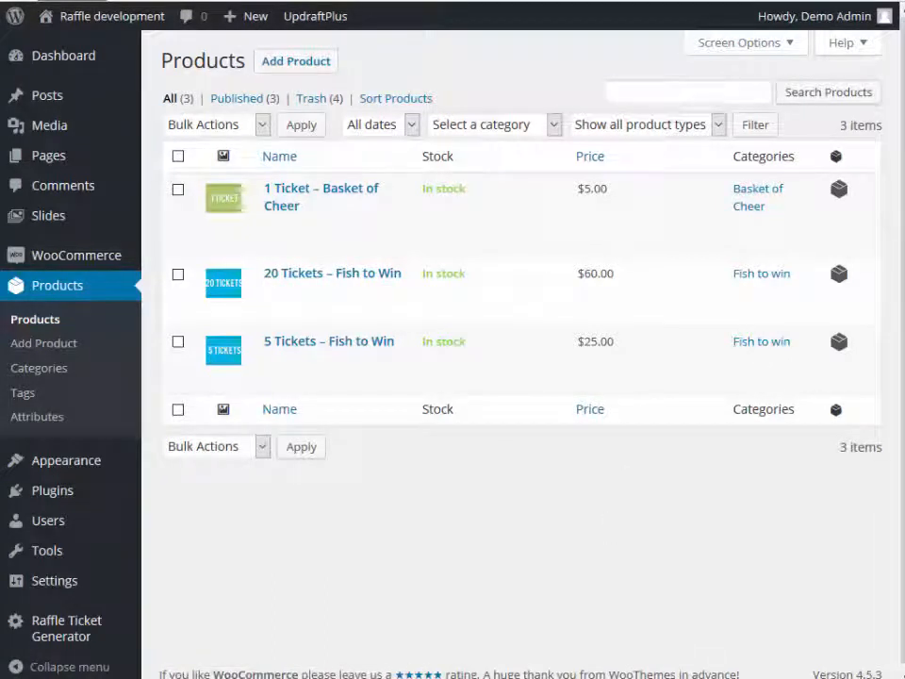
mouse_move(736, 624)
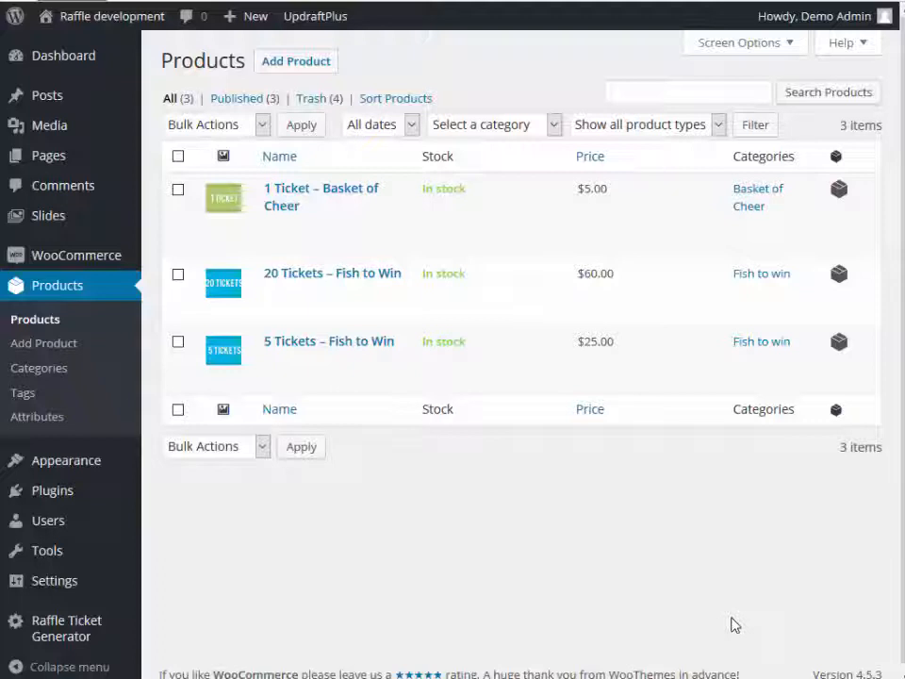